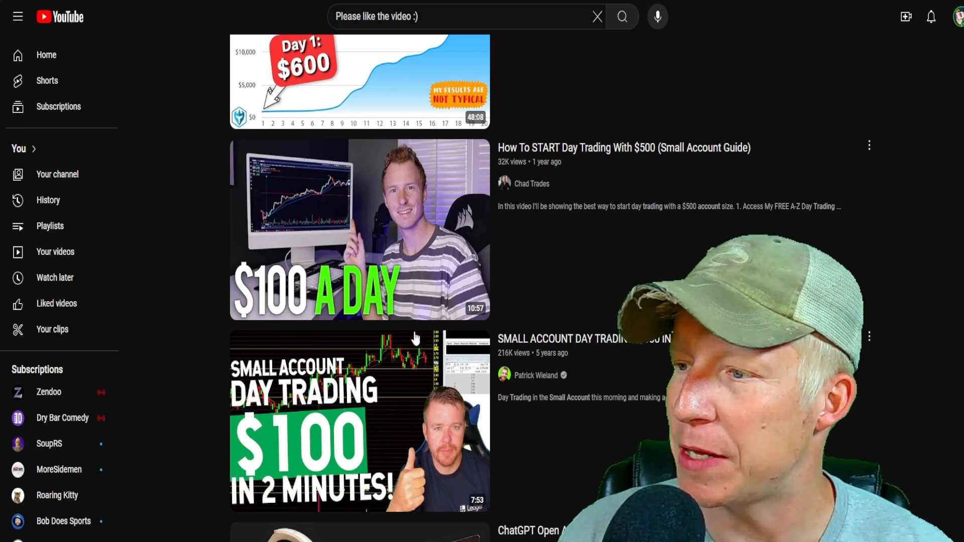
# Change the sell threshold in the RSI crosses-below line to 40.
pyautogui.scroll(-3)
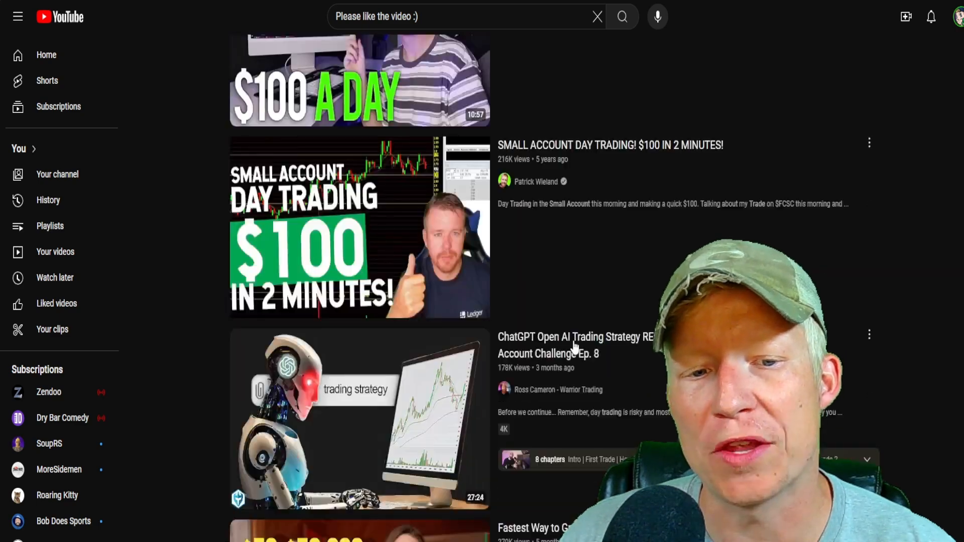
pyautogui.scroll(-3)
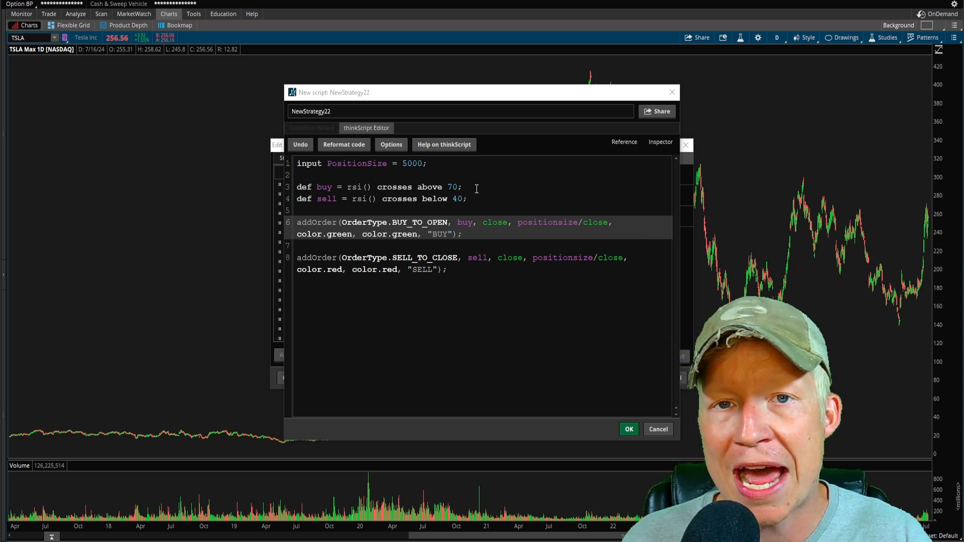
pyautogui.doubleClick(466, 222)
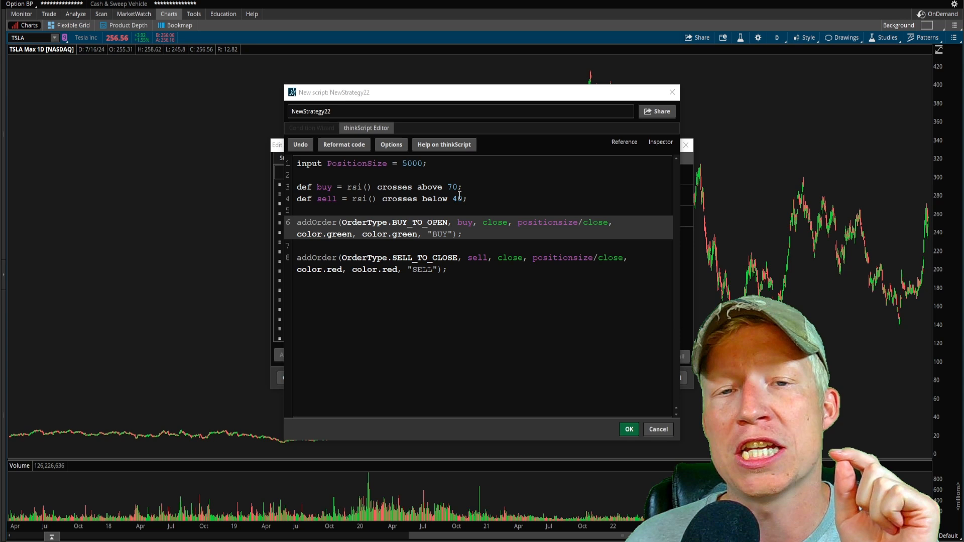
pyautogui.write('0')
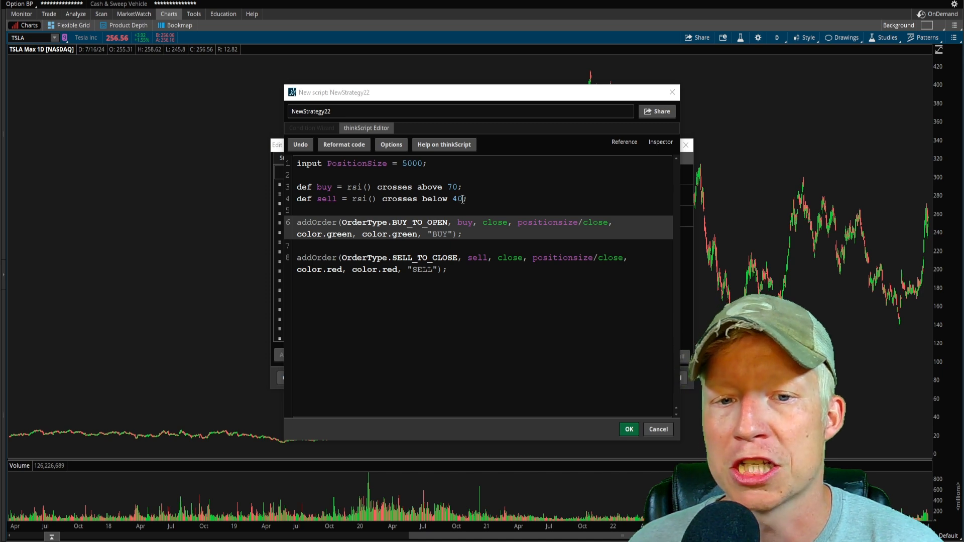
pyautogui.doubleClick(411, 163)
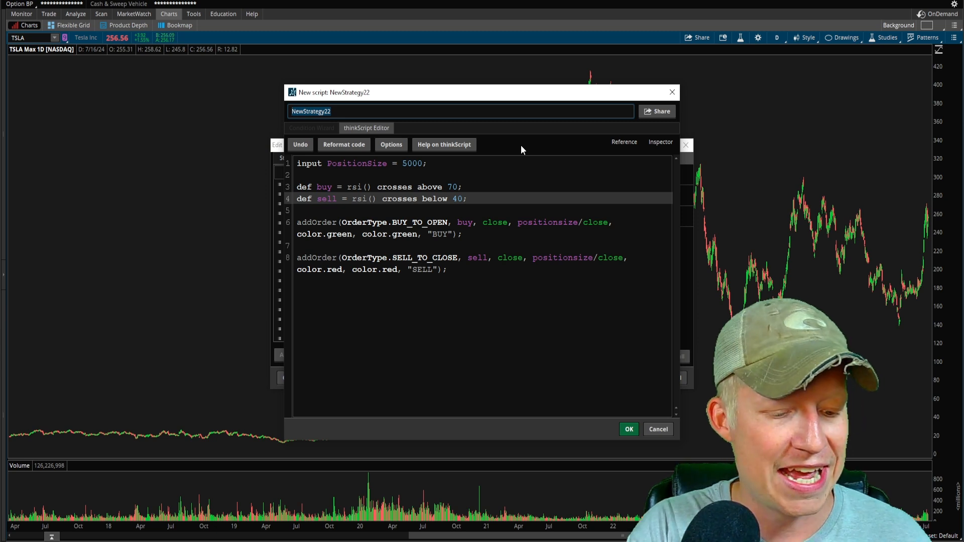
# Rename the strategy to 'hundredaday' and save it.
pyautogui.write('100aday')
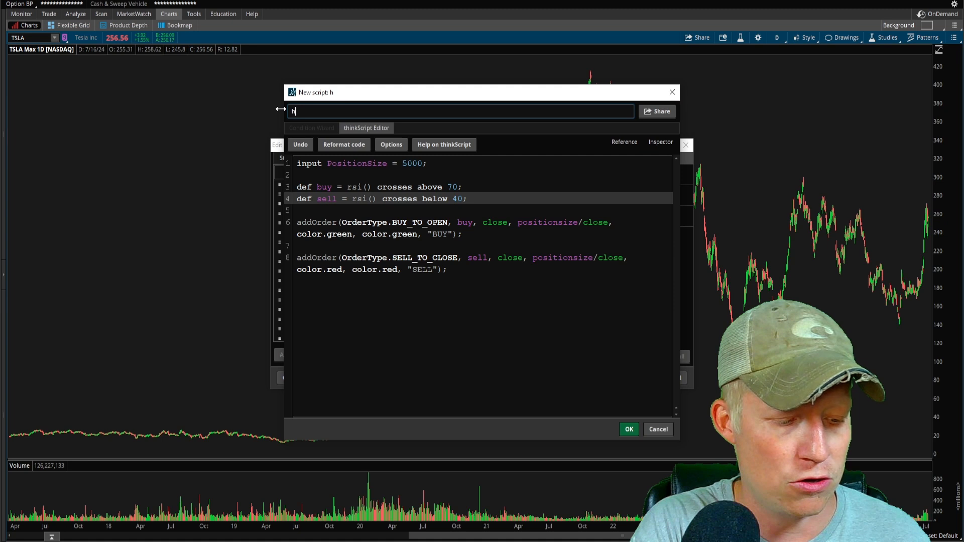
pyautogui.write('undredaday')
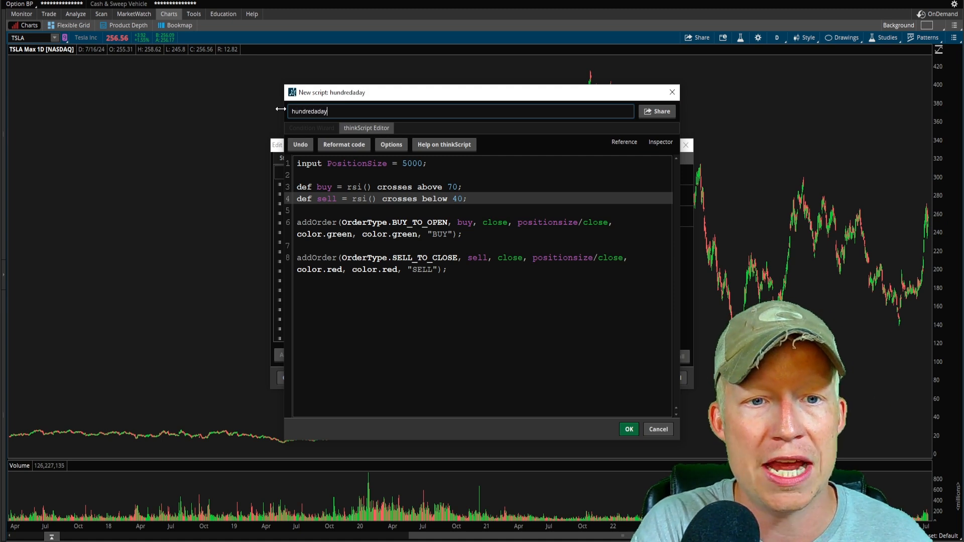
pyautogui.click(628, 430)
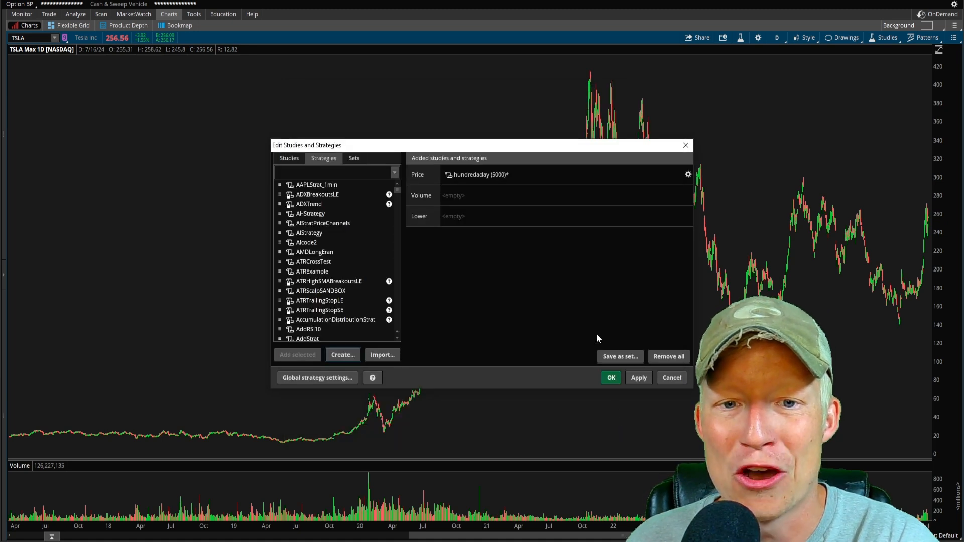
# Add FloatingPL and RSI studies with RSI over sold at 40, and apply them.
pyautogui.click(288, 159)
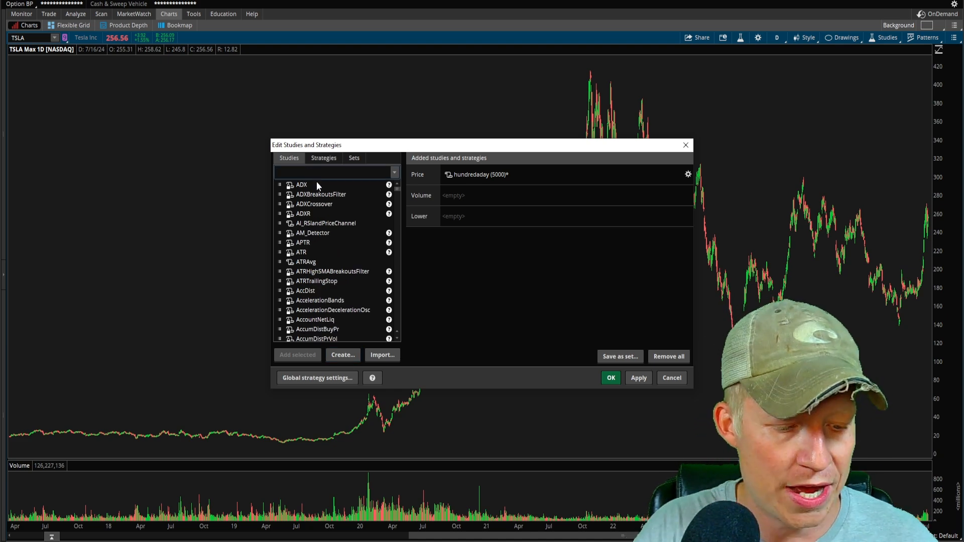
pyautogui.write('floati')
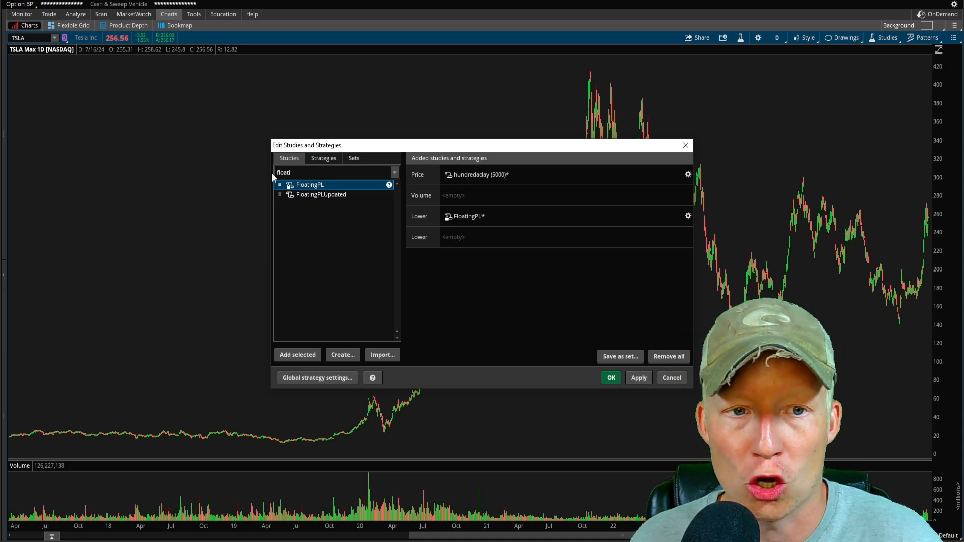
pyautogui.write('rsi')
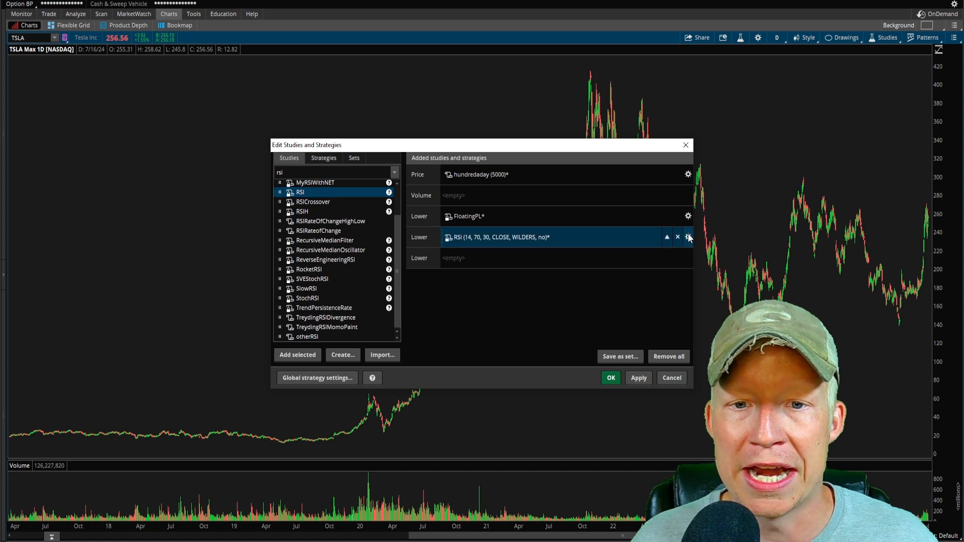
pyautogui.click(688, 236)
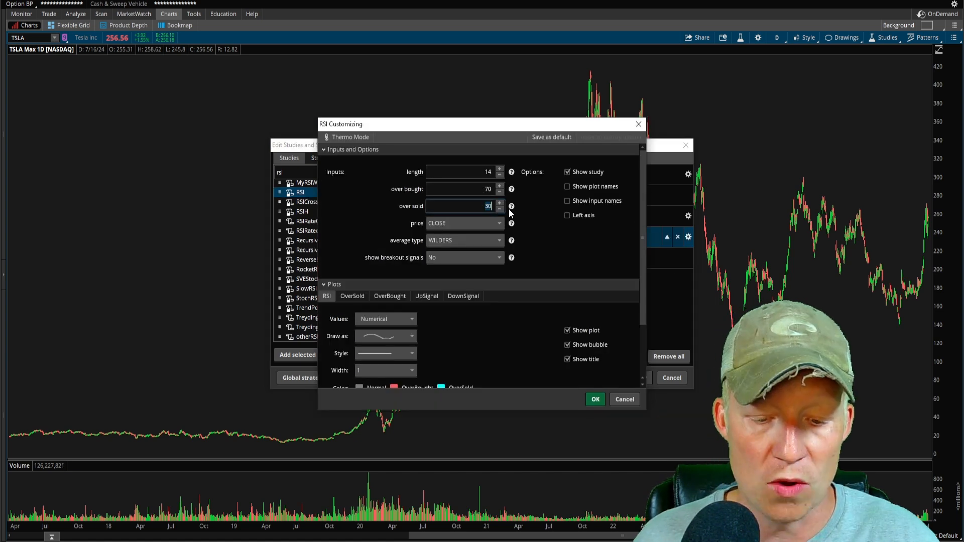
pyautogui.click(595, 400)
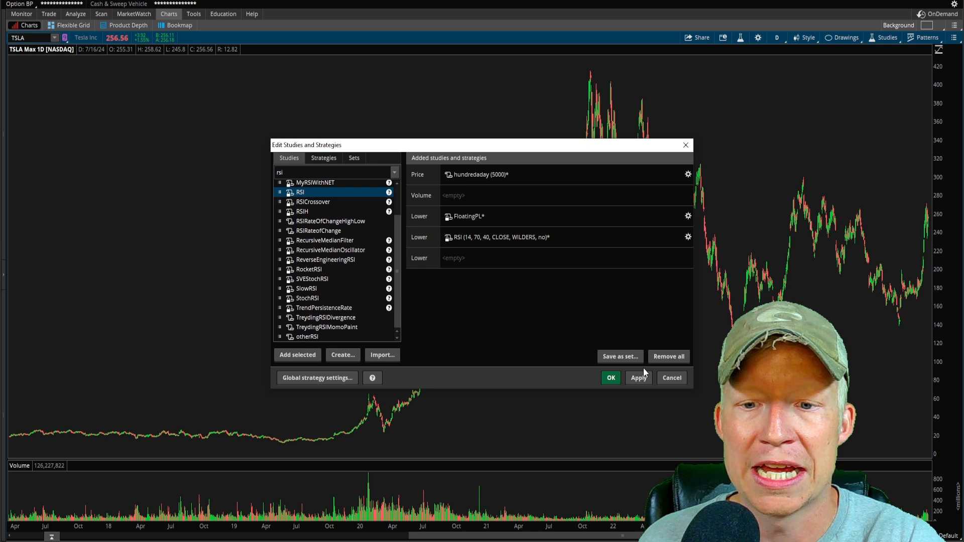
pyautogui.click(638, 378)
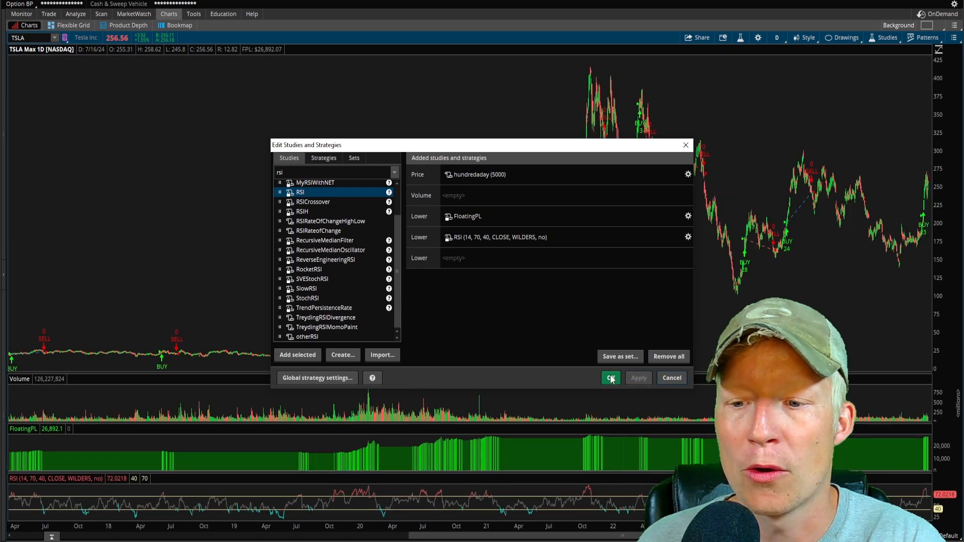
pyautogui.click(610, 377)
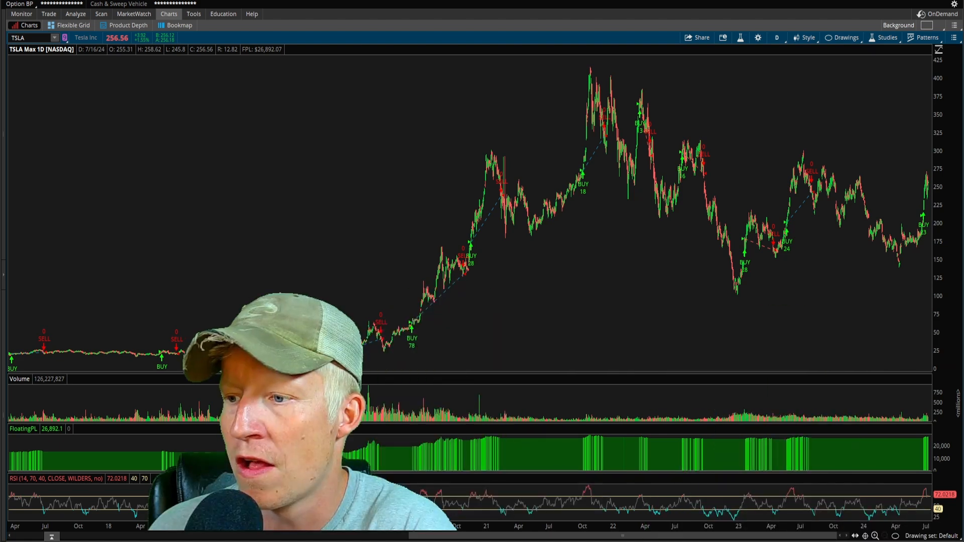
pyautogui.moveTo(904, 408)
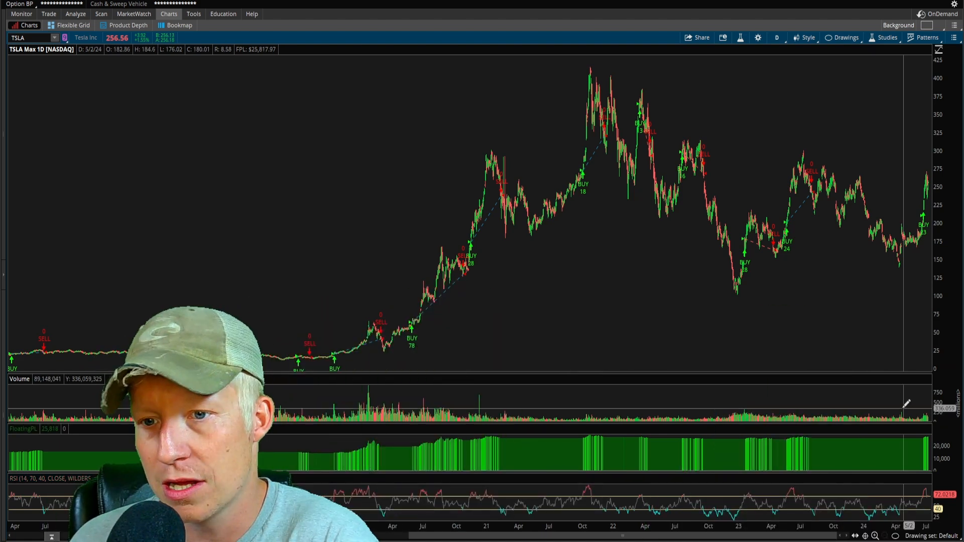
pyautogui.moveTo(312, 256)
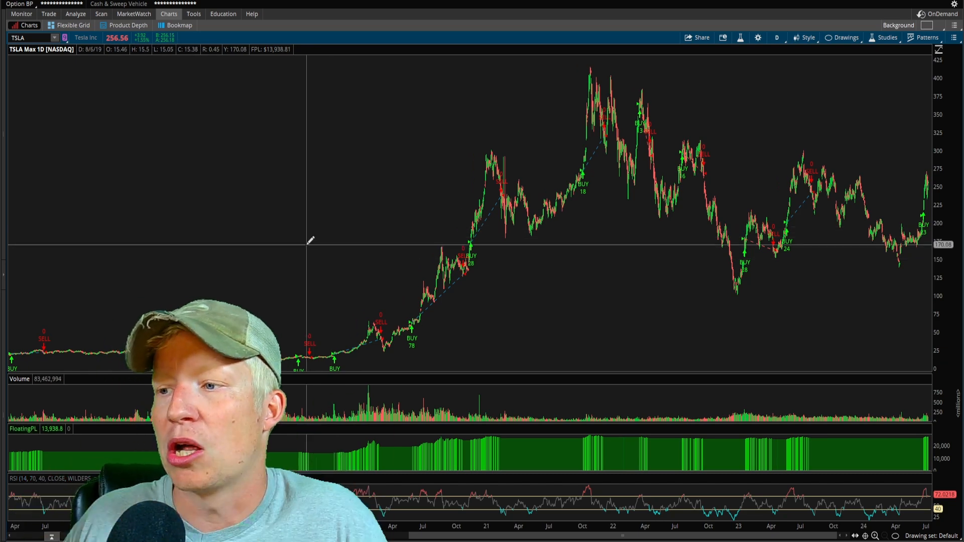
pyautogui.moveTo(315, 252)
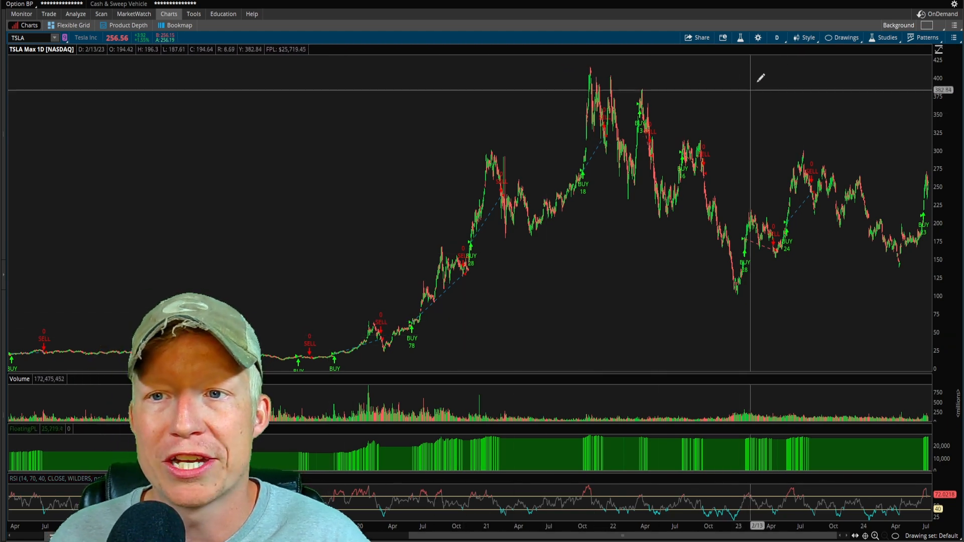
pyautogui.click(776, 37)
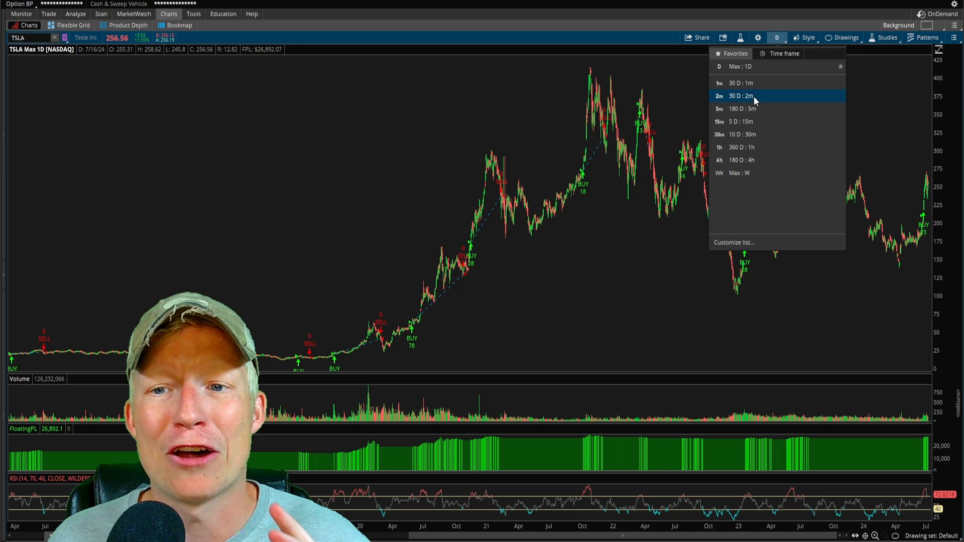
pyautogui.moveTo(762, 109)
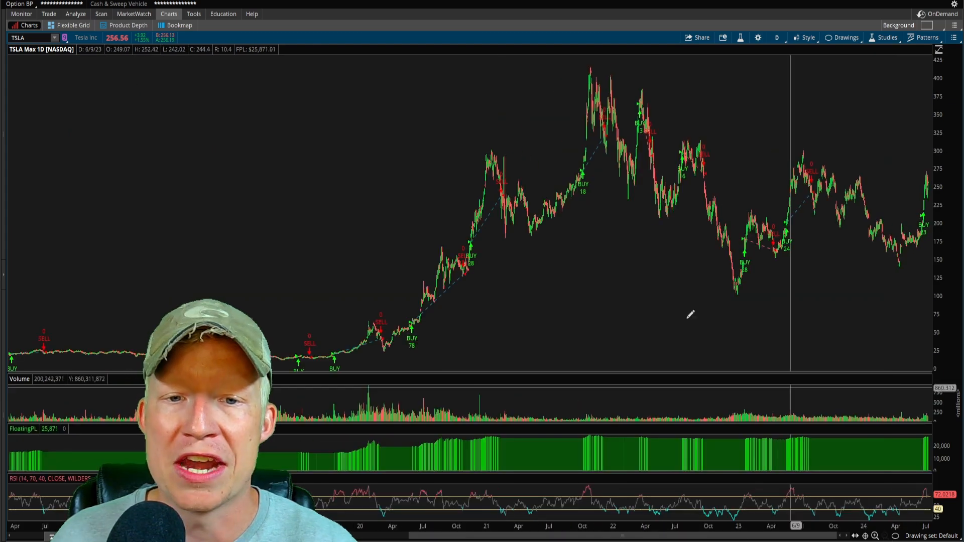
# Switch TSLA to 180 D : 5m bars and add the DTSBacktestData study.
pyautogui.click(777, 38)
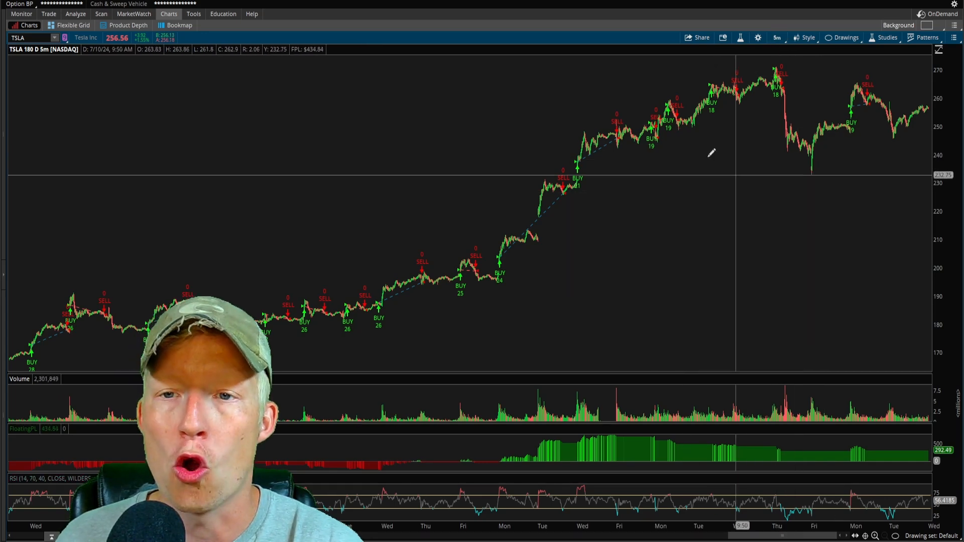
pyautogui.moveTo(681, 86)
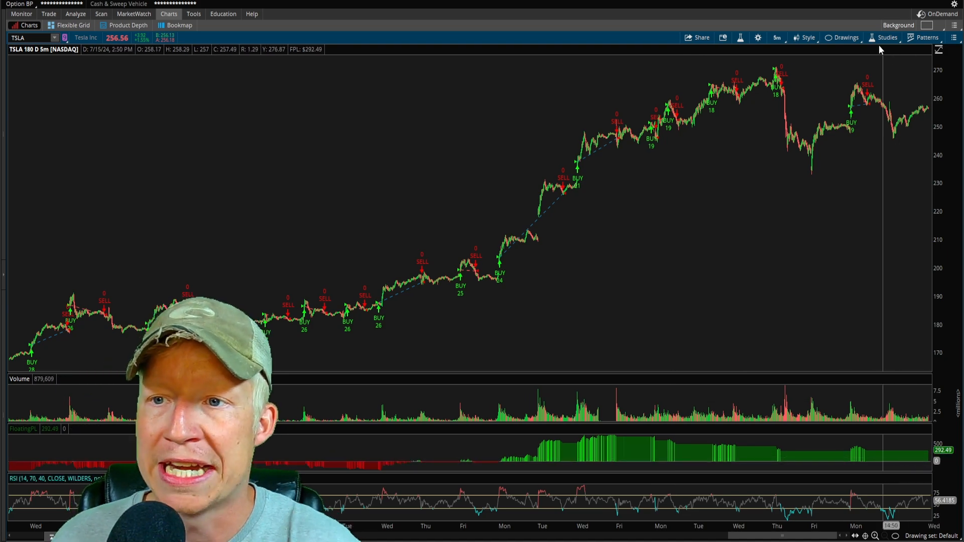
pyautogui.click(887, 38)
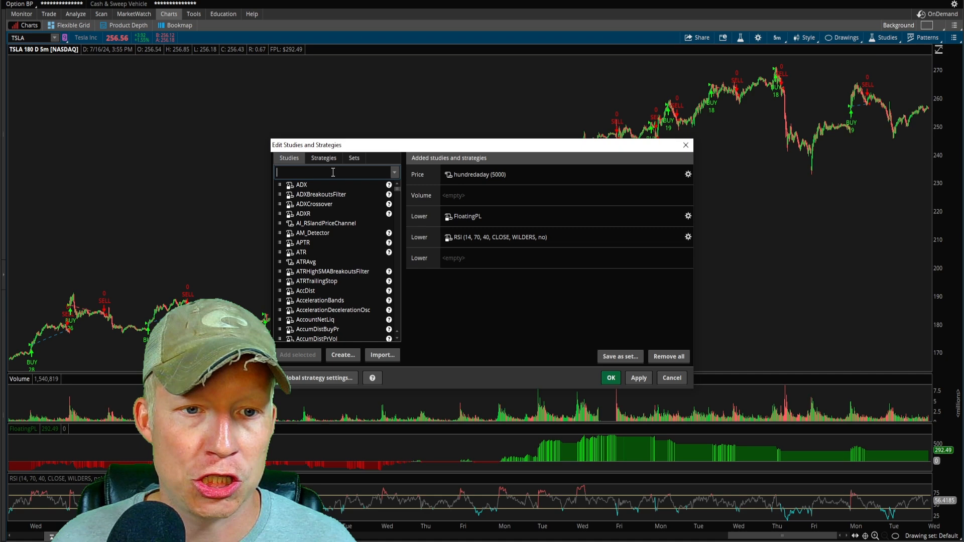
pyautogui.write('backtest')
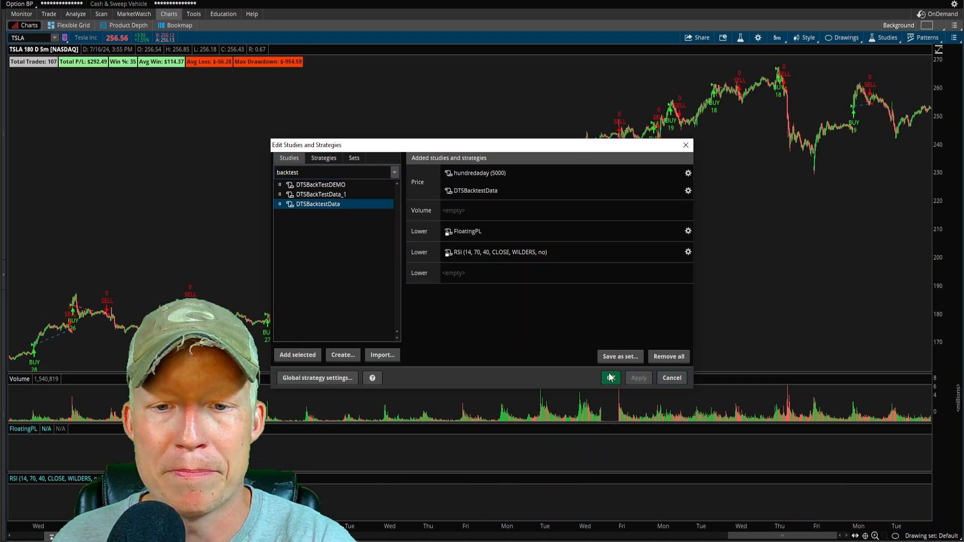
pyautogui.click(610, 377)
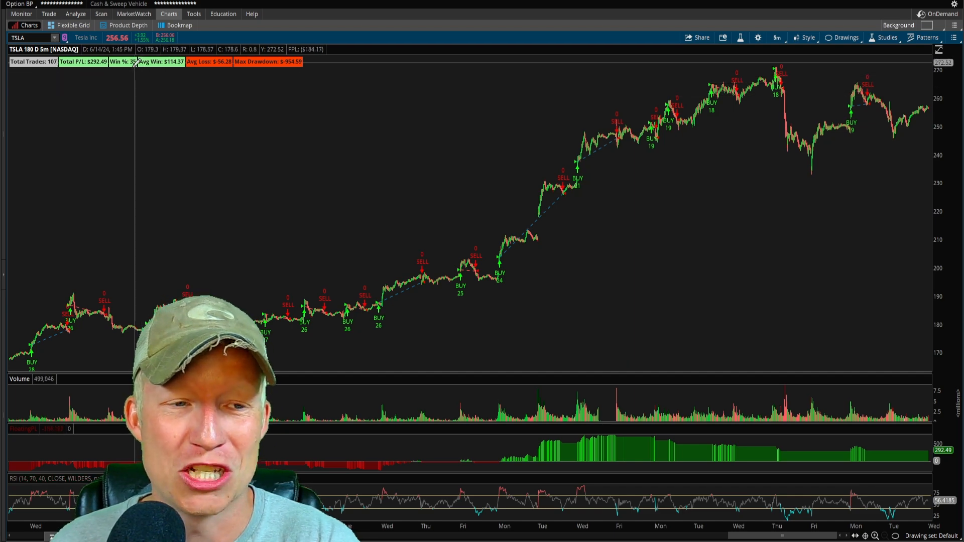
pyautogui.moveTo(833, 412)
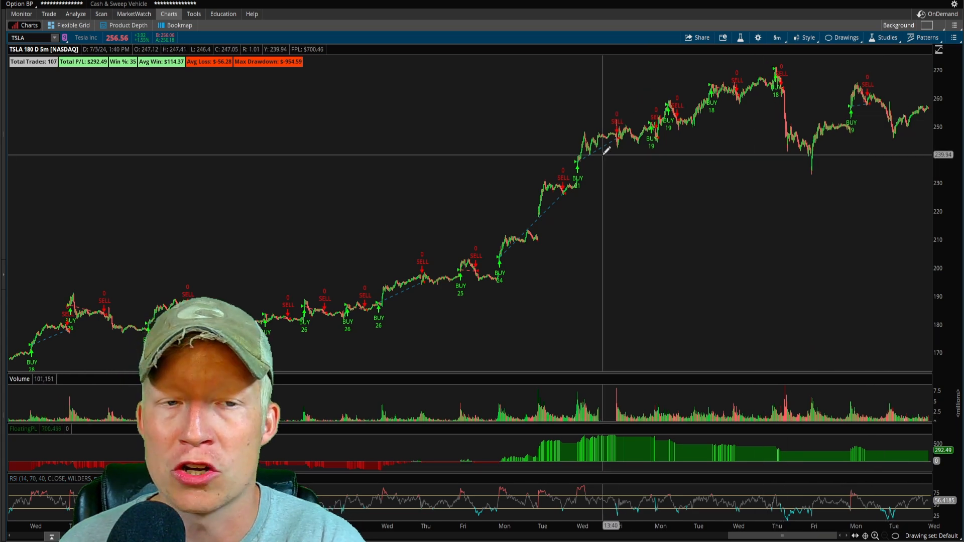
pyautogui.moveTo(449, 161)
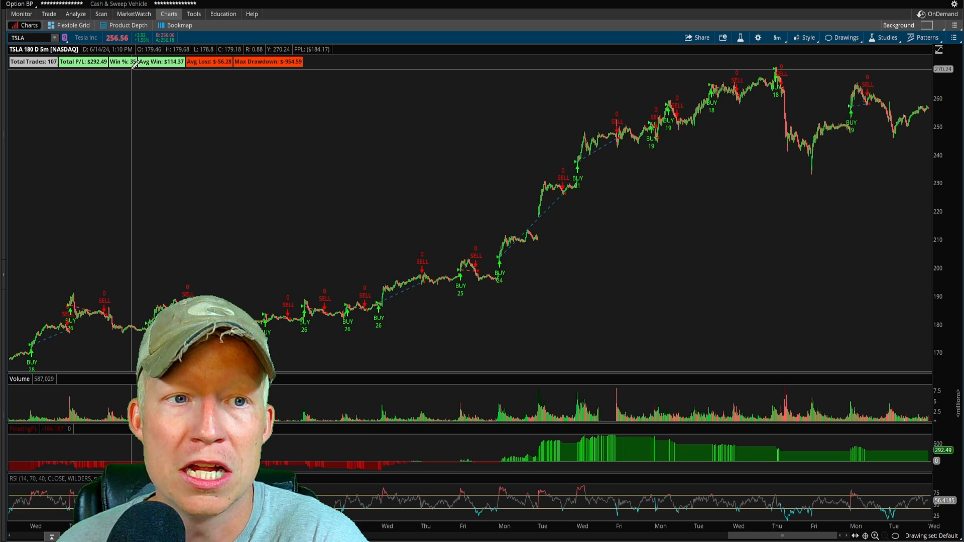
# Open the hundredaday script and add 'input MALength = 200;'.
pyautogui.click(886, 38)
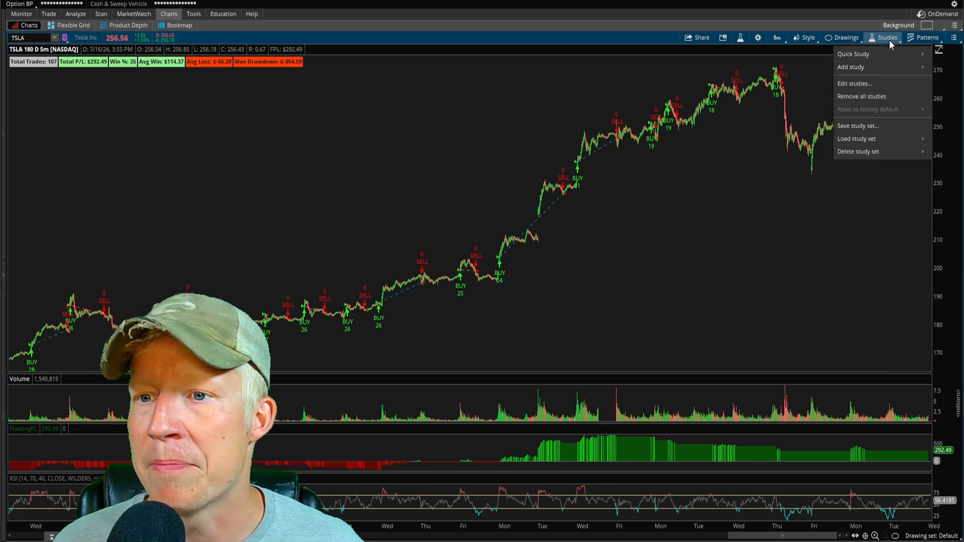
pyautogui.click(853, 82)
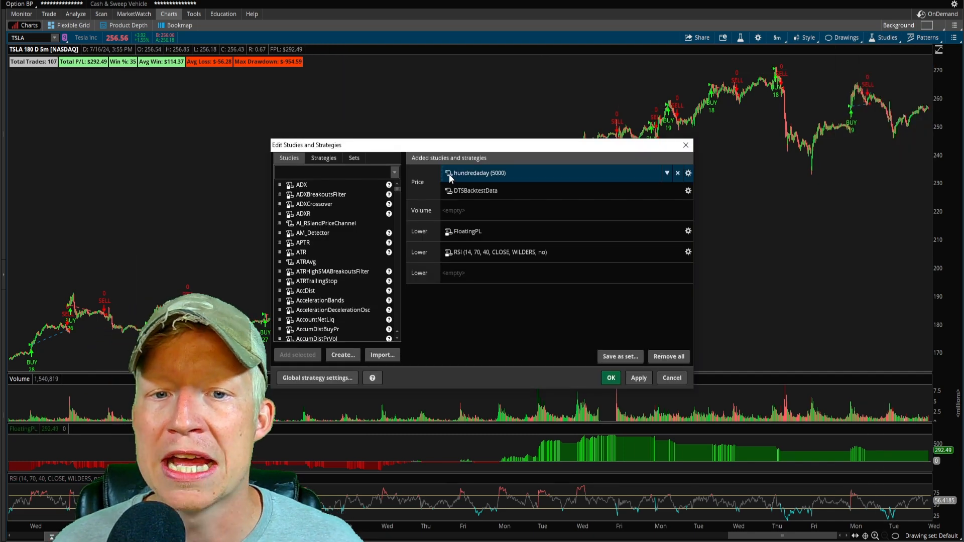
pyautogui.click(688, 173)
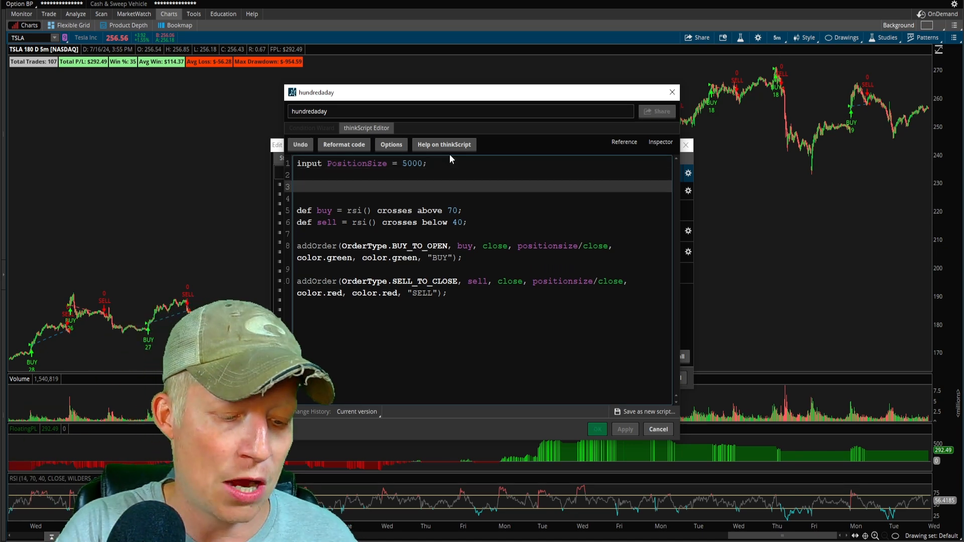
pyautogui.write('input')
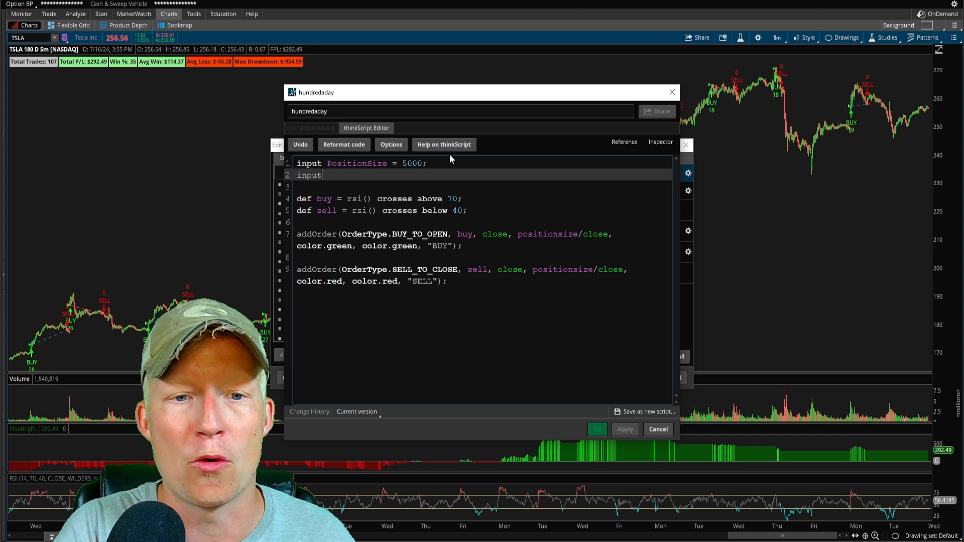
pyautogui.write('MALength')
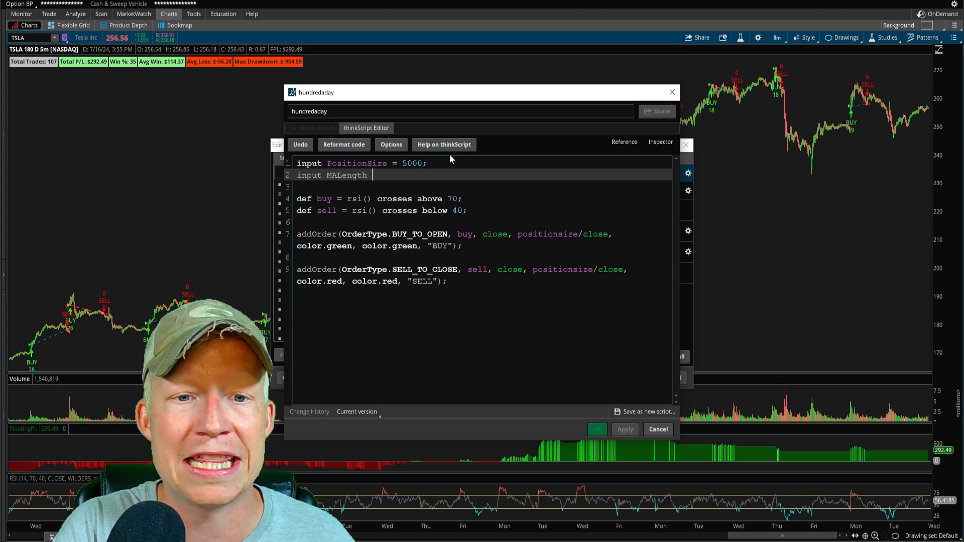
pyautogui.write('= 200;')
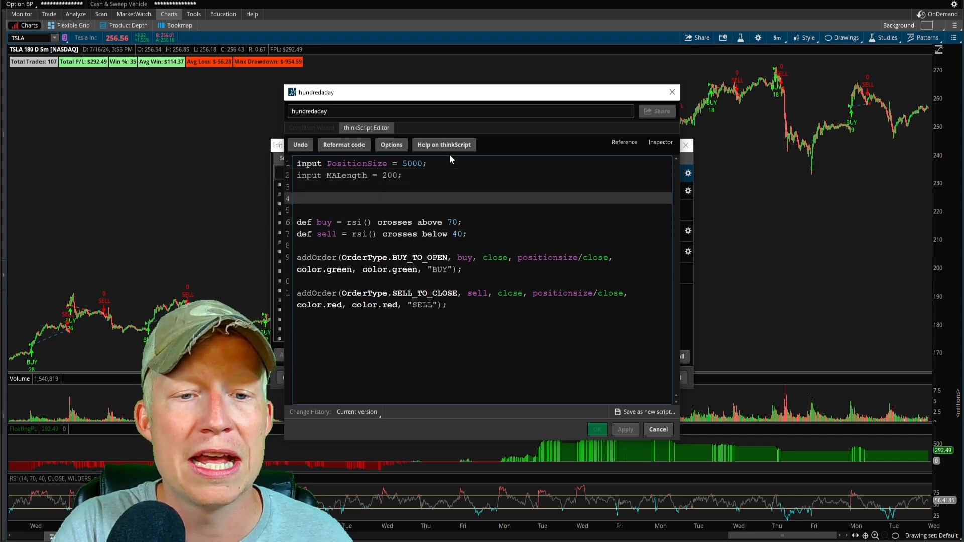
# Add 'plot MA = simplemovingavg(length = MALength);' and require 'close > MA' for buys.
pyautogui.write('plot')
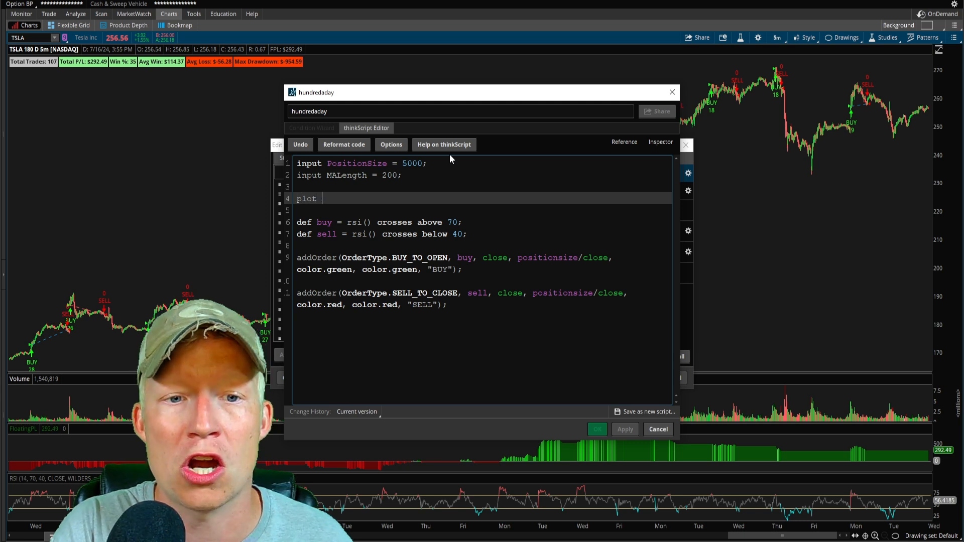
pyautogui.write('MA')
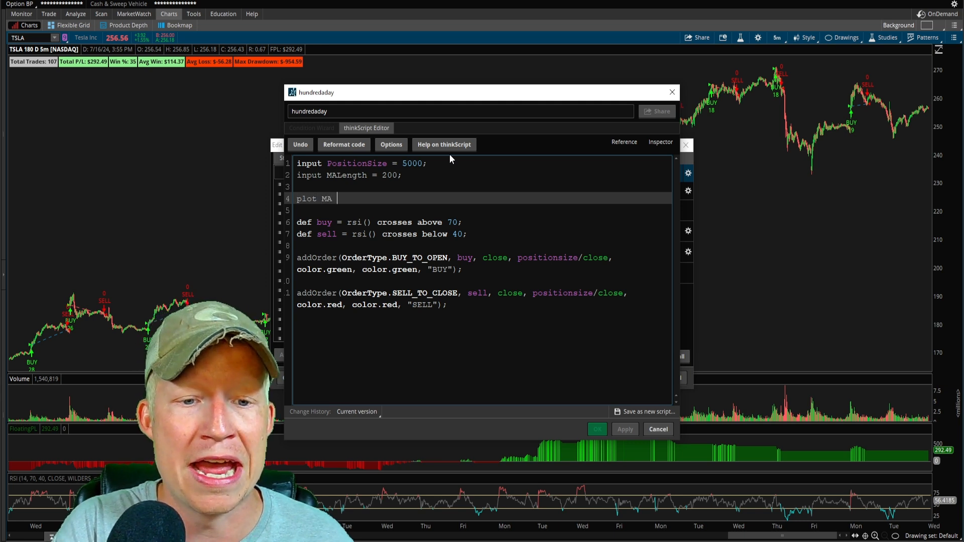
pyautogui.write('= simp')
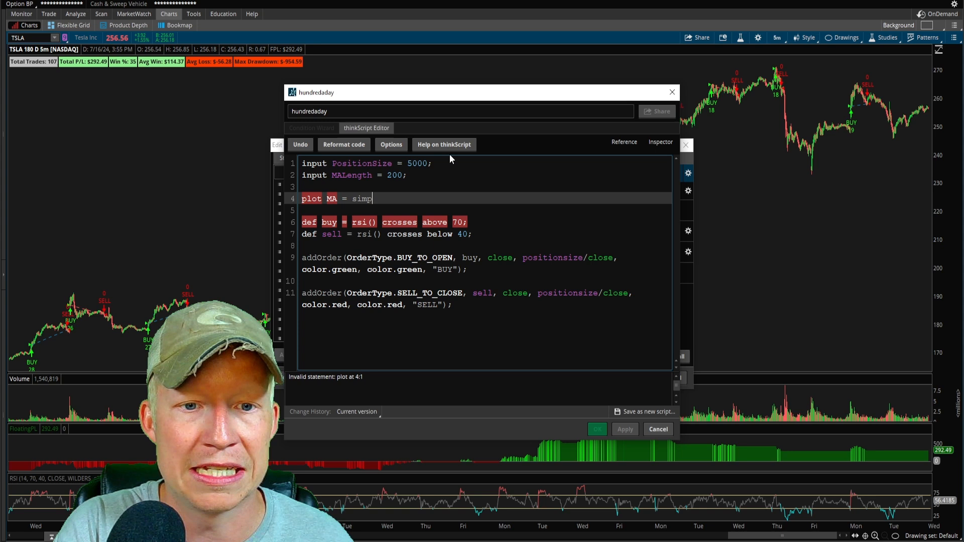
pyautogui.write('lemovingavg(length')
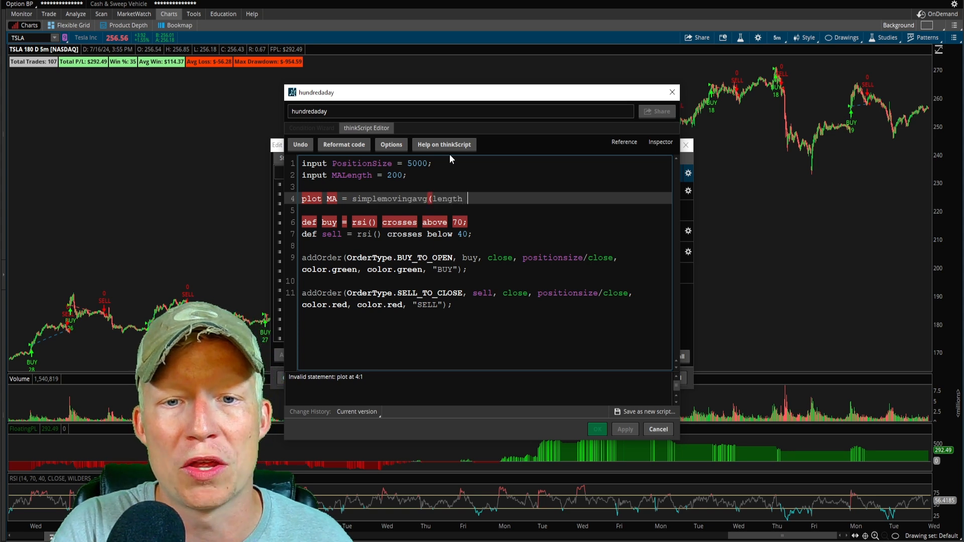
pyautogui.write('= MALength);')
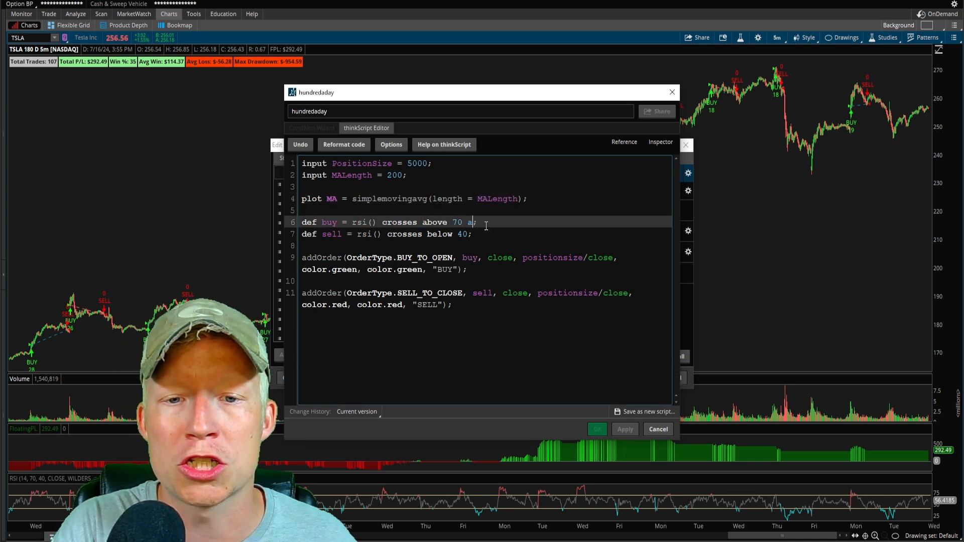
pyautogui.write('nd close > MA')
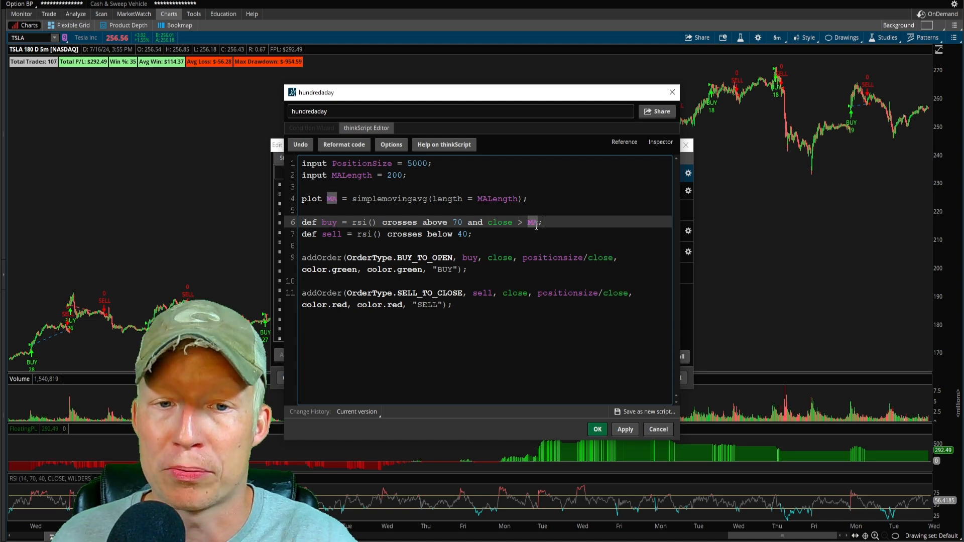
# Apply the moving-average script changes and confirm both editors to return to the chart.
pyautogui.click(624, 430)
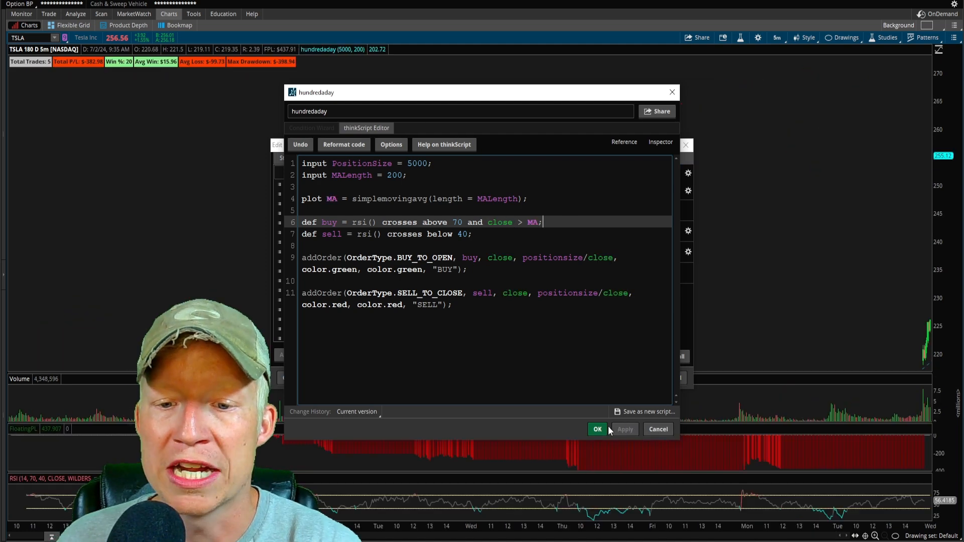
pyautogui.click(597, 429)
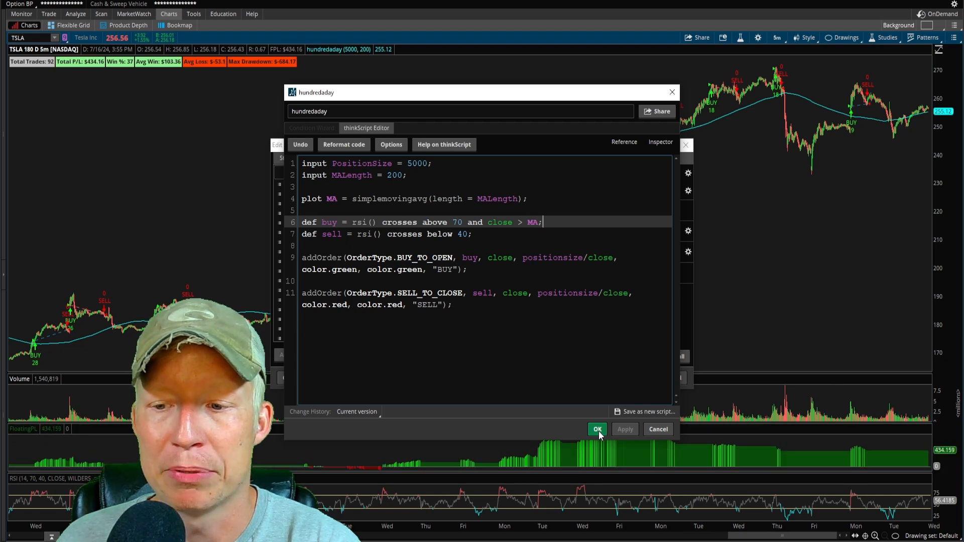
pyautogui.click(596, 428)
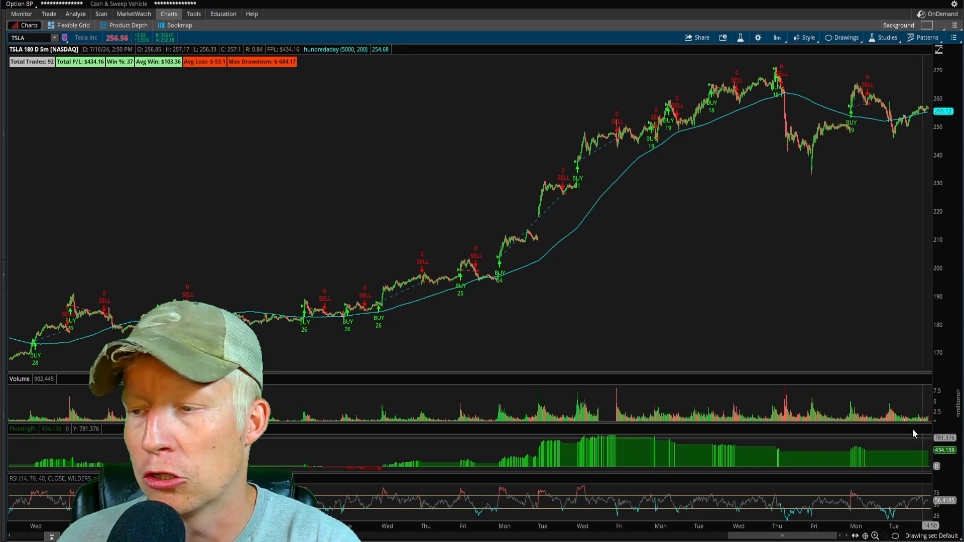
pyautogui.moveTo(519, 252)
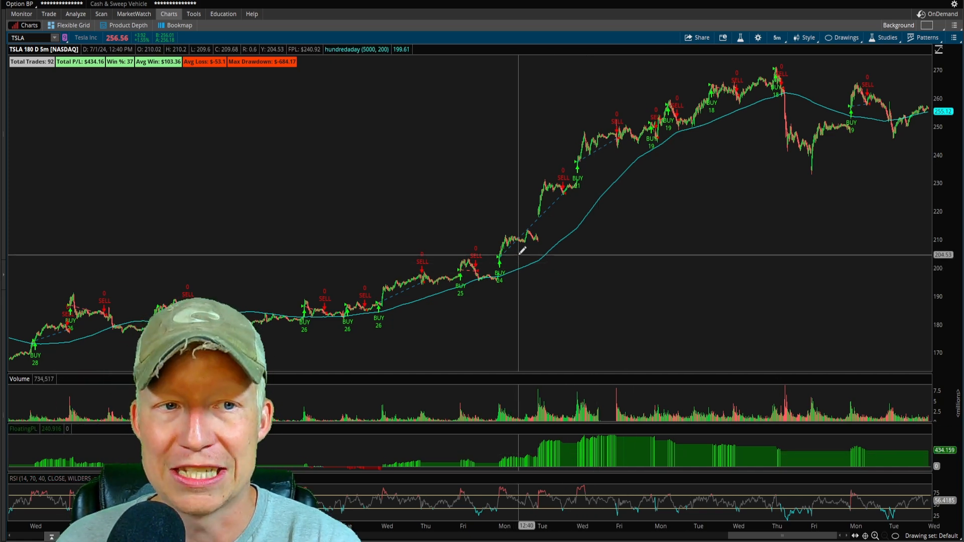
pyautogui.moveTo(510, 258)
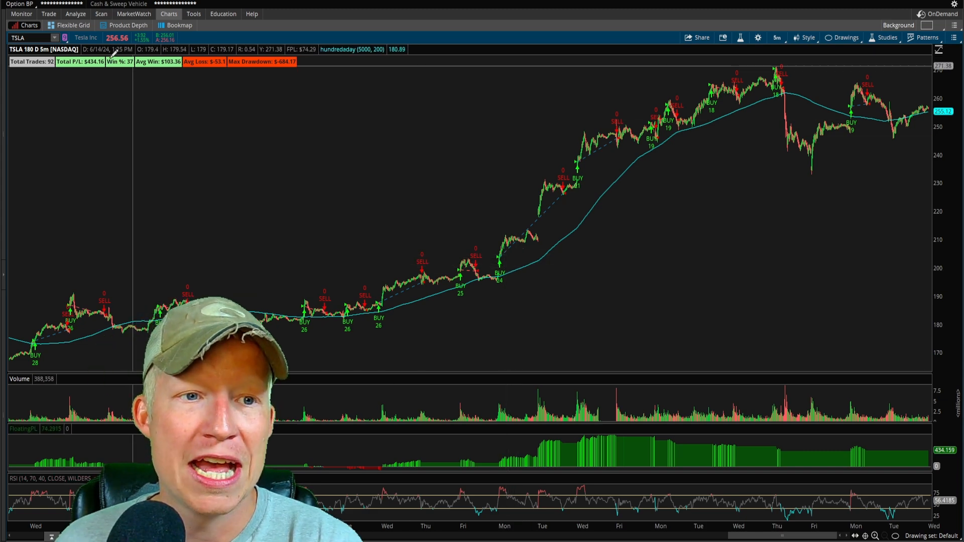
pyautogui.moveTo(441, 223)
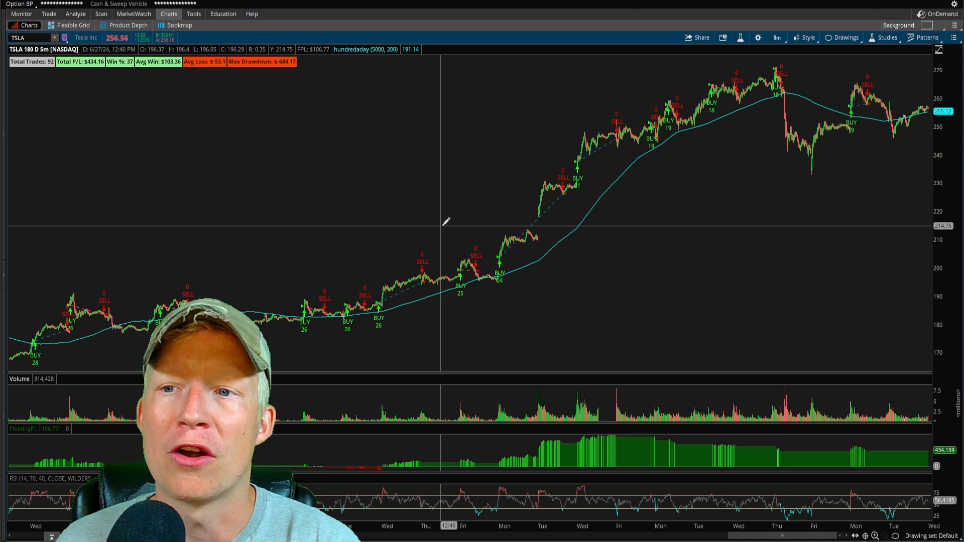
pyautogui.moveTo(840, 77)
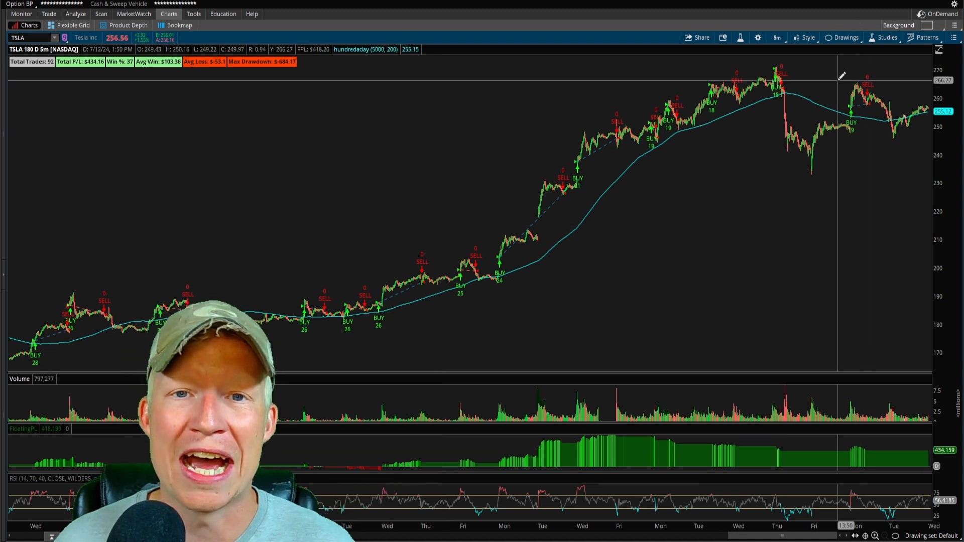
# Reopen the hundredaday strategy in the thinkScript Editor and select a value in the code.
pyautogui.click(887, 38)
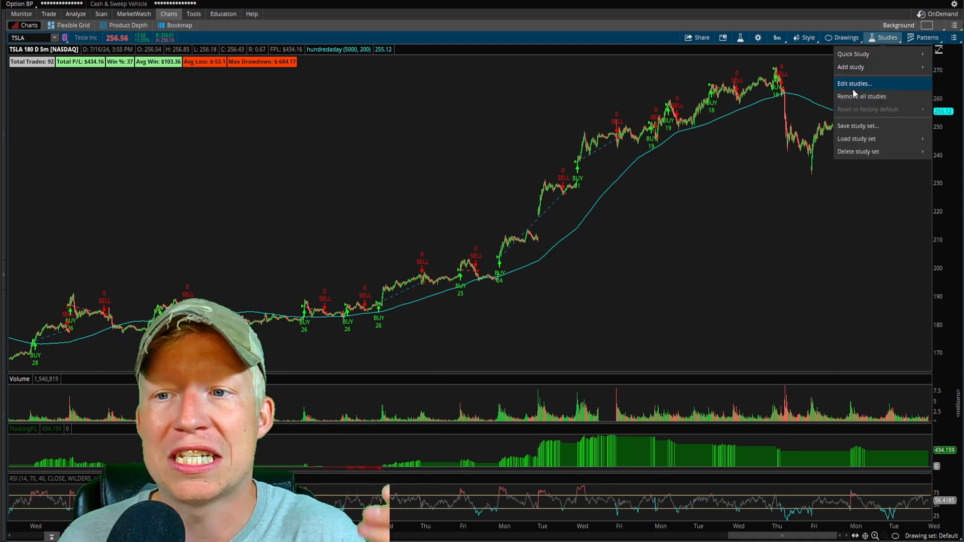
pyautogui.click(853, 83)
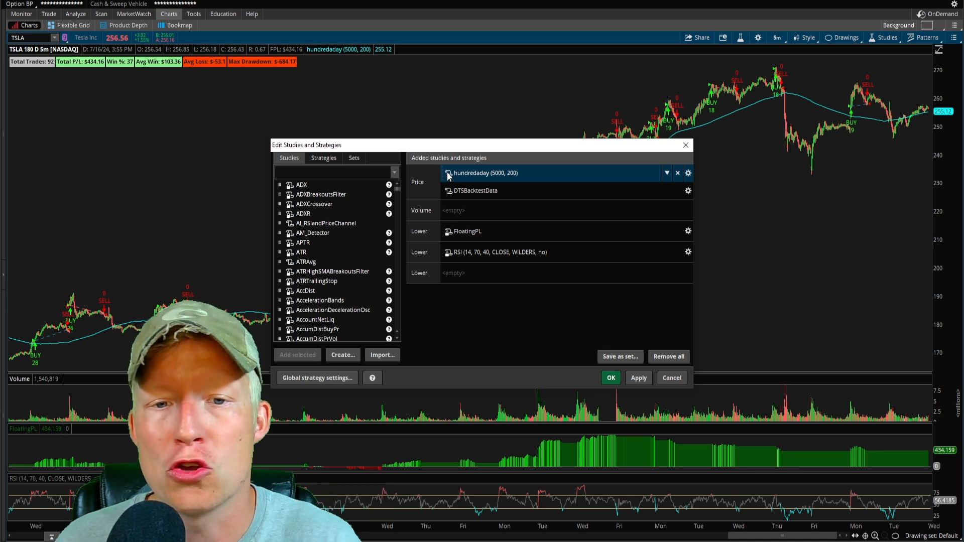
pyautogui.click(688, 172)
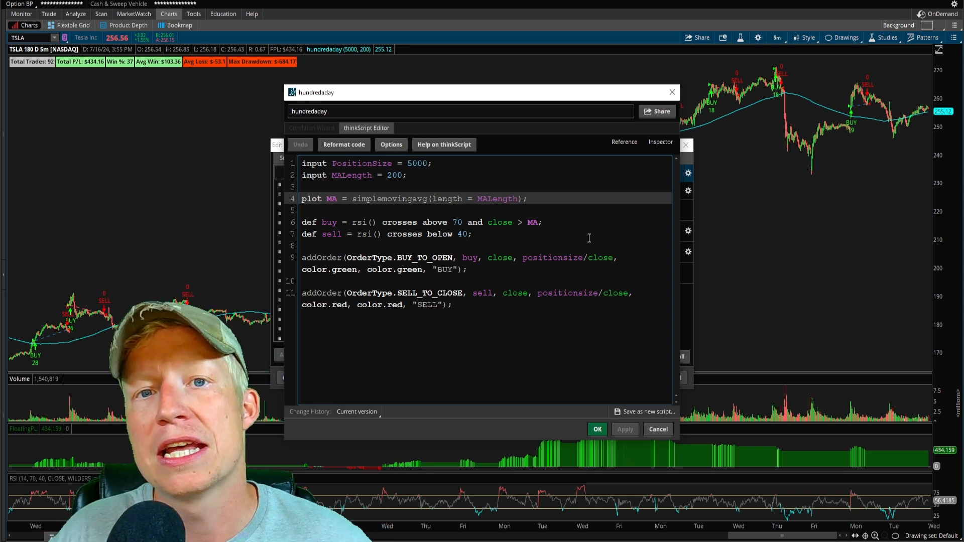
pyautogui.moveTo(172, 126)
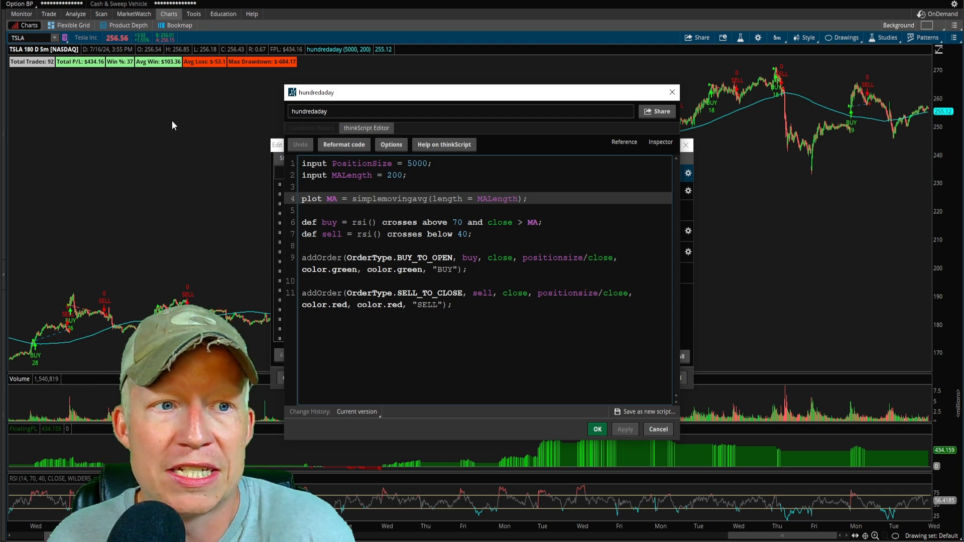
pyautogui.moveTo(45, 68)
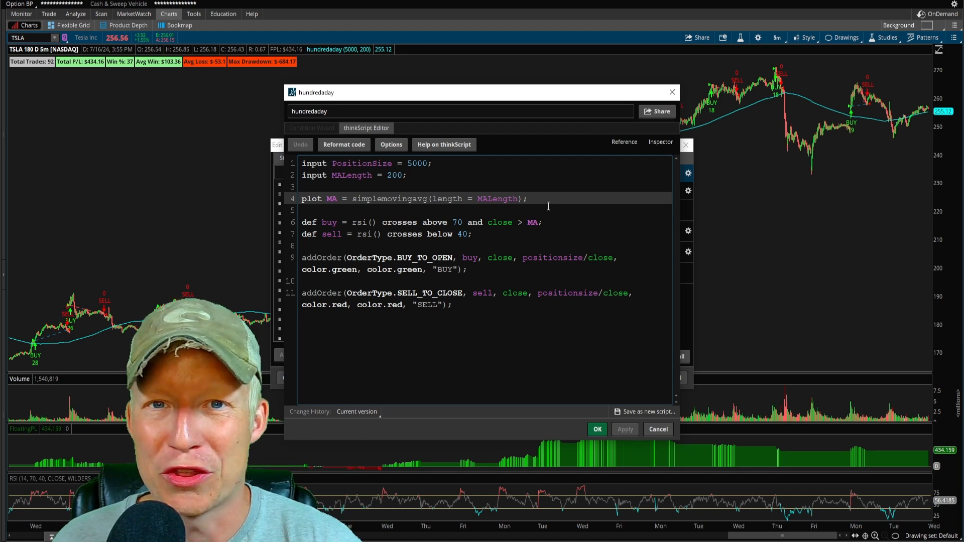
pyautogui.doubleClick(532, 222)
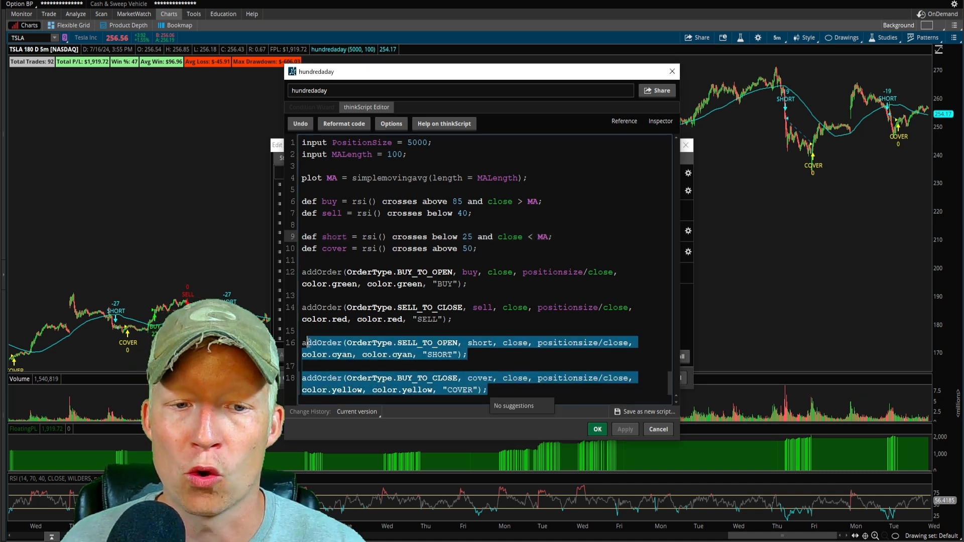
# Confirm the short/cover script edits with MALength 100 and RSI-85 buy.
pyautogui.click(467, 355)
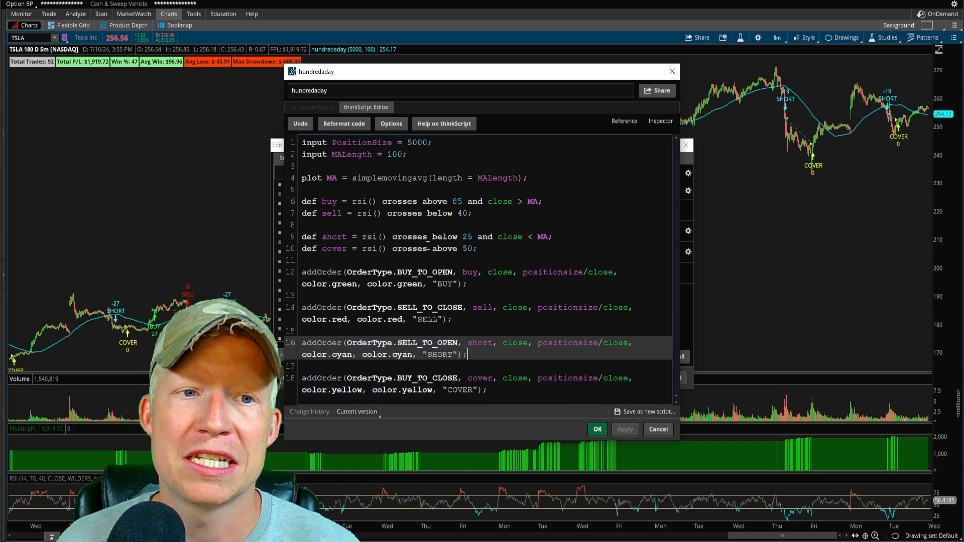
pyautogui.click(596, 428)
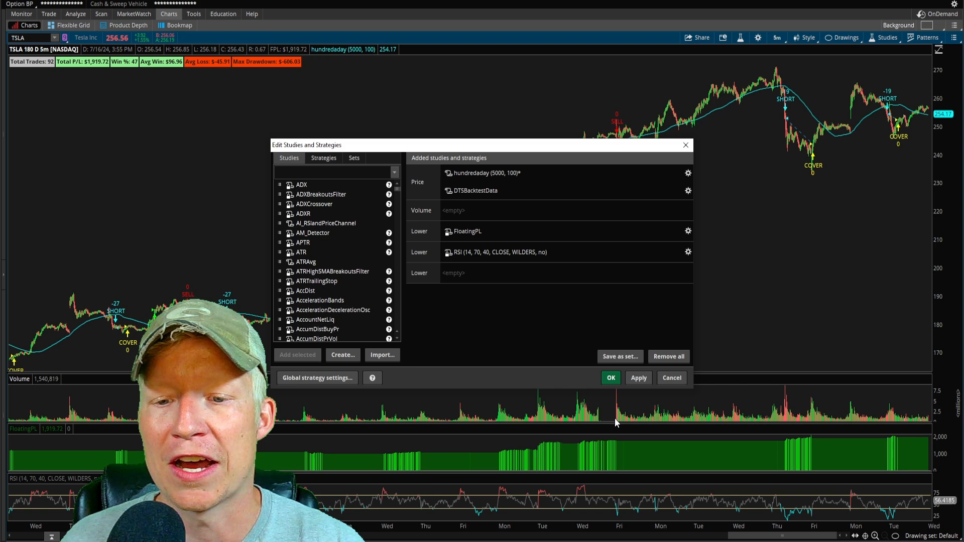
# Close Edit Studies and Strategies to view the long-short backtest results.
pyautogui.click(609, 377)
pyautogui.write('AAPL')
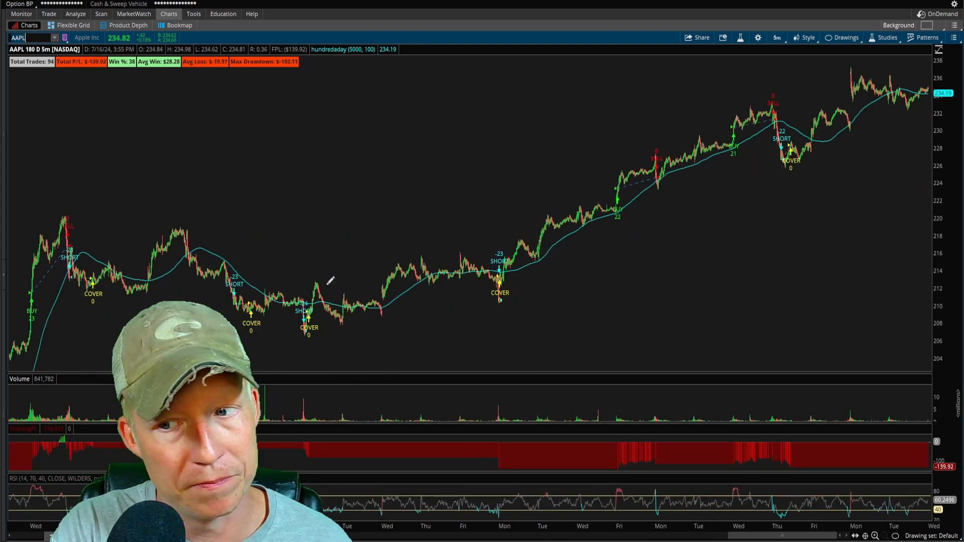
# Enter NVDA in the chart symbol box.
pyautogui.write('NVDA')
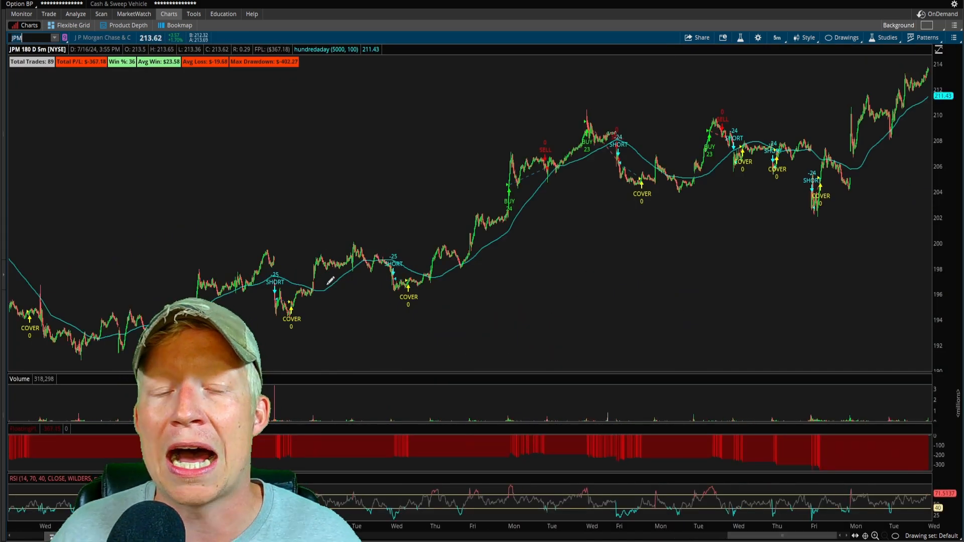
pyautogui.moveTo(858, 381)
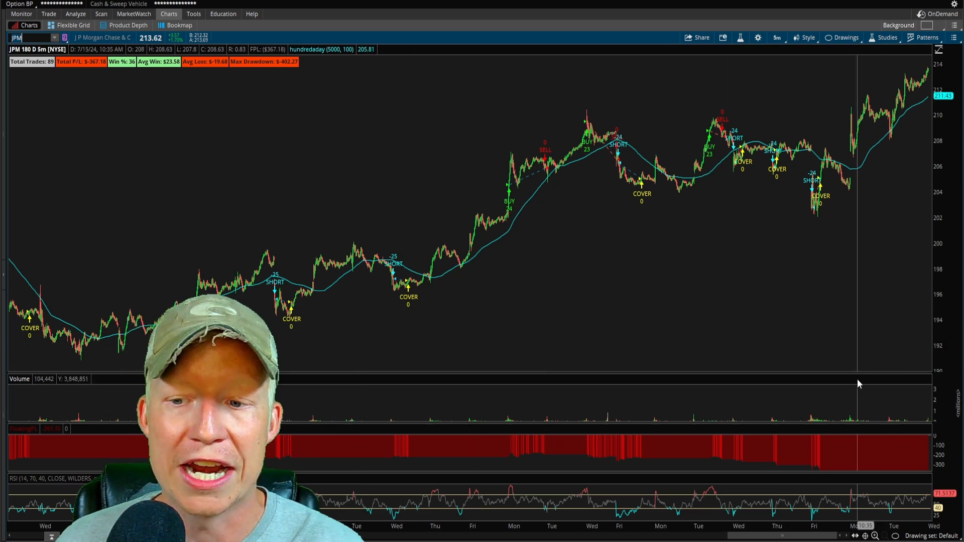
pyautogui.moveTo(126, 83)
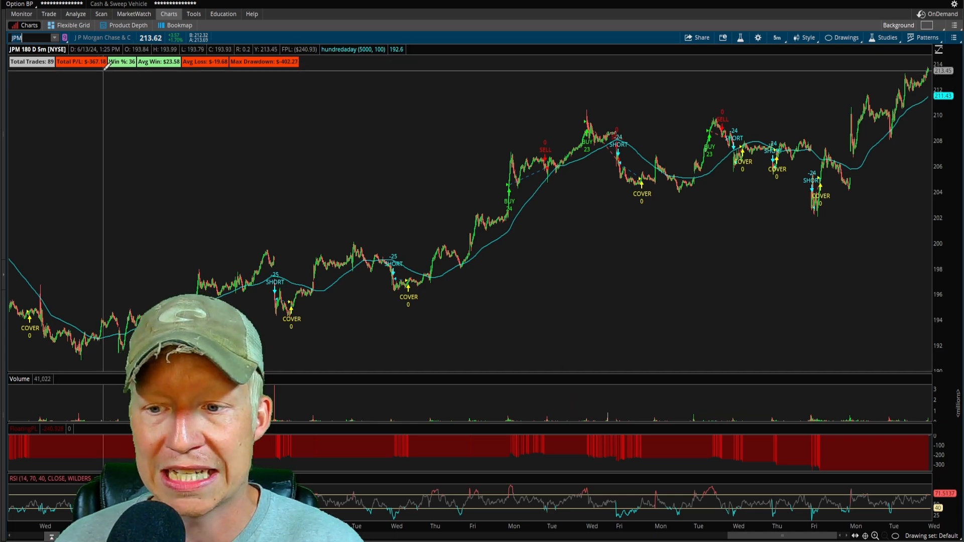
pyautogui.moveTo(92, 93)
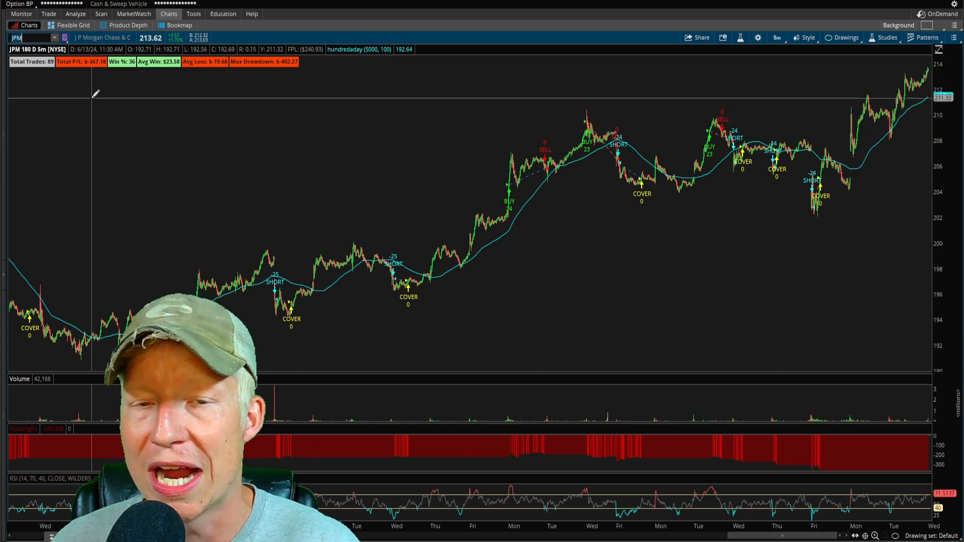
pyautogui.moveTo(180, 141)
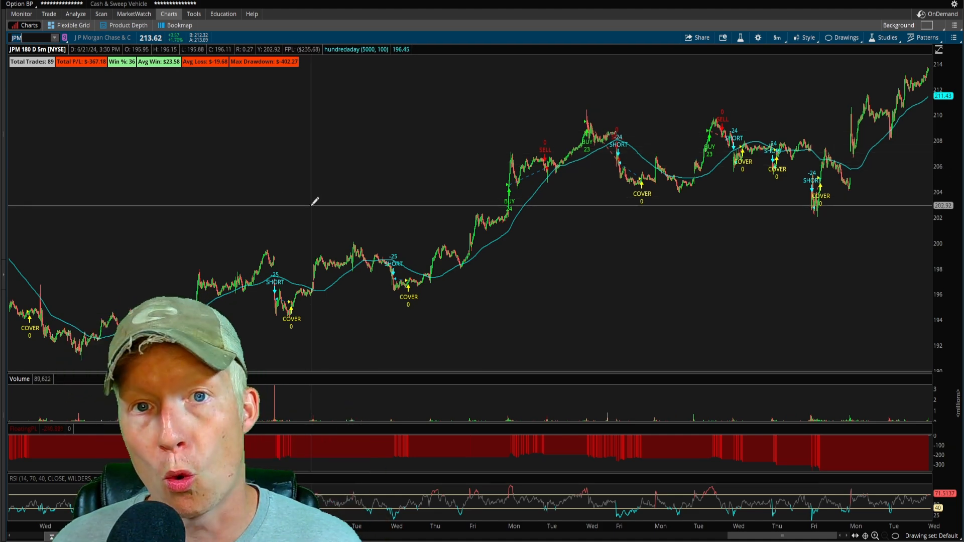
pyautogui.moveTo(82, 178)
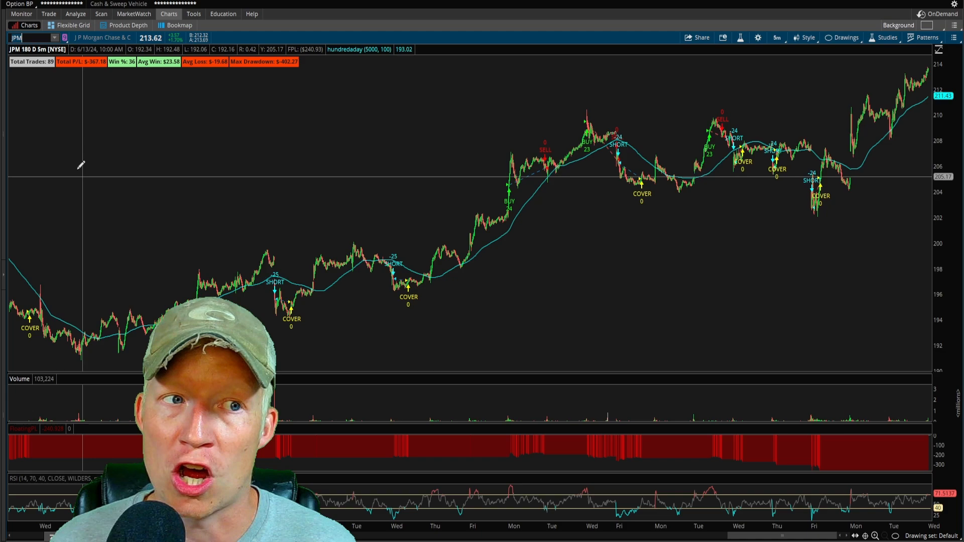
pyautogui.moveTo(136, 191)
pyautogui.write('TSLA')
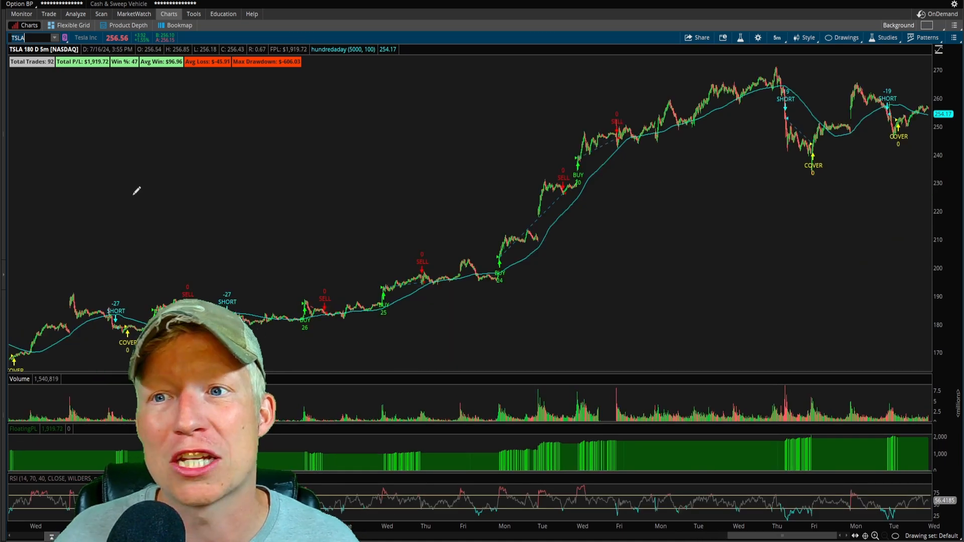
# Open the hundredaday strategy's thinkScript code, select a value, and confirm the editor.
pyautogui.click(887, 37)
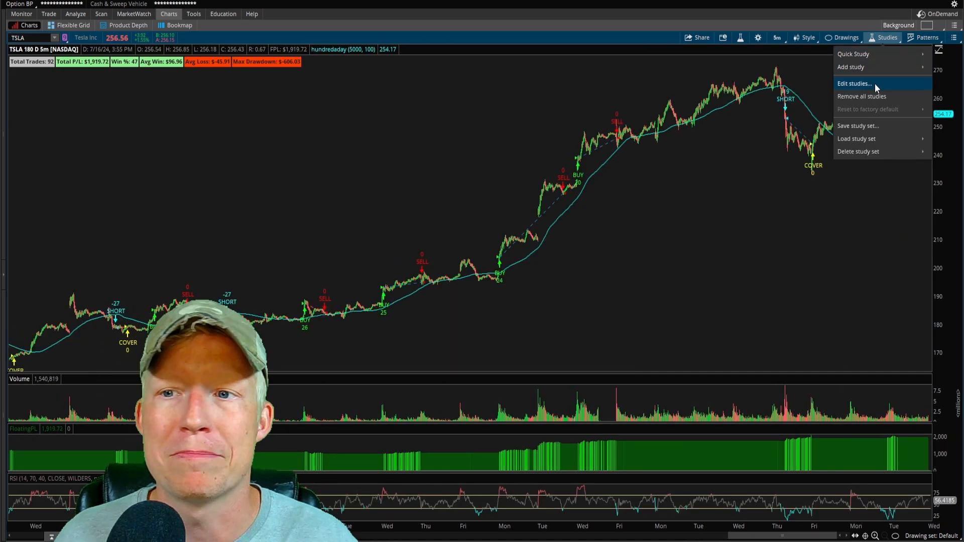
pyautogui.click(854, 83)
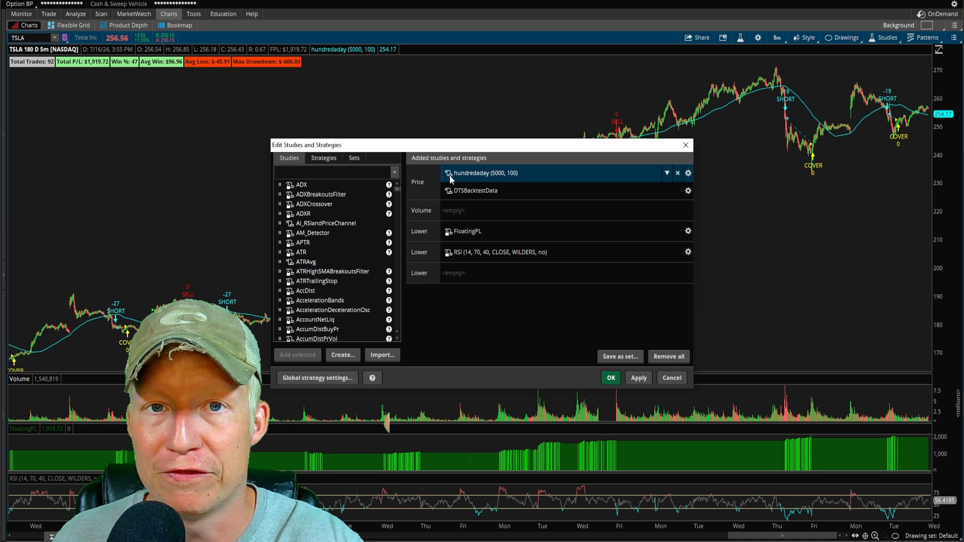
pyautogui.click(688, 173)
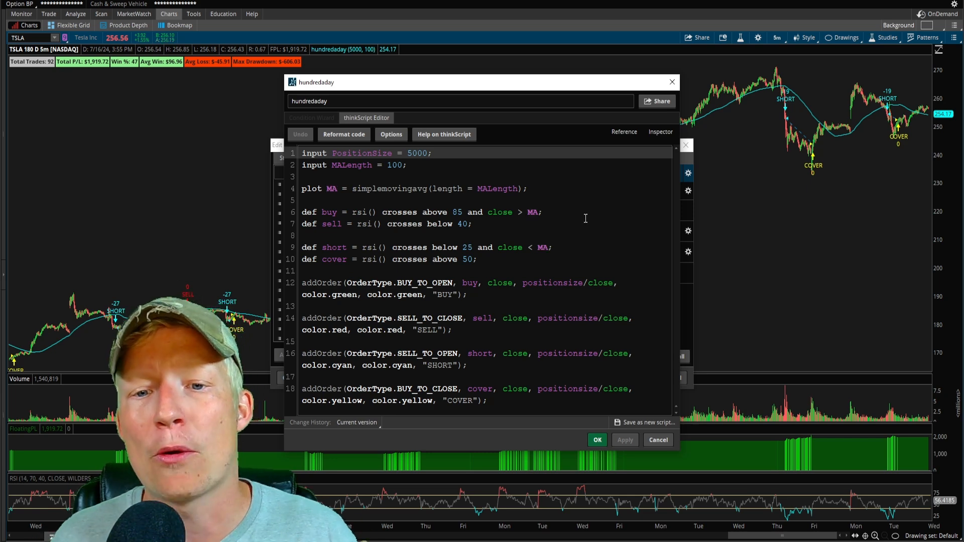
pyautogui.doubleClick(331, 188)
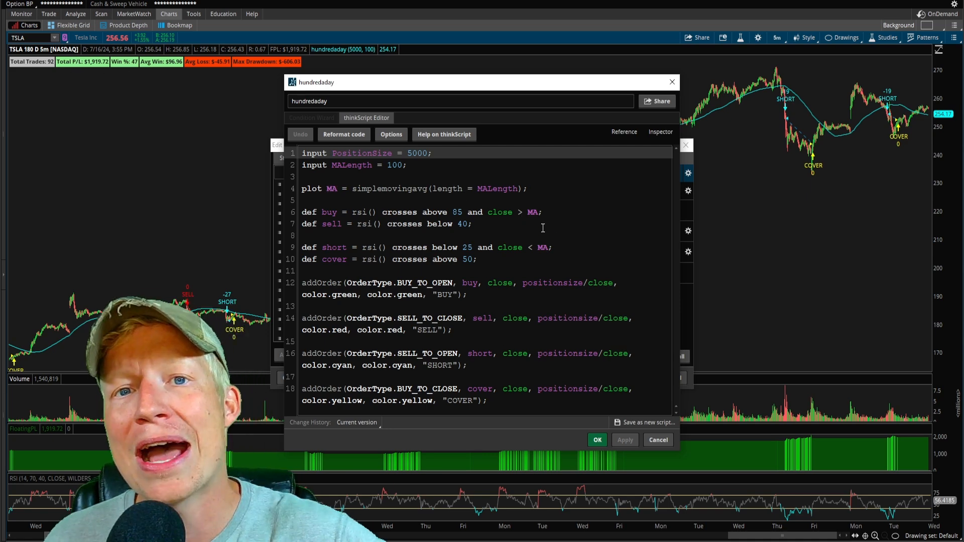
pyautogui.moveTo(574, 236)
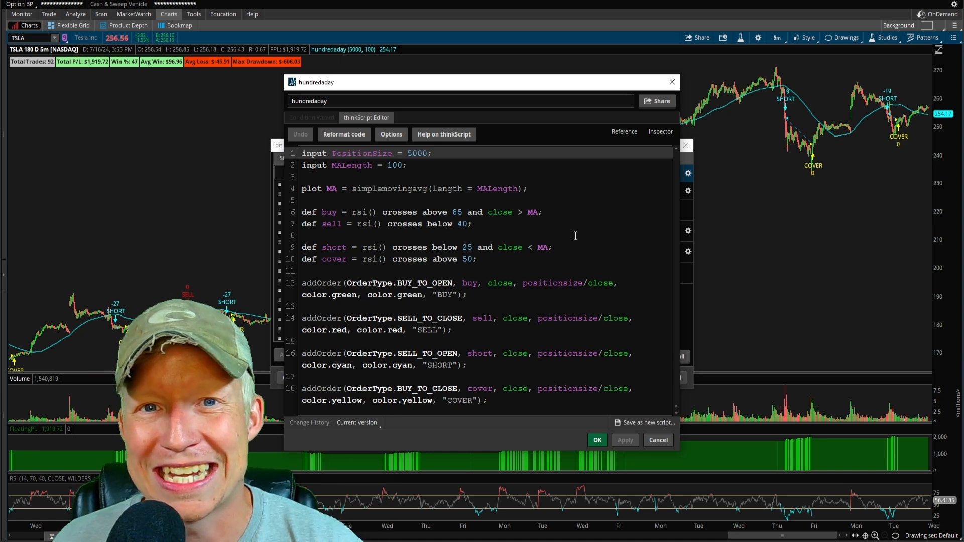
pyautogui.click(596, 440)
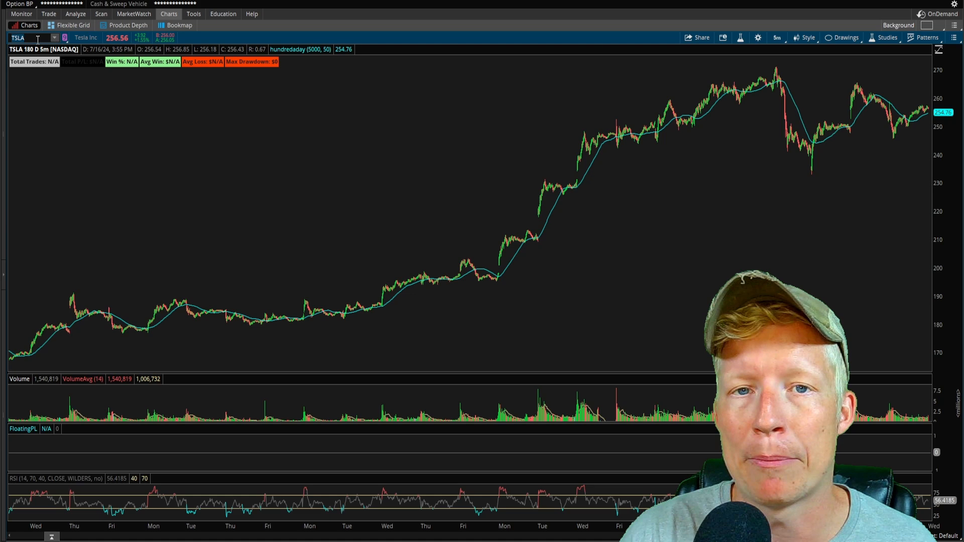
pyautogui.moveTo(830, 84)
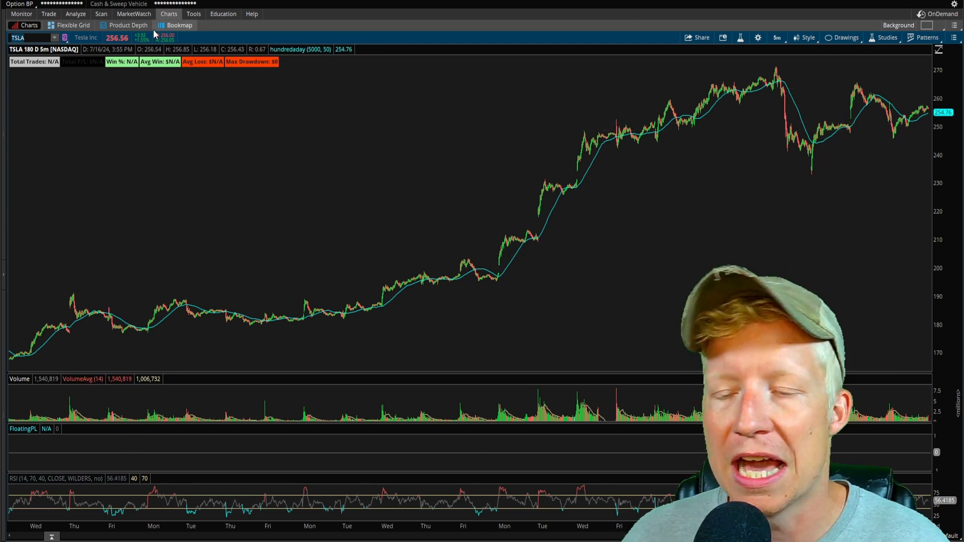
# View the Stock Hacker results, then chart AEON and open Edit Studies and Strategies.
pyautogui.click(76, 13)
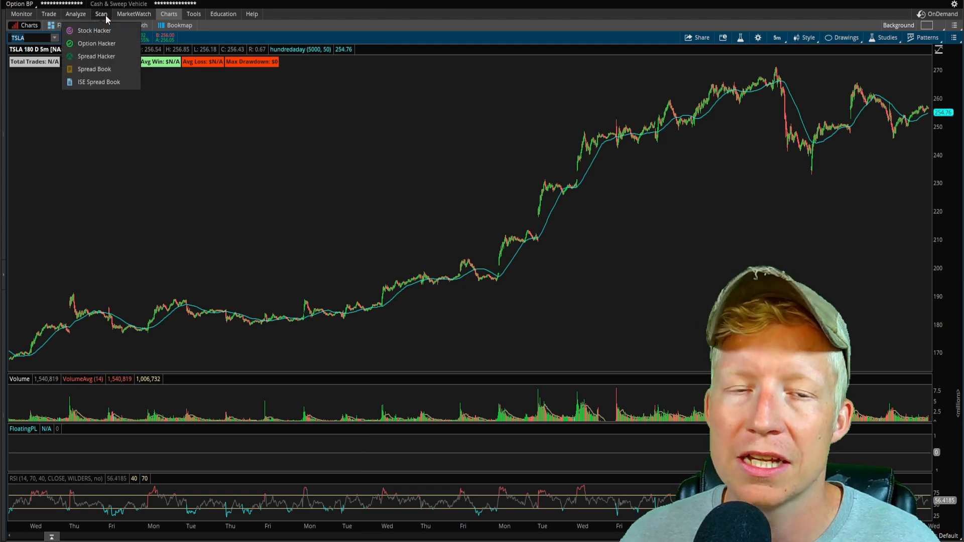
pyautogui.click(94, 30)
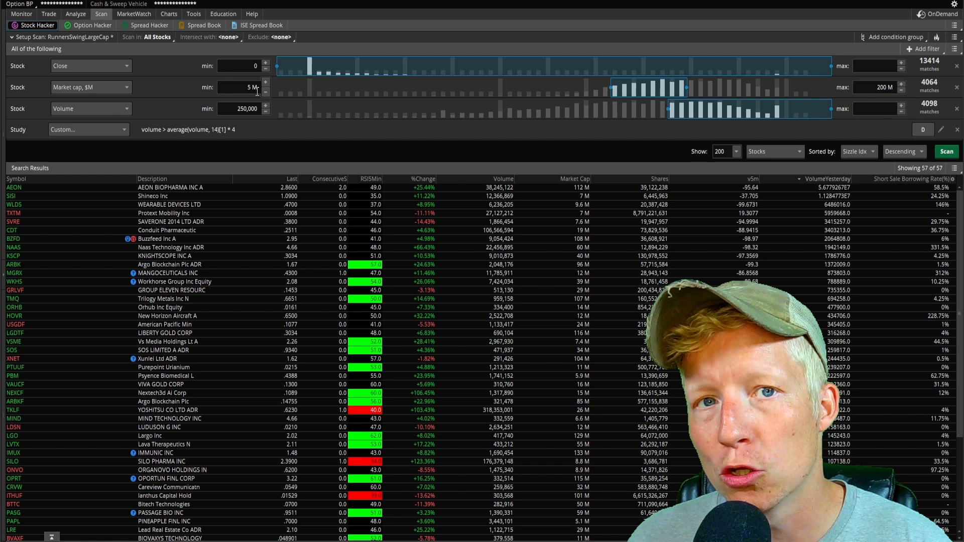
pyautogui.moveTo(777, 95)
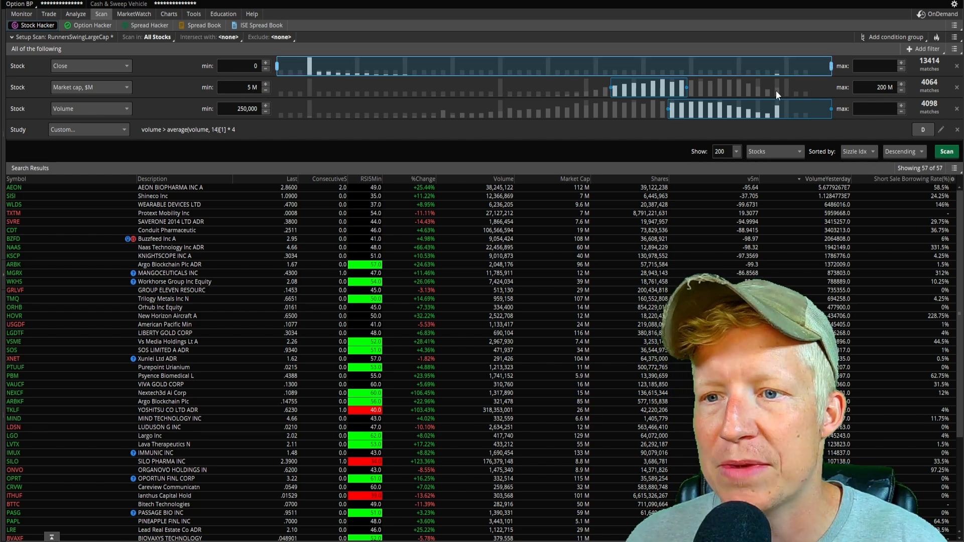
pyautogui.moveTo(573, 84)
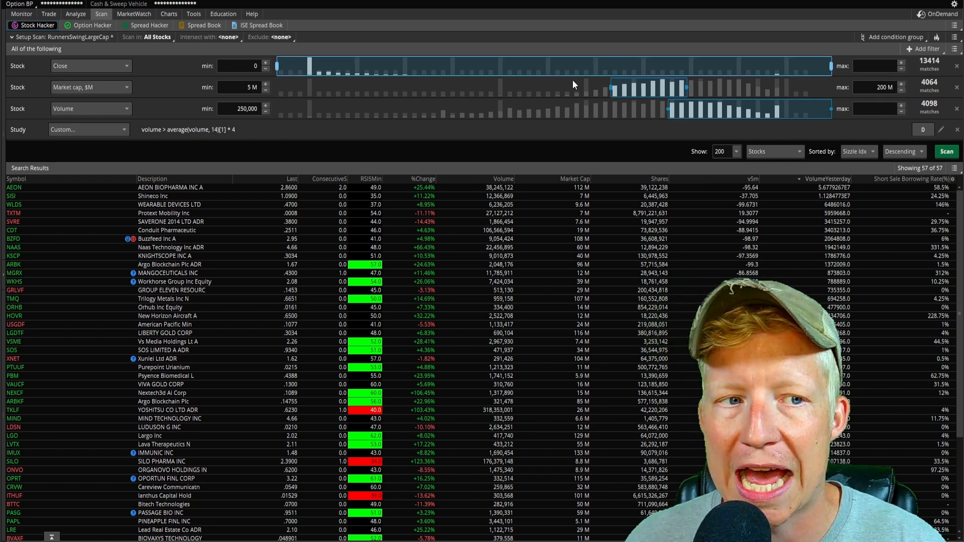
pyautogui.moveTo(228, 123)
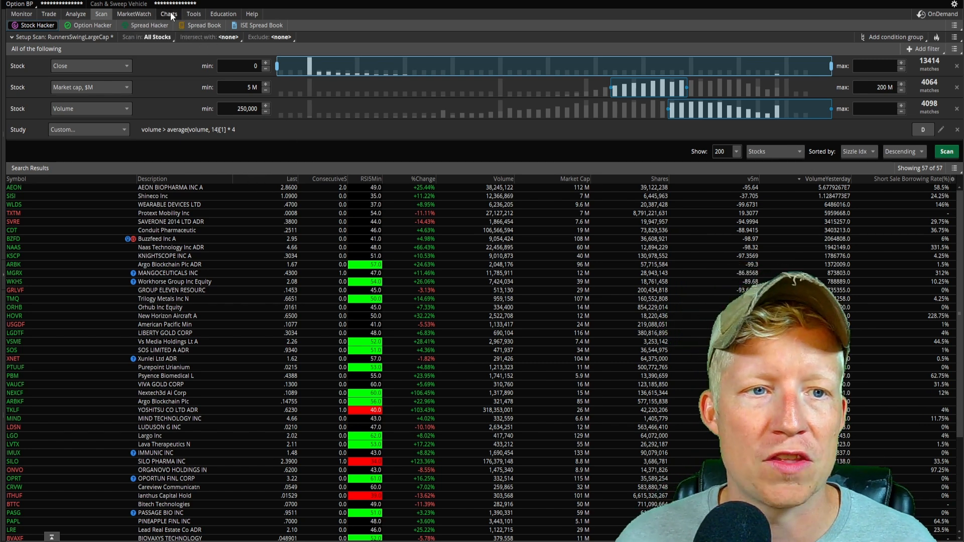
pyautogui.click(169, 13)
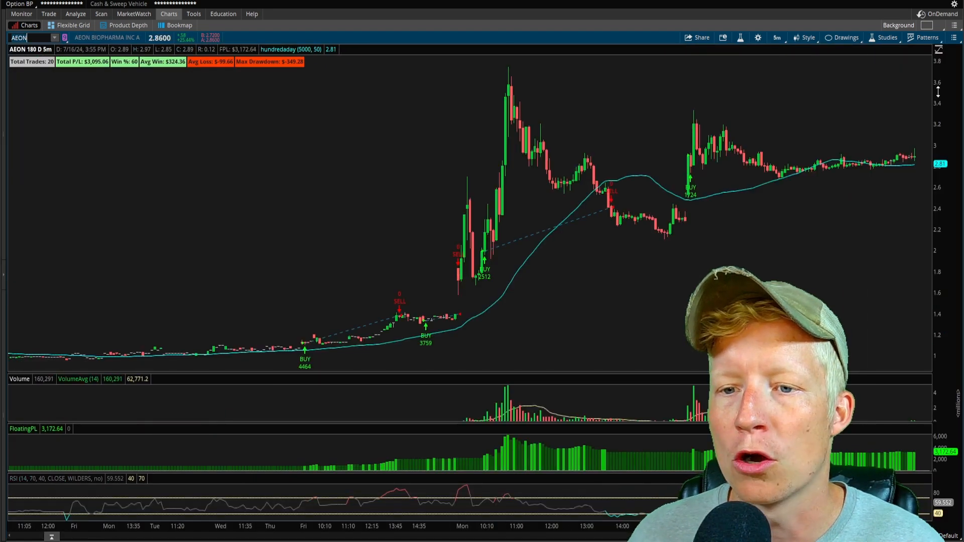
pyautogui.click(887, 38)
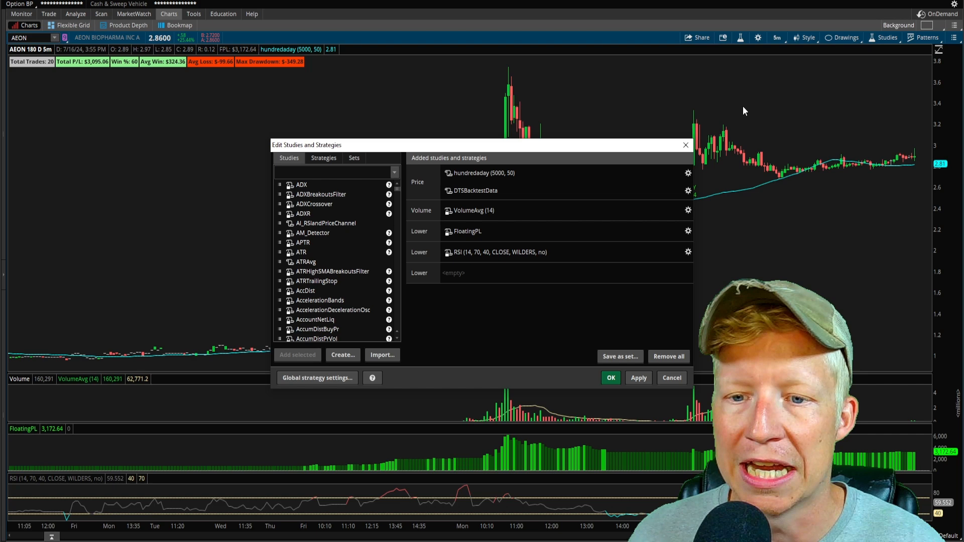
pyautogui.click(687, 172)
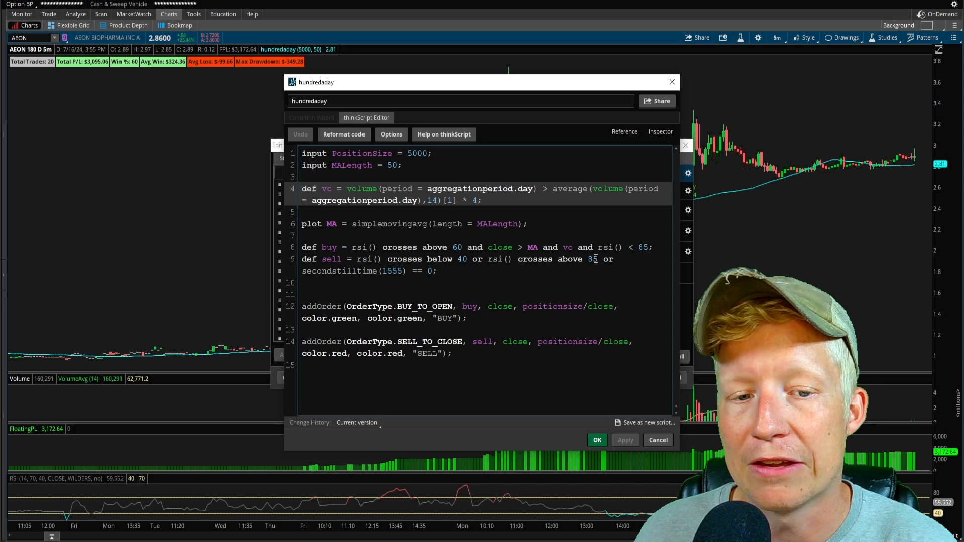
# Add an RSI-crosses-above-85 sell condition to hundredday and apply it to the AEON chart.
pyautogui.write('5')
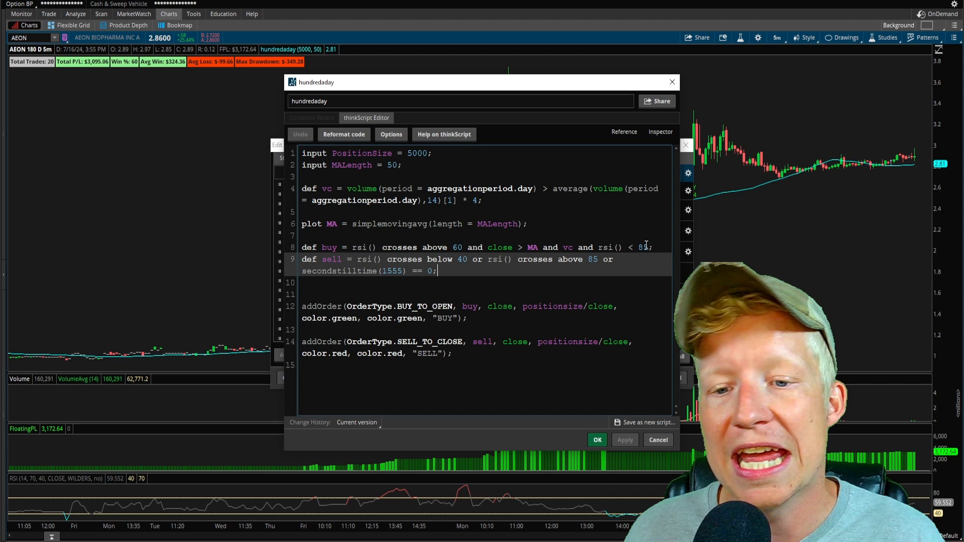
pyautogui.click(597, 440)
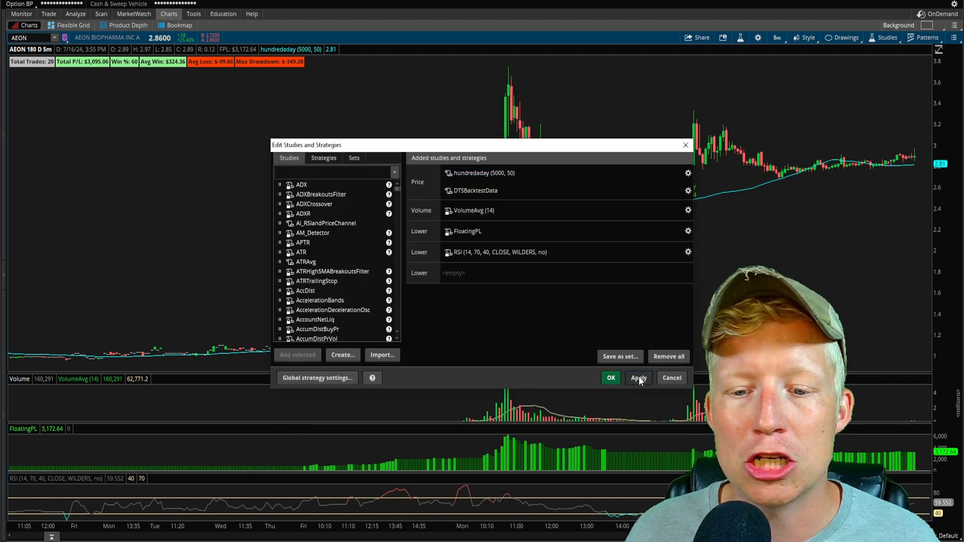
pyautogui.click(610, 378)
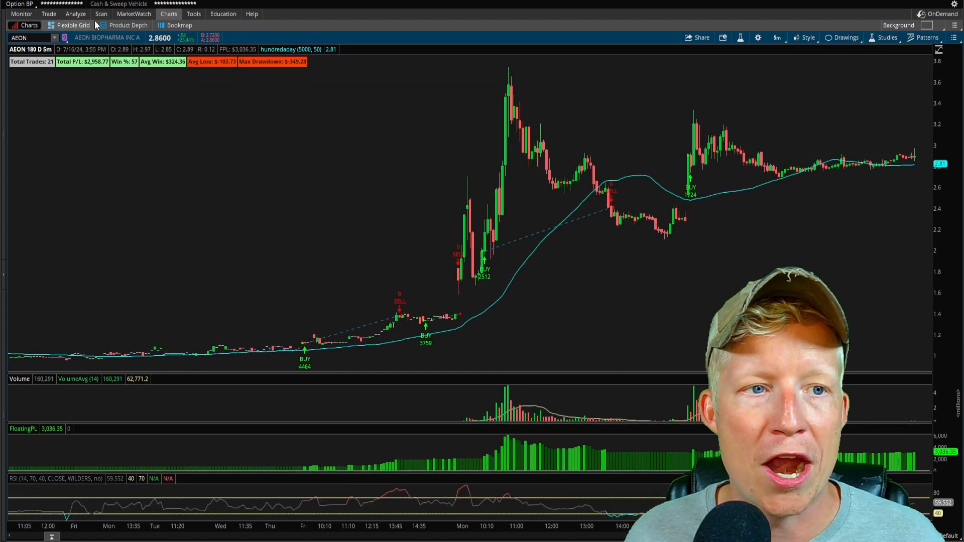
pyautogui.click(101, 13)
pyautogui.write('BZFD')
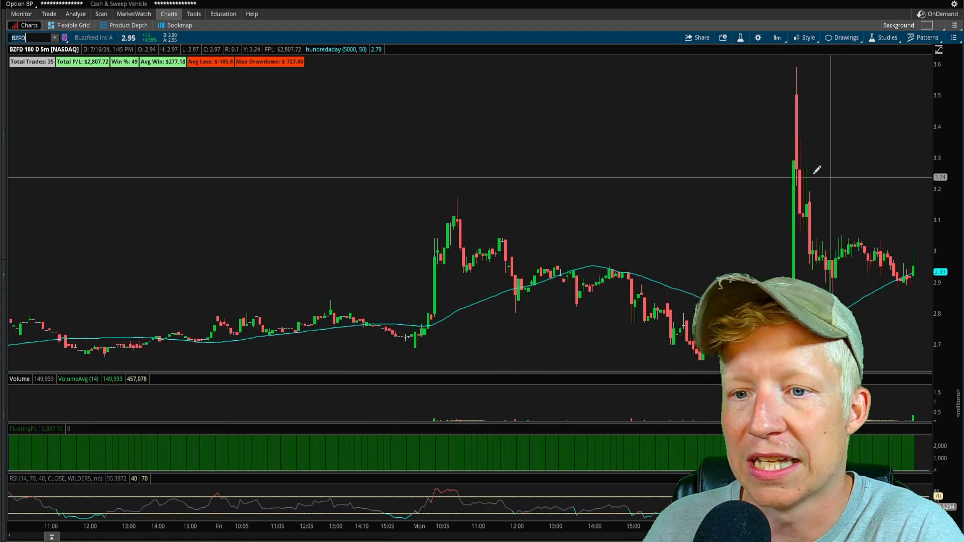
pyautogui.moveTo(797, 156)
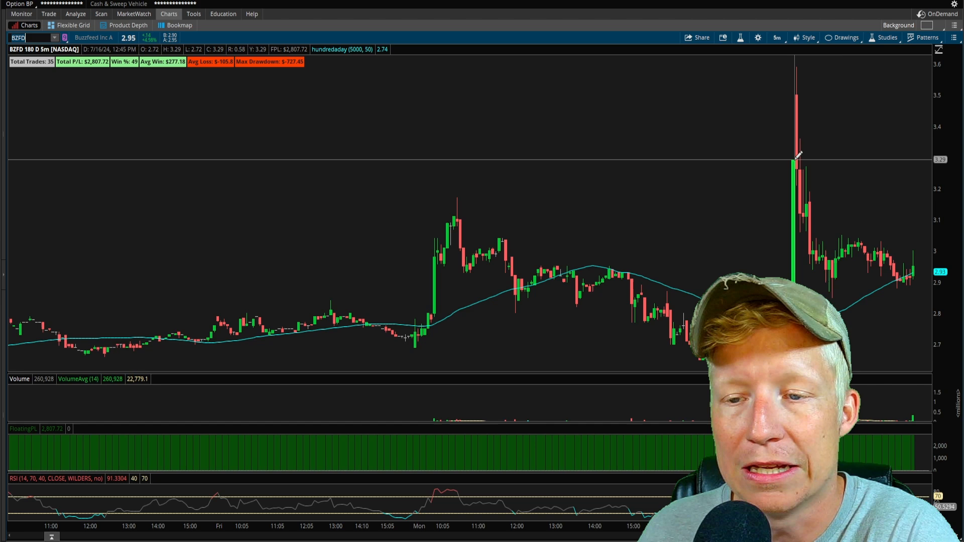
pyautogui.moveTo(657, 238)
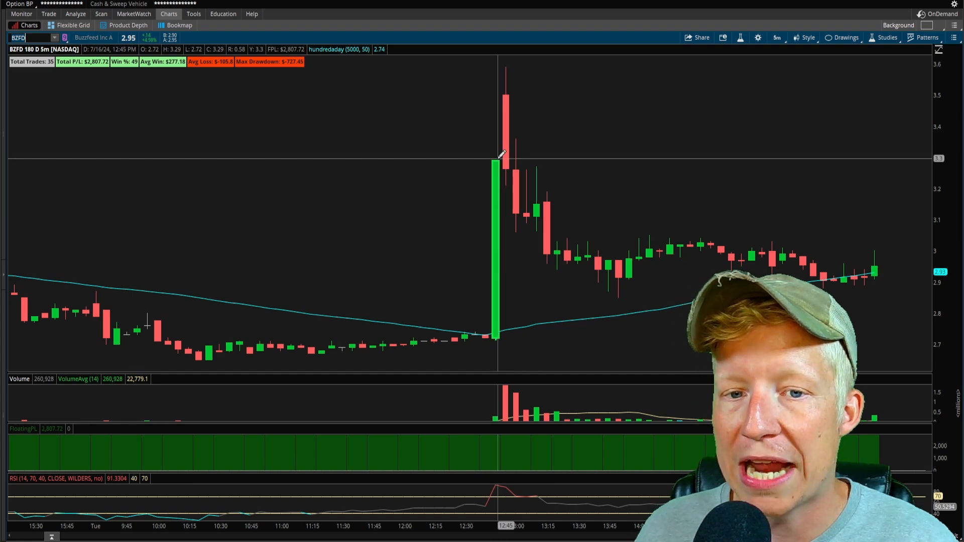
pyautogui.moveTo(846, 299)
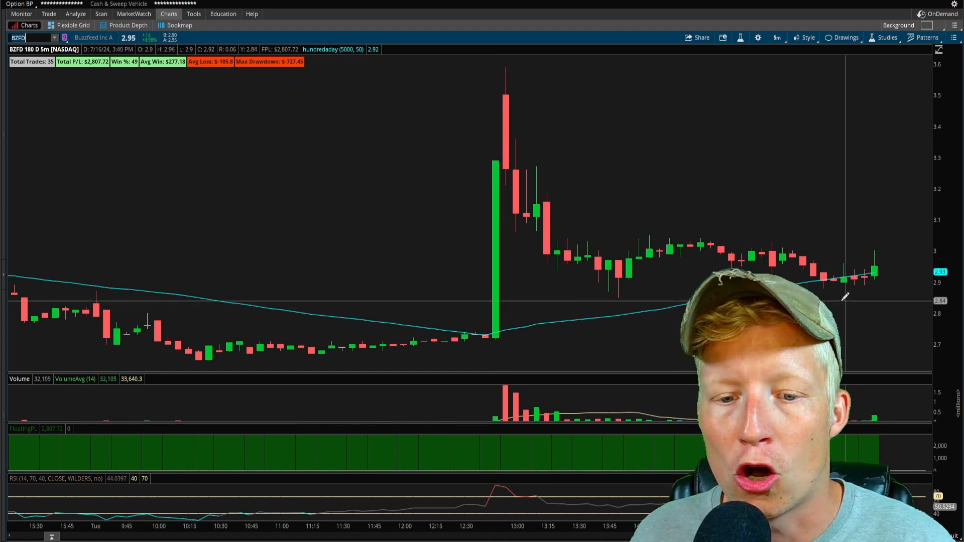
pyautogui.moveTo(503, 333)
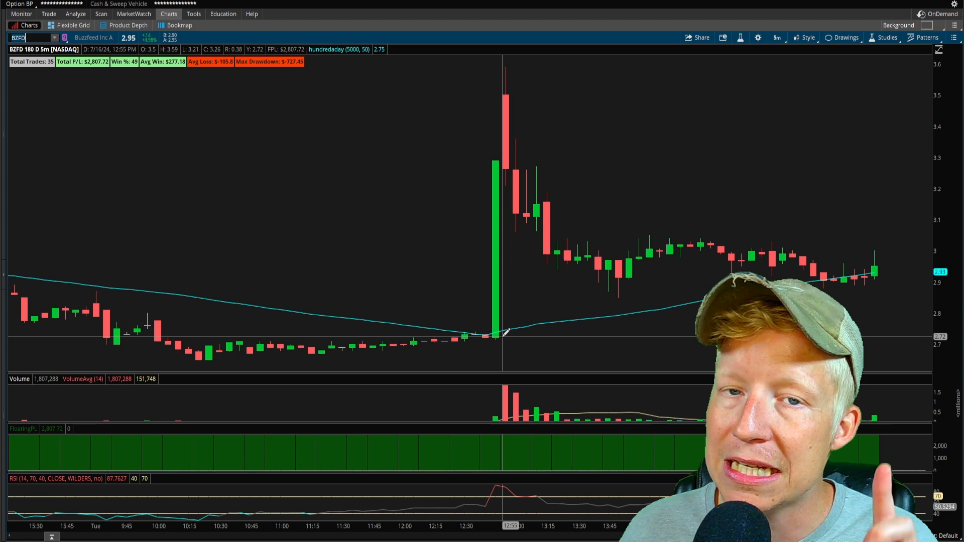
pyautogui.moveTo(504, 161)
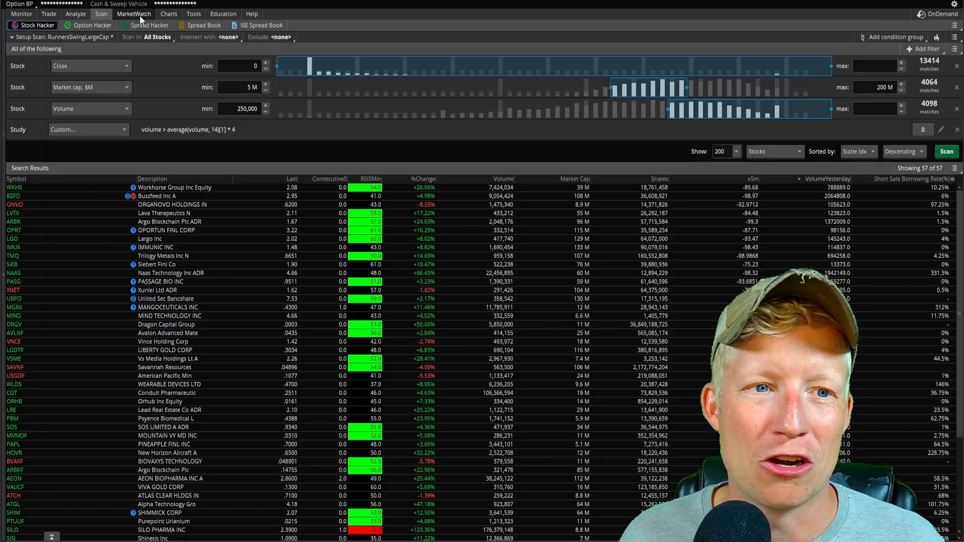
# Select TKLF from the scan results and view its hundredday backtest chart.
pyautogui.click(168, 14)
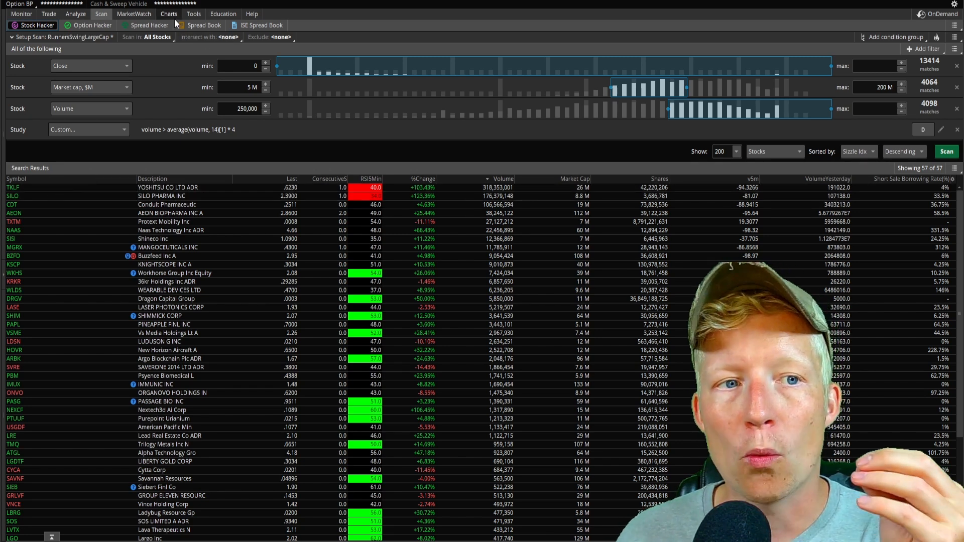
pyautogui.click(169, 13)
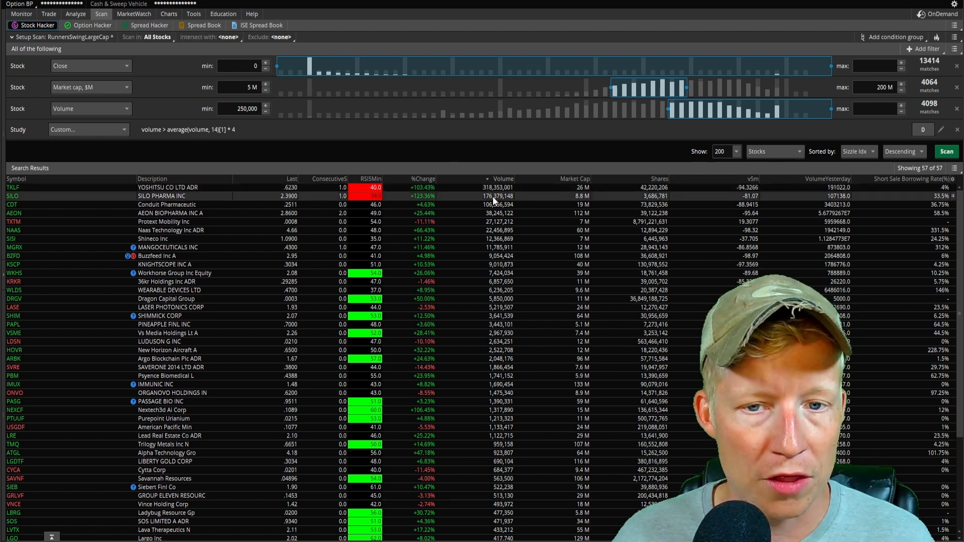
pyautogui.click(168, 14)
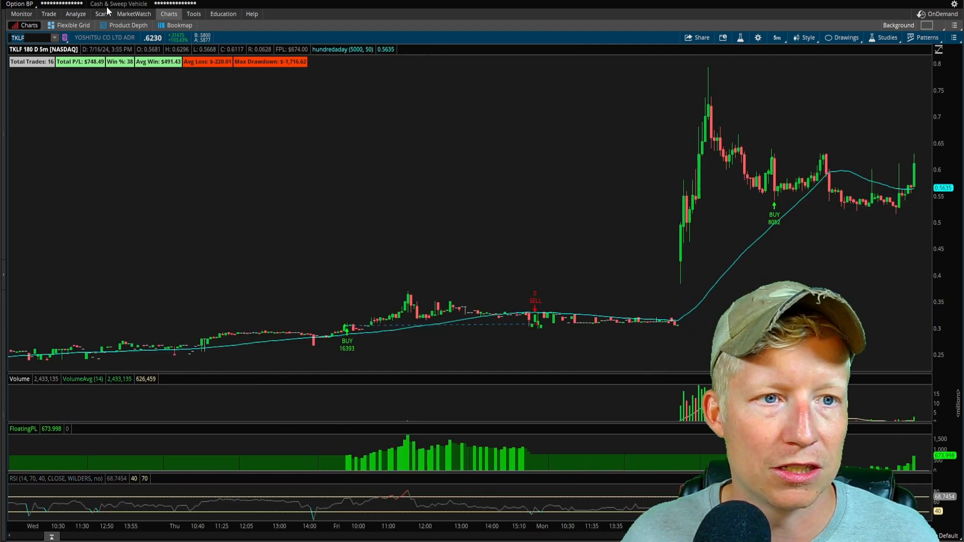
# Review SILO's 27-trade, -$1,647.73 backtest, then return to the scan list.
pyautogui.click(27, 38)
pyautogui.write('SILO')
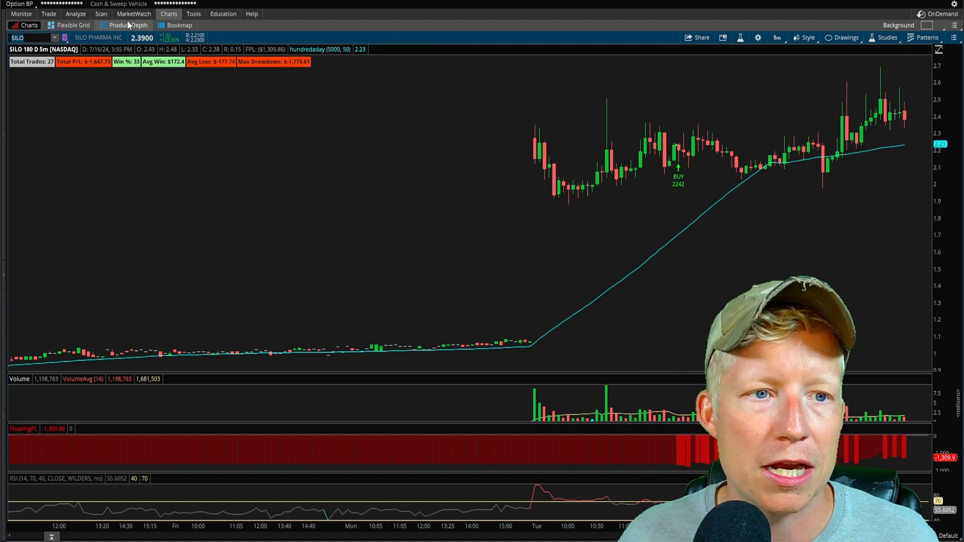
pyautogui.click(100, 13)
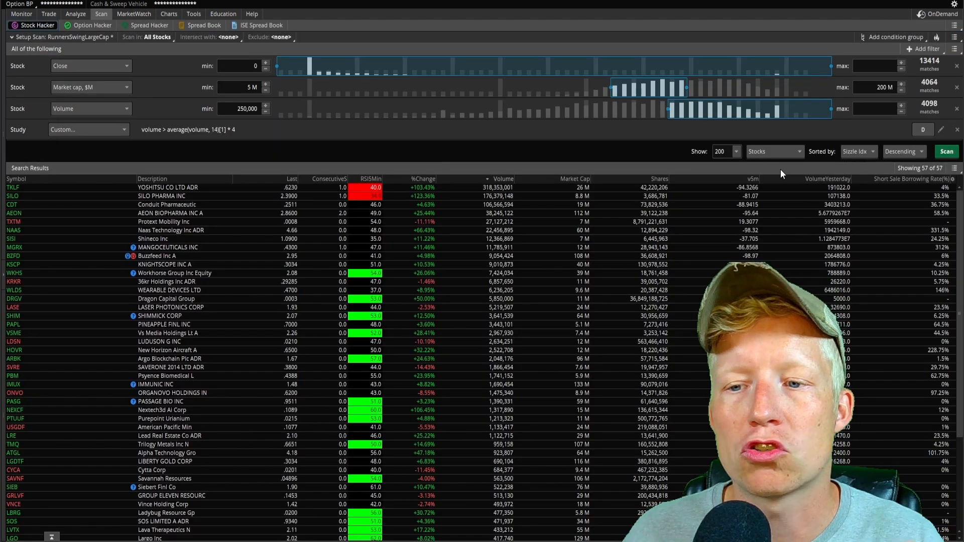
# Sort the scan results by VolumeYesterday so AEON Biopharma is listed first.
pyautogui.click(823, 178)
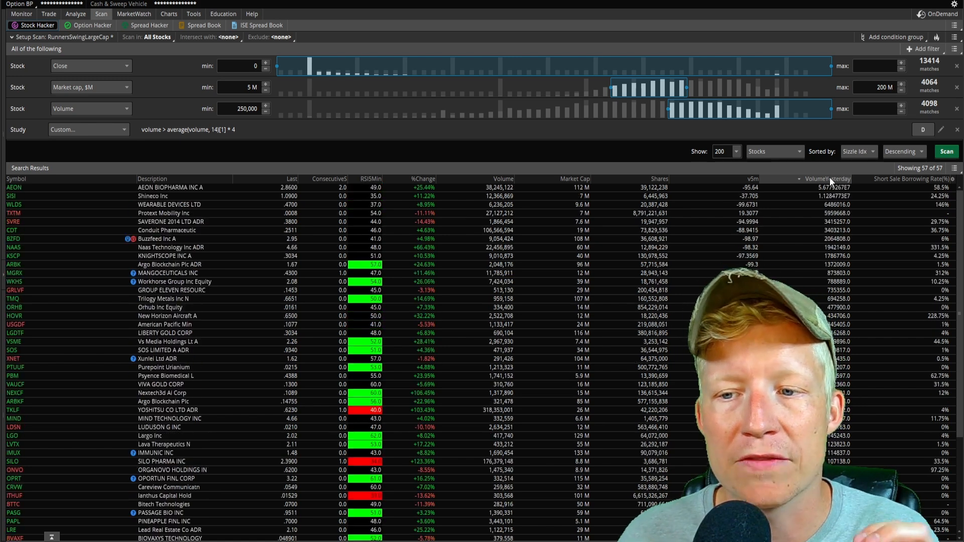
pyautogui.moveTo(518, 133)
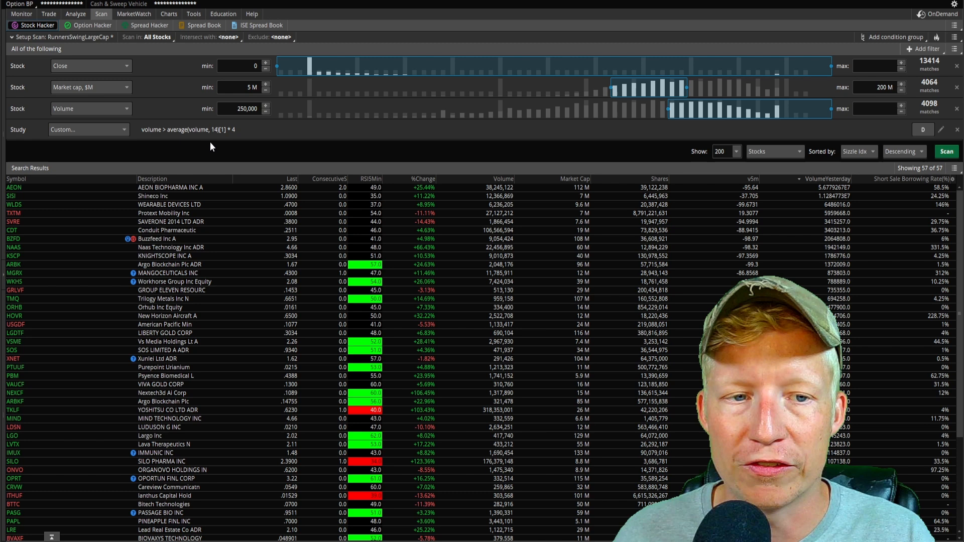
pyautogui.moveTo(587, 157)
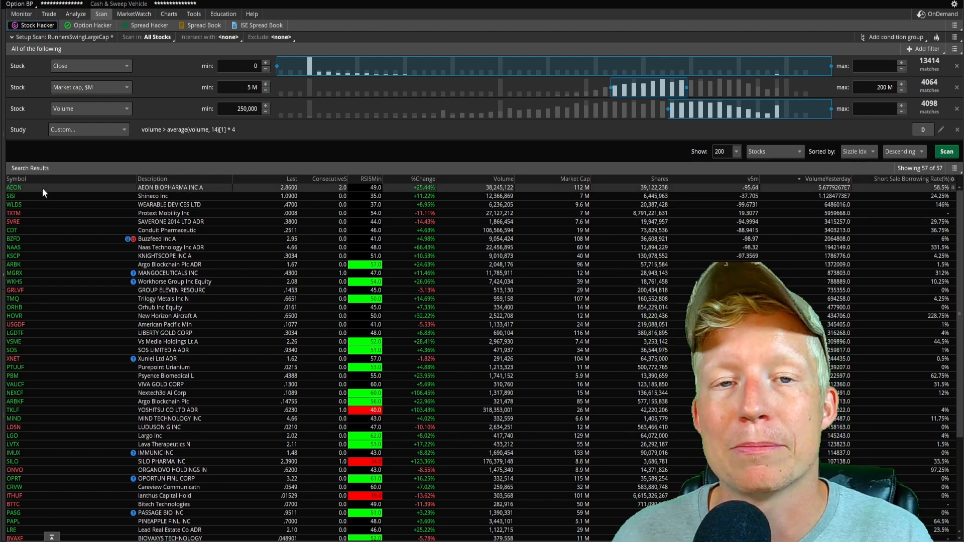
pyautogui.moveTo(832, 195)
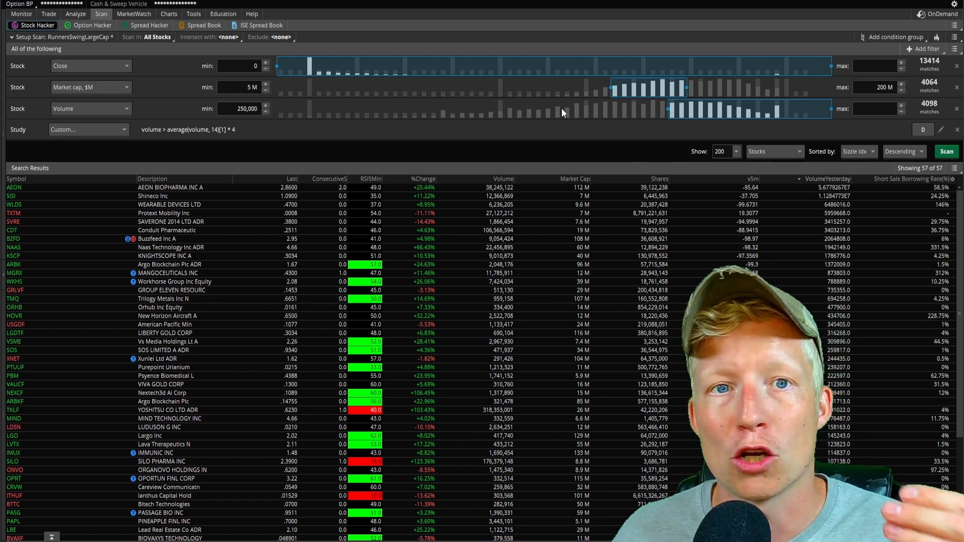
pyautogui.click(168, 13)
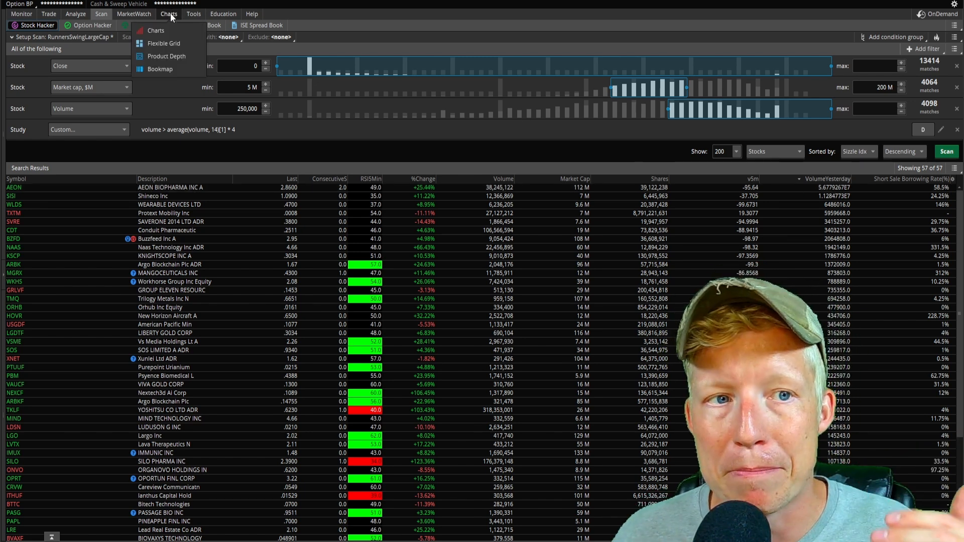
# Chart AEON and move the FloatingPL study below the RSI panel.
pyautogui.click(156, 30)
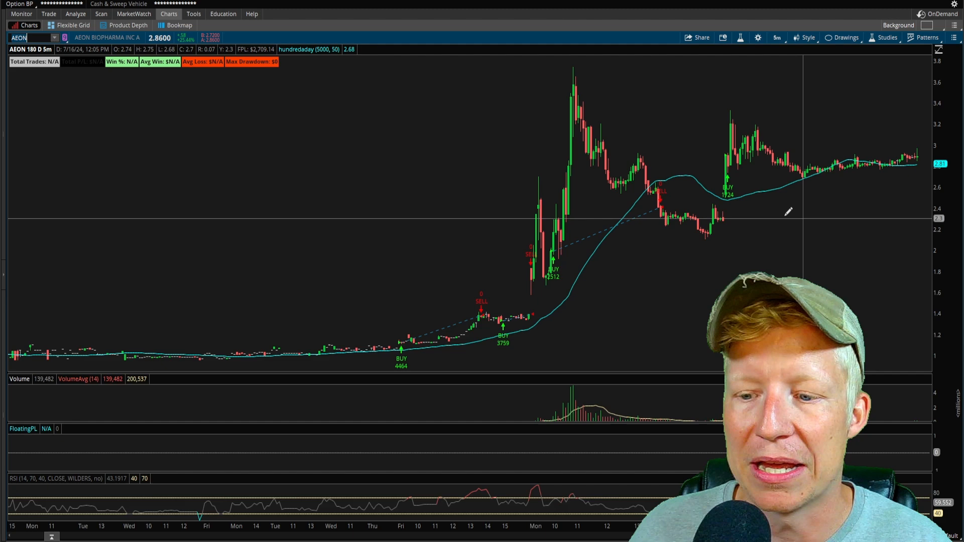
pyautogui.moveTo(808, 209)
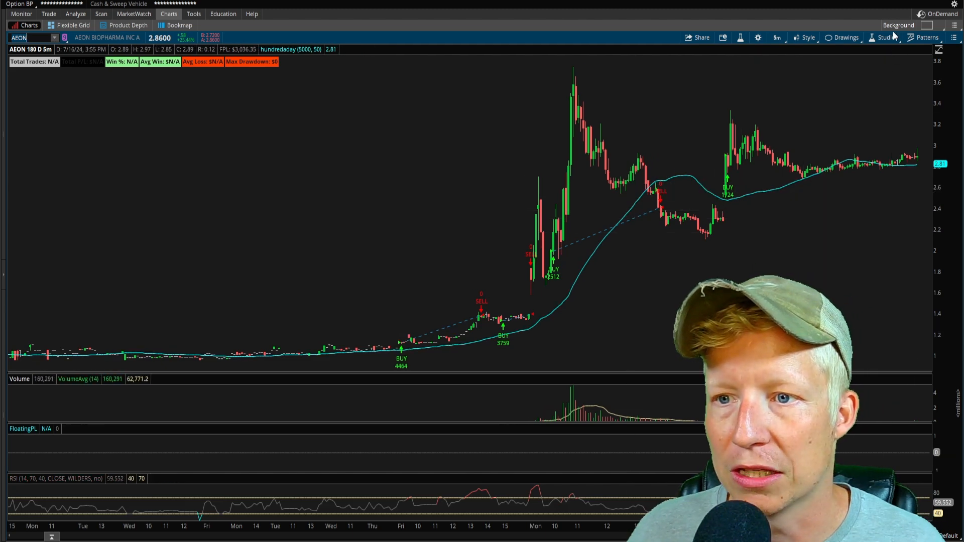
pyautogui.click(887, 38)
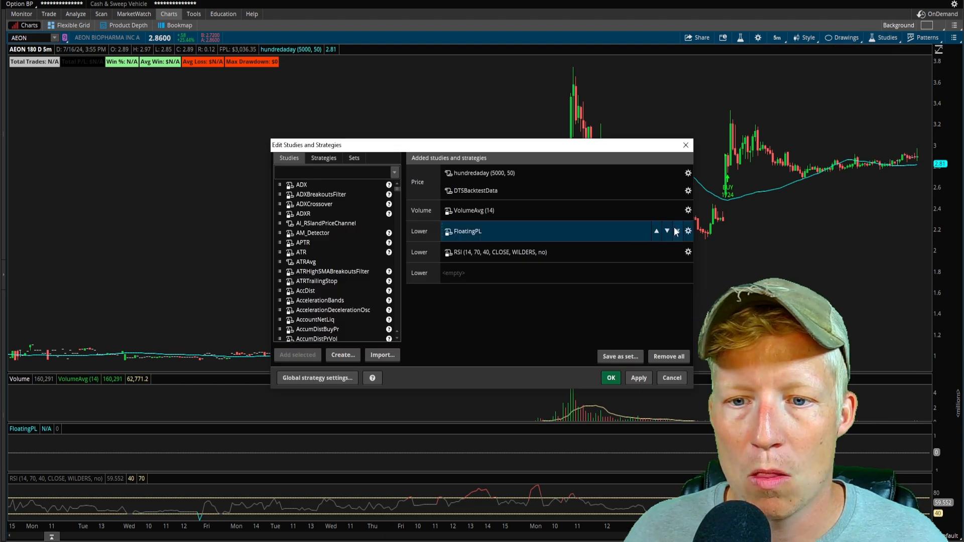
pyautogui.write('float')
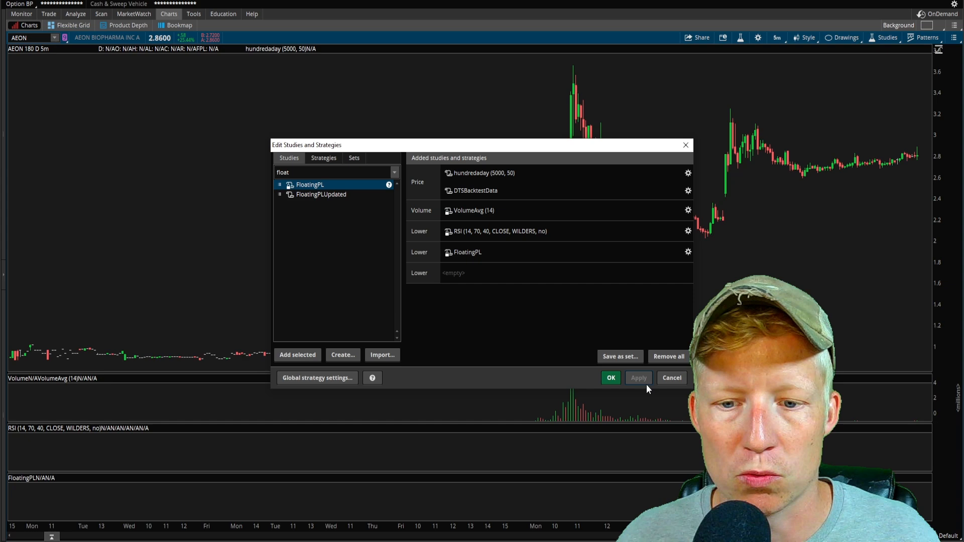
pyautogui.click(609, 377)
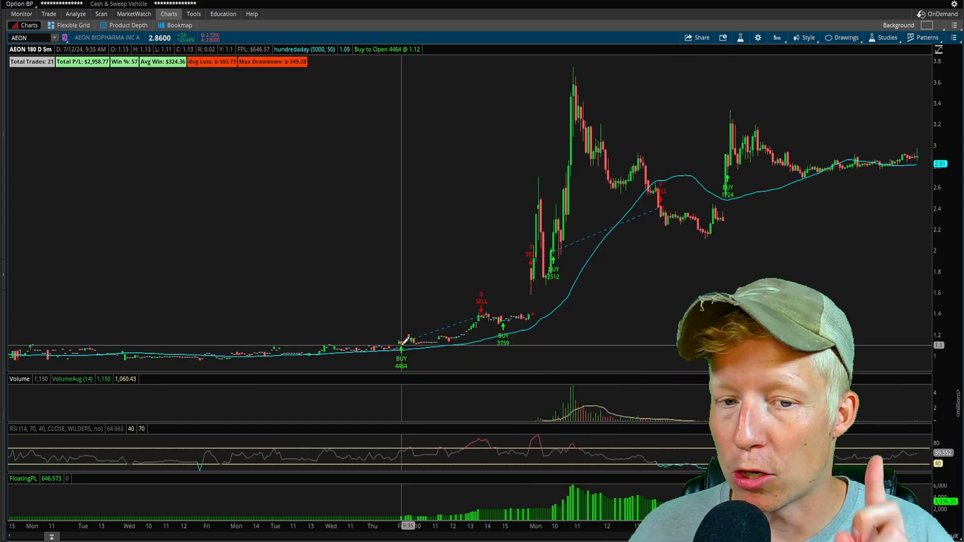
pyautogui.moveTo(564, 295)
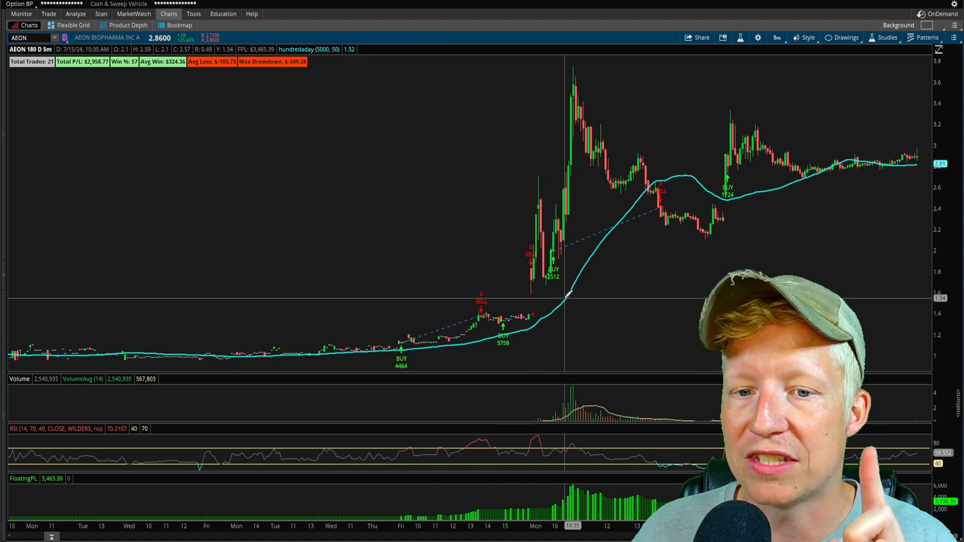
pyautogui.moveTo(747, 105)
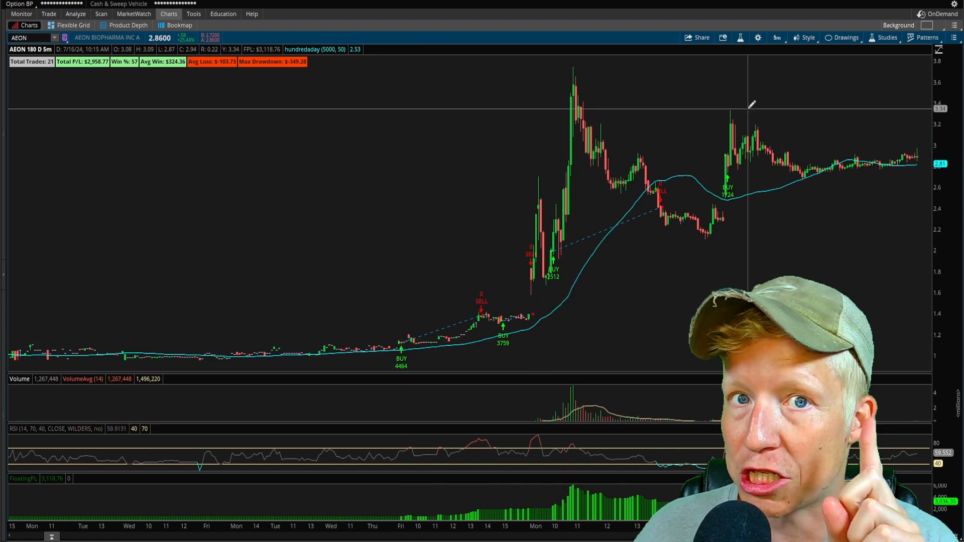
pyautogui.moveTo(601, 185)
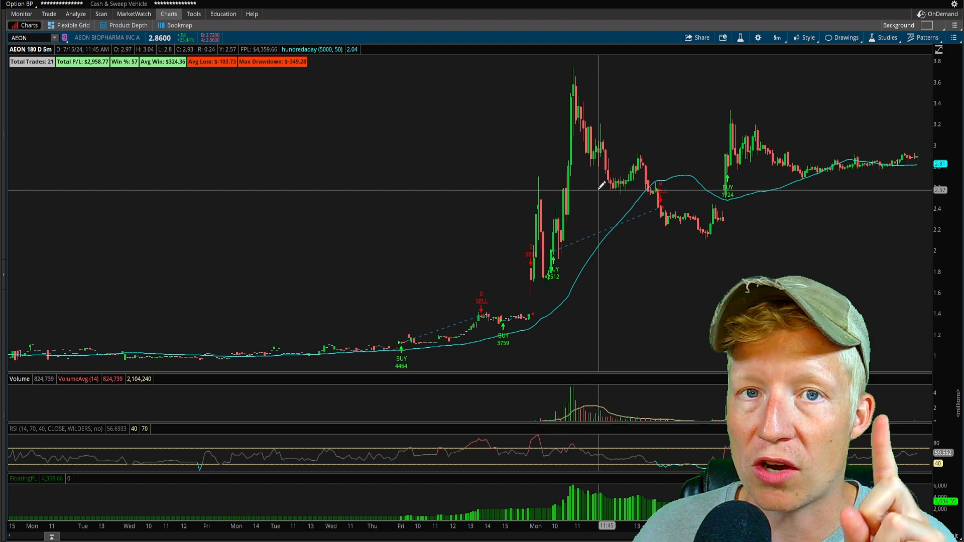
pyautogui.moveTo(600, 162)
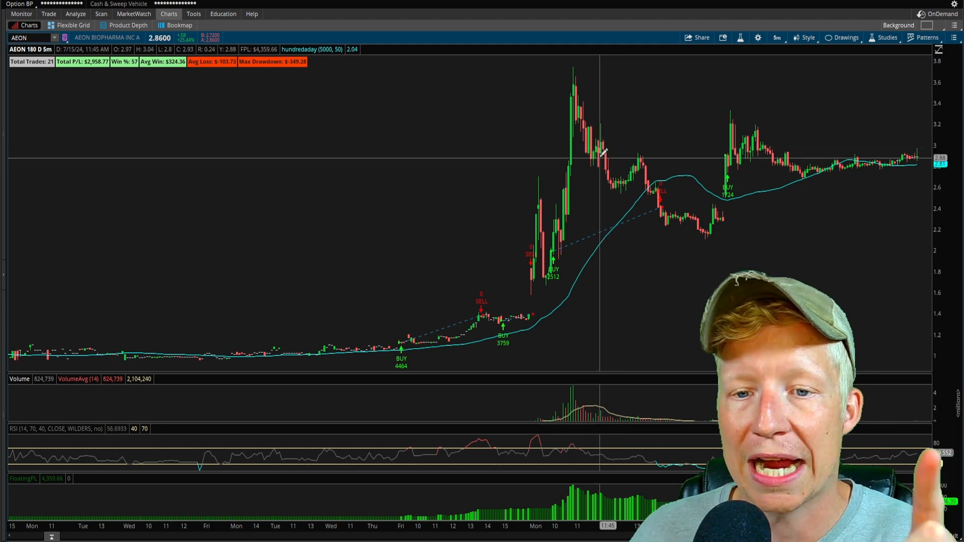
pyautogui.moveTo(560, 222)
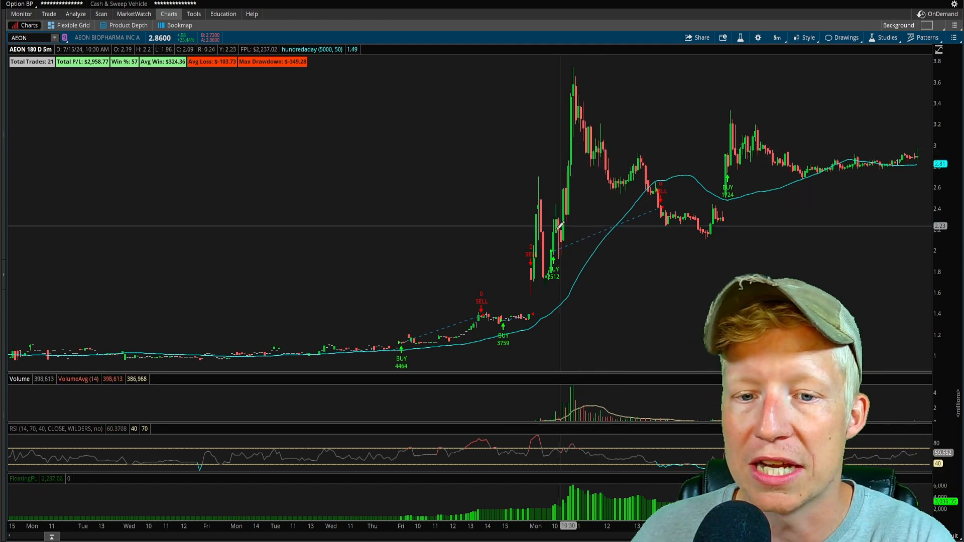
pyautogui.moveTo(558, 240)
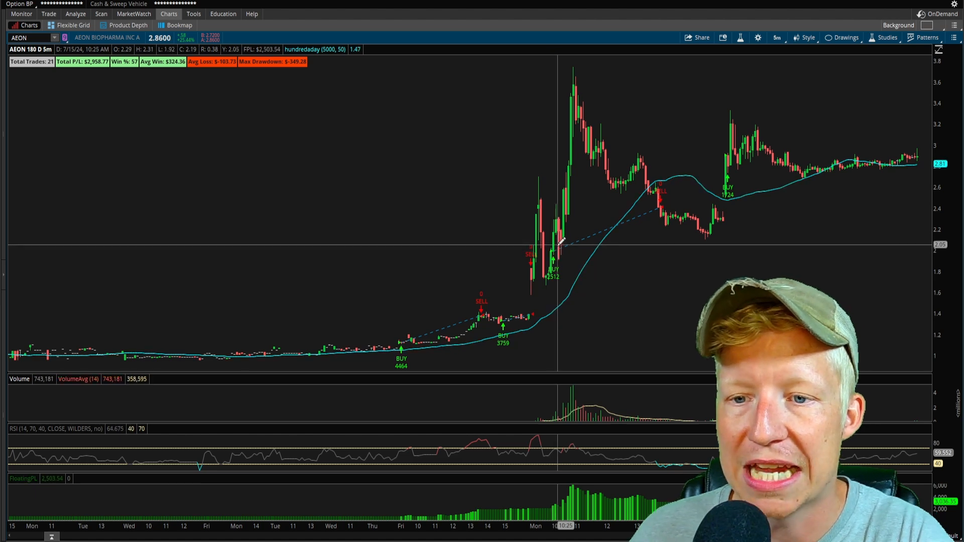
pyautogui.moveTo(643, 166)
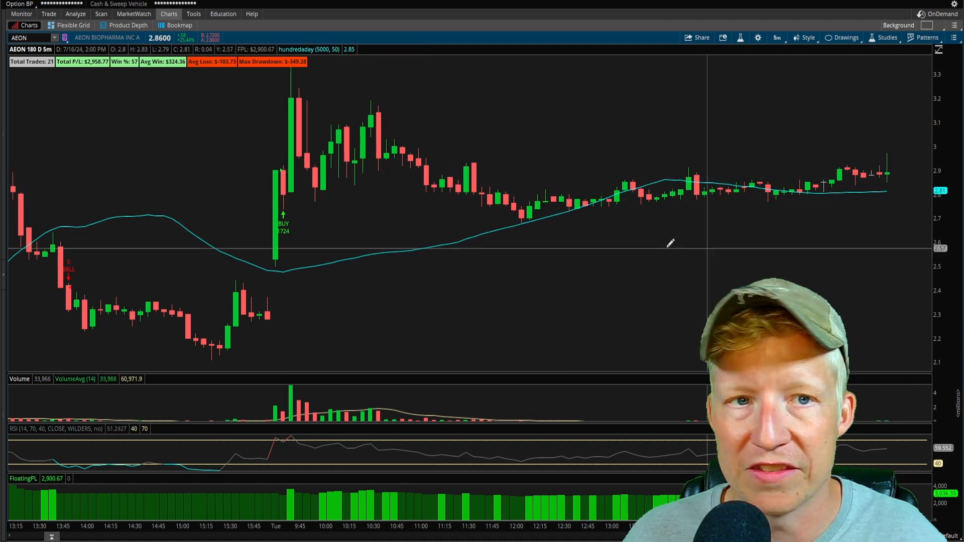
# Change the chart symbol to SISI, then to WLDS.
pyautogui.click(100, 14)
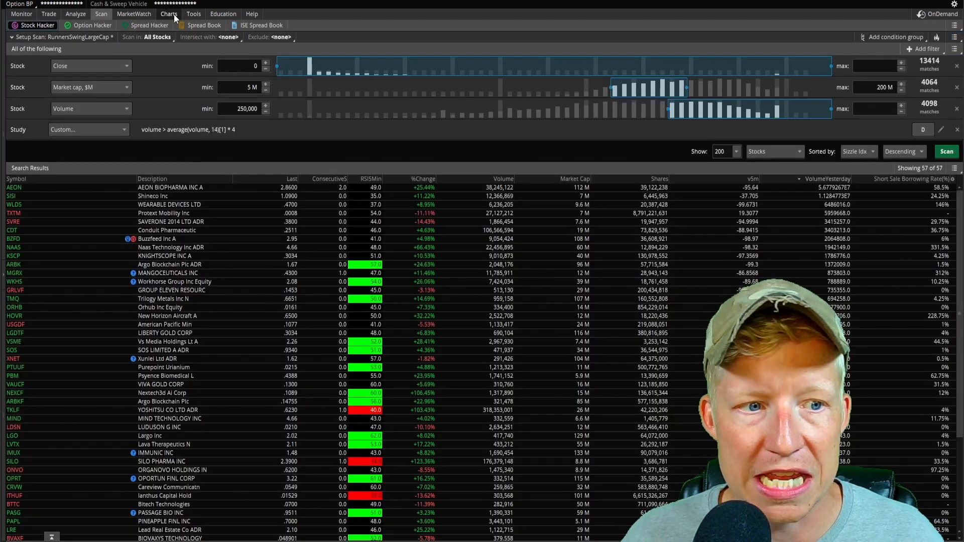
pyautogui.click(168, 13)
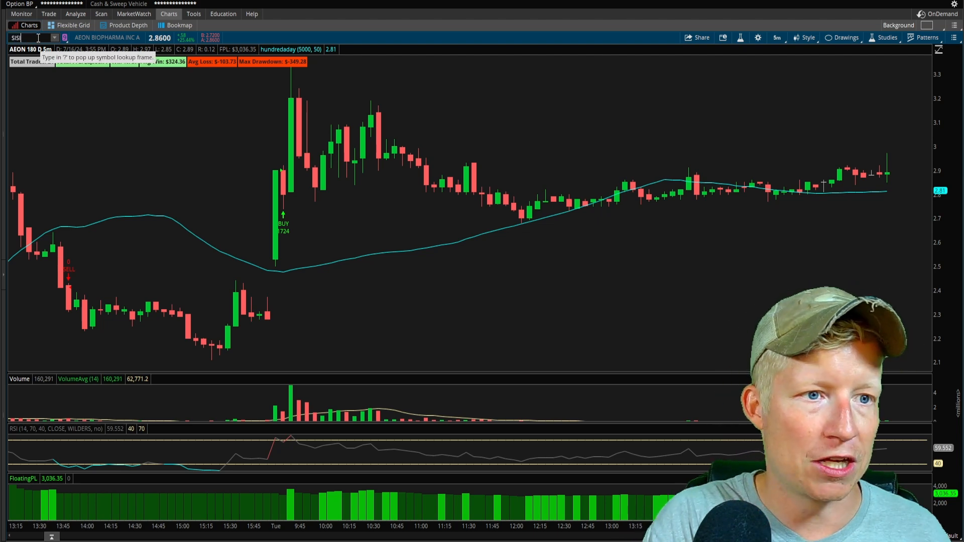
pyautogui.write('SISI')
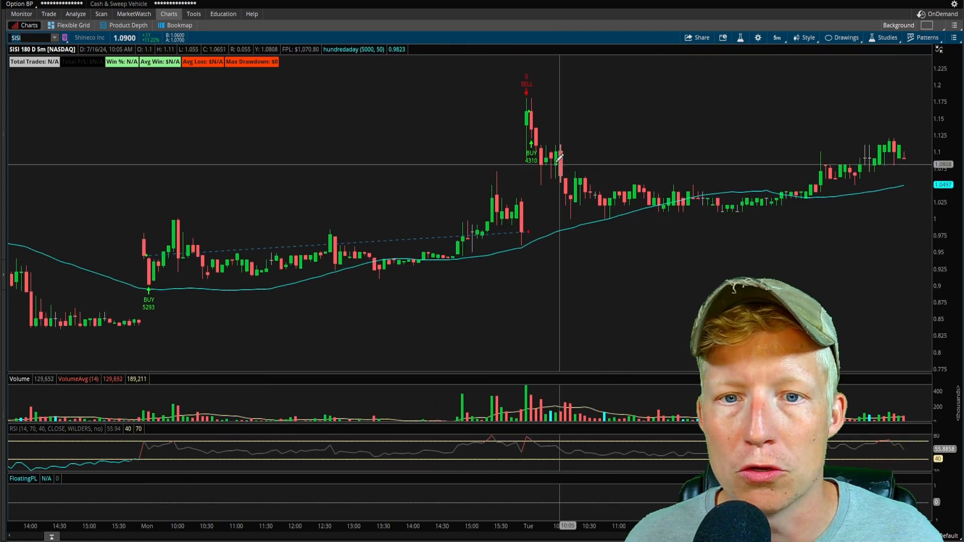
pyautogui.moveTo(876, 163)
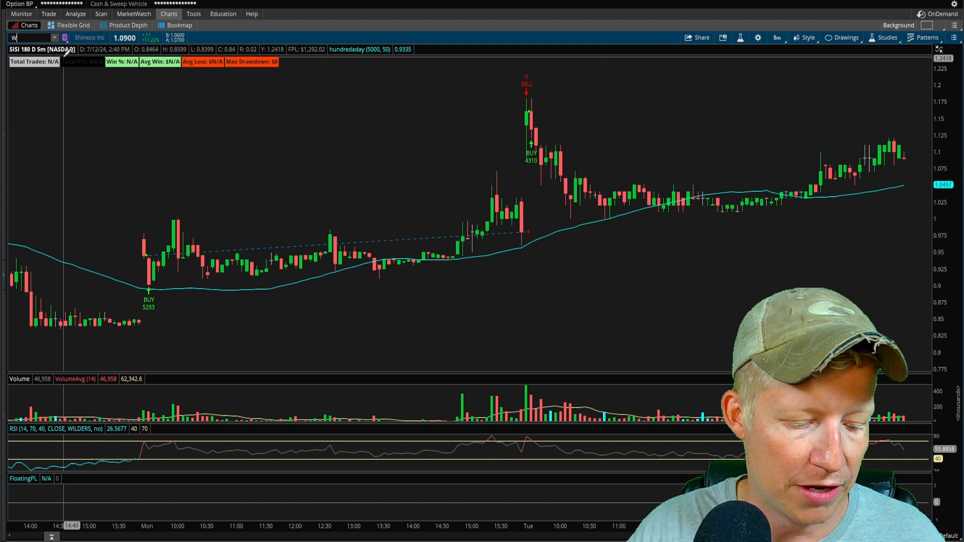
pyautogui.write('WLDS')
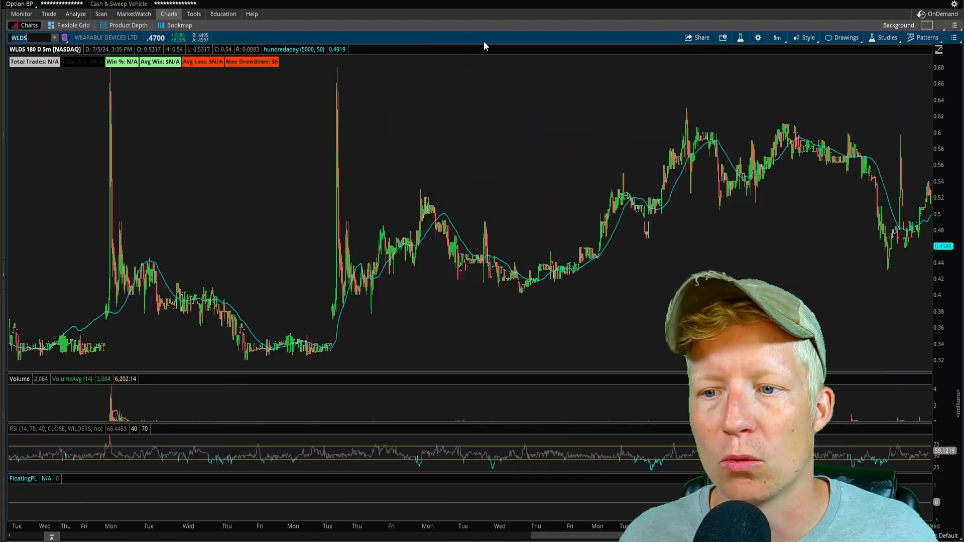
# Set the WLDS chart to 180 days of 5-minute bars, then return to the scan list.
pyautogui.click(134, 14)
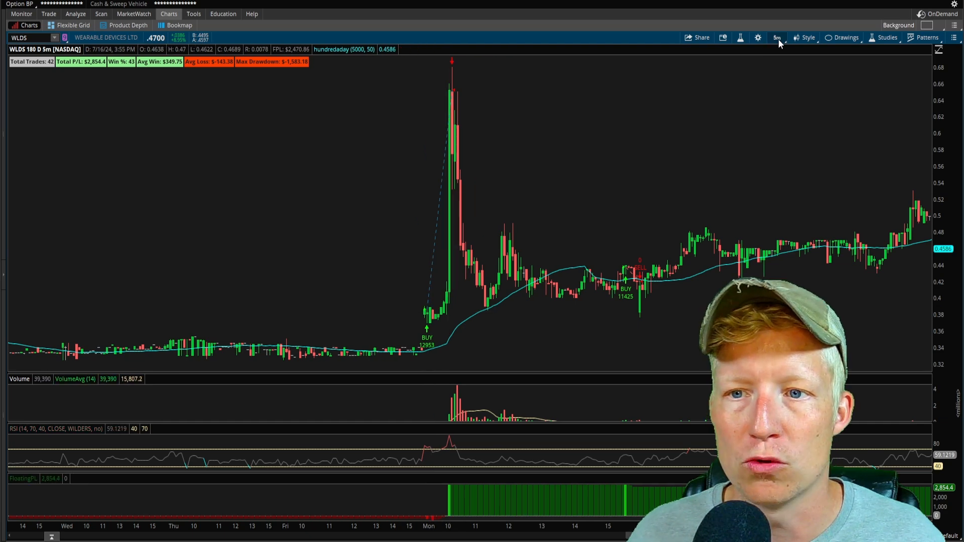
pyautogui.click(776, 37)
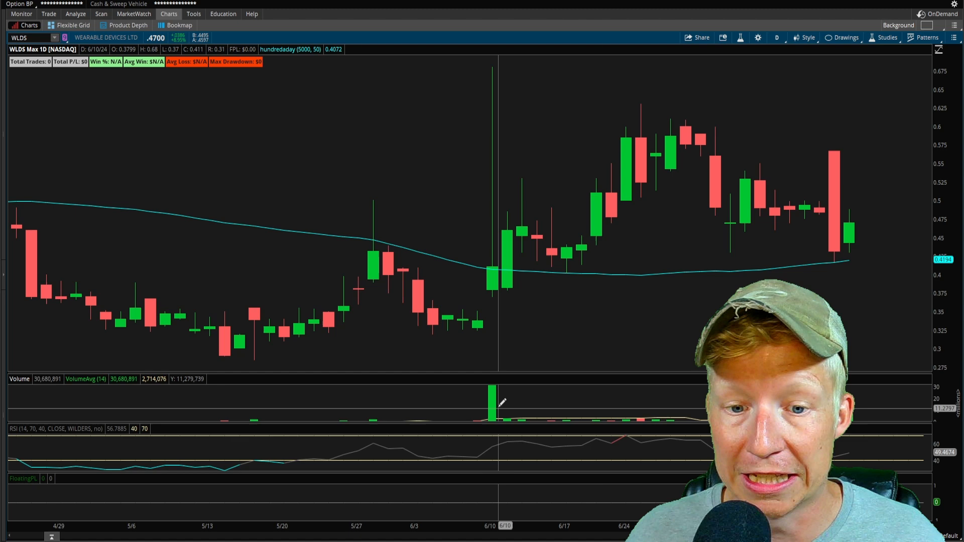
pyautogui.click(776, 38)
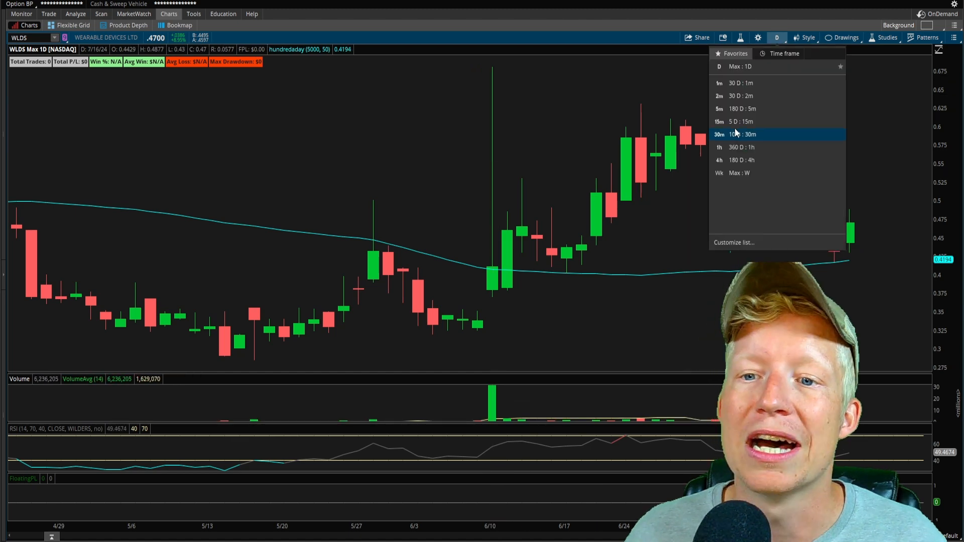
pyautogui.click(740, 109)
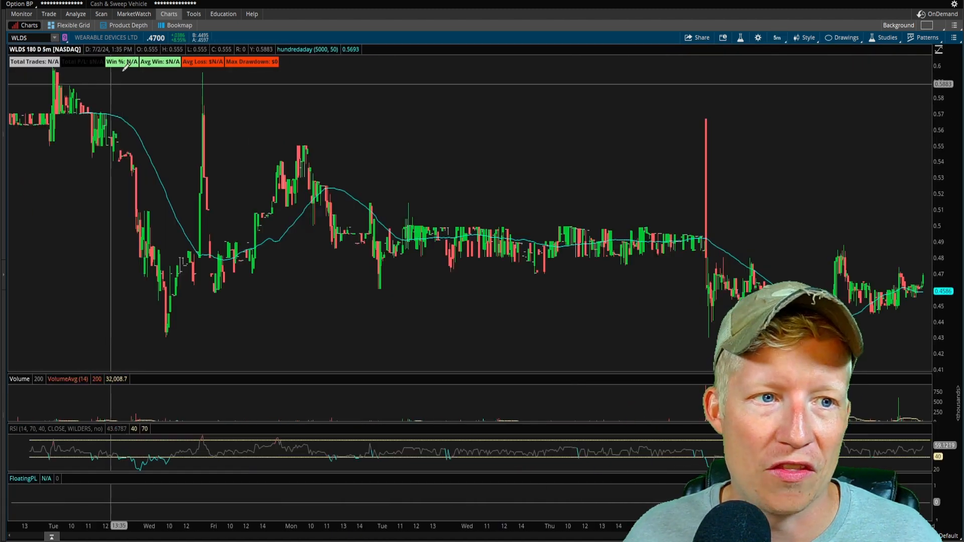
pyautogui.click(101, 13)
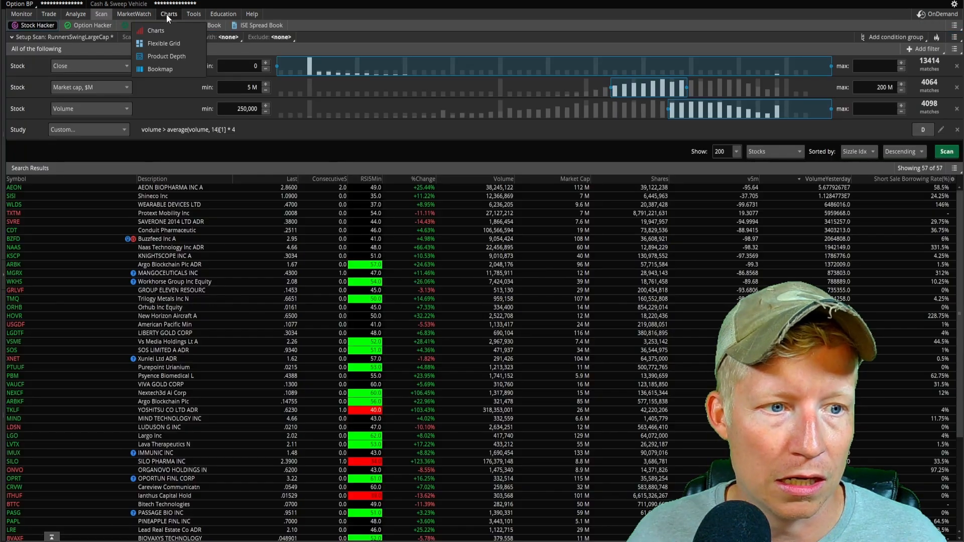
# Chart the backtests of TXTM, CDT, then NAAS (10 trades, $5,310.24 P/L).
pyautogui.click(156, 30)
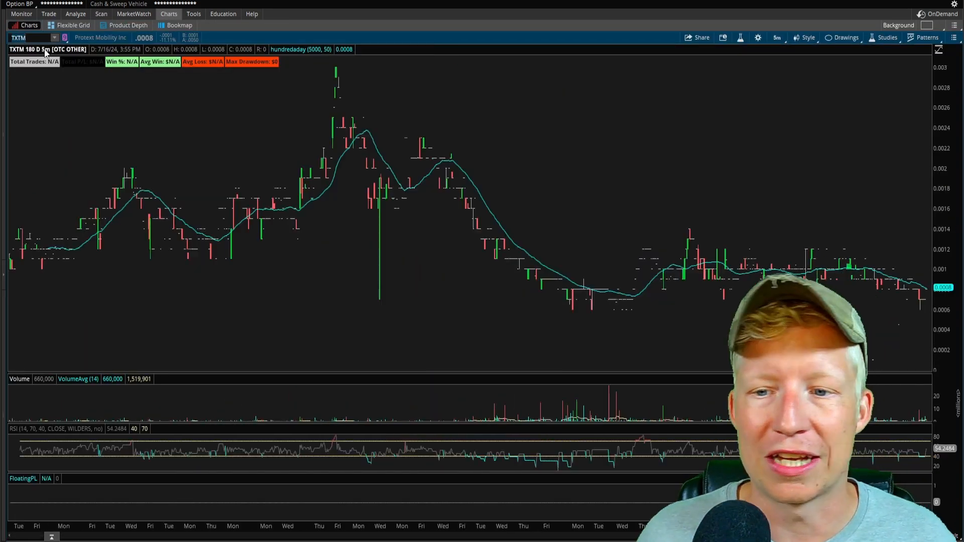
pyautogui.click(101, 14)
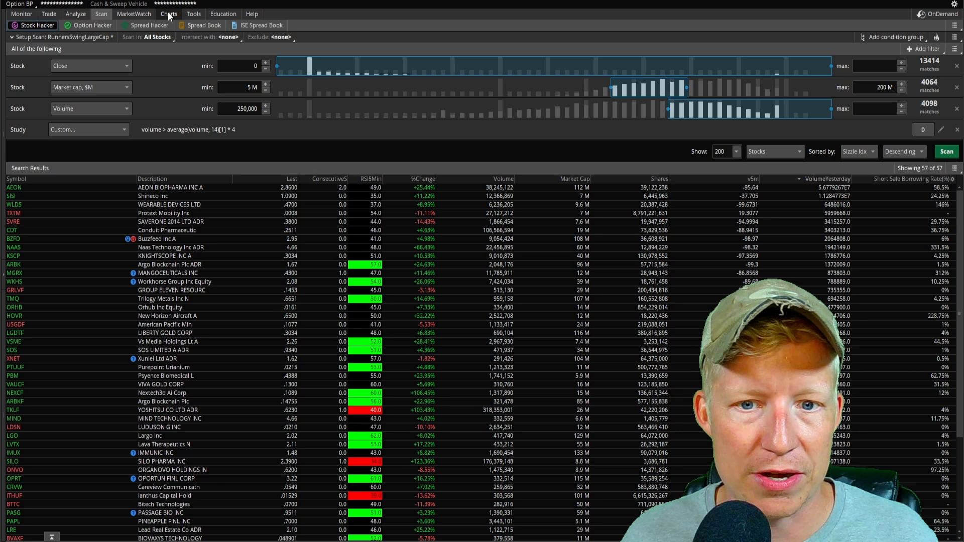
pyautogui.click(169, 13)
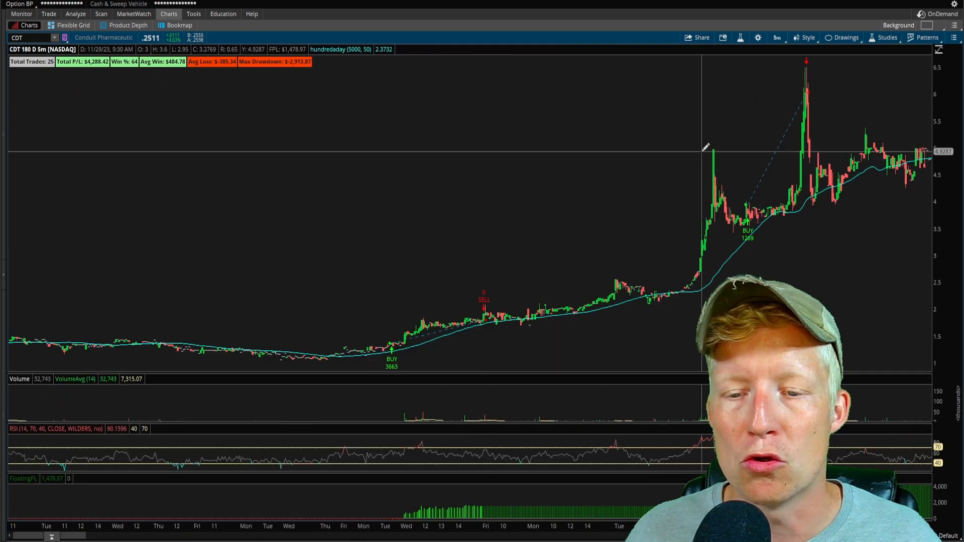
pyautogui.click(100, 13)
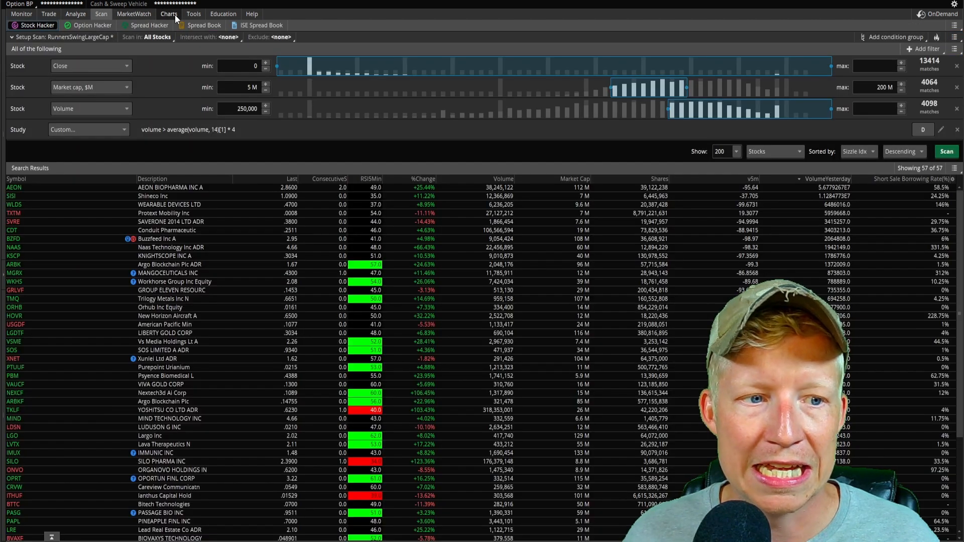
pyautogui.click(169, 14)
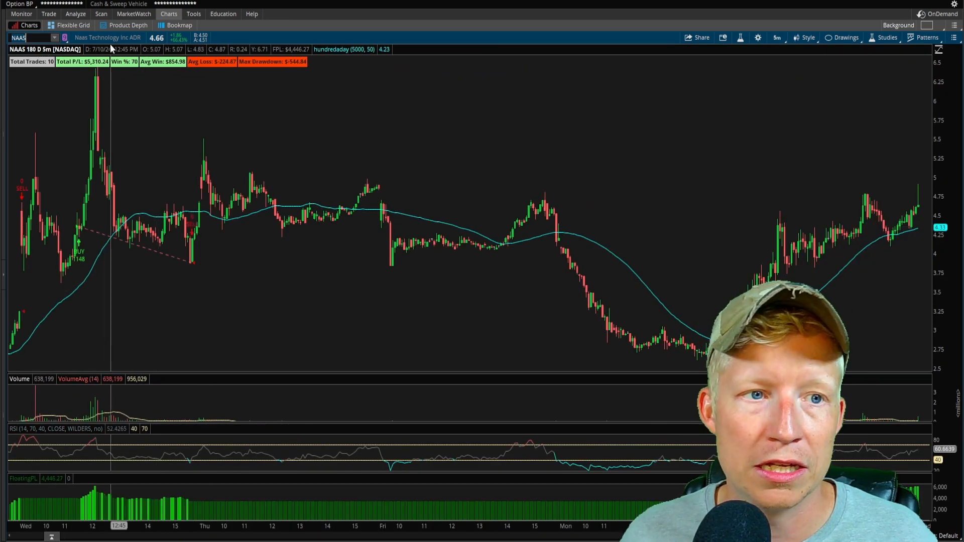
pyautogui.moveTo(584, 176)
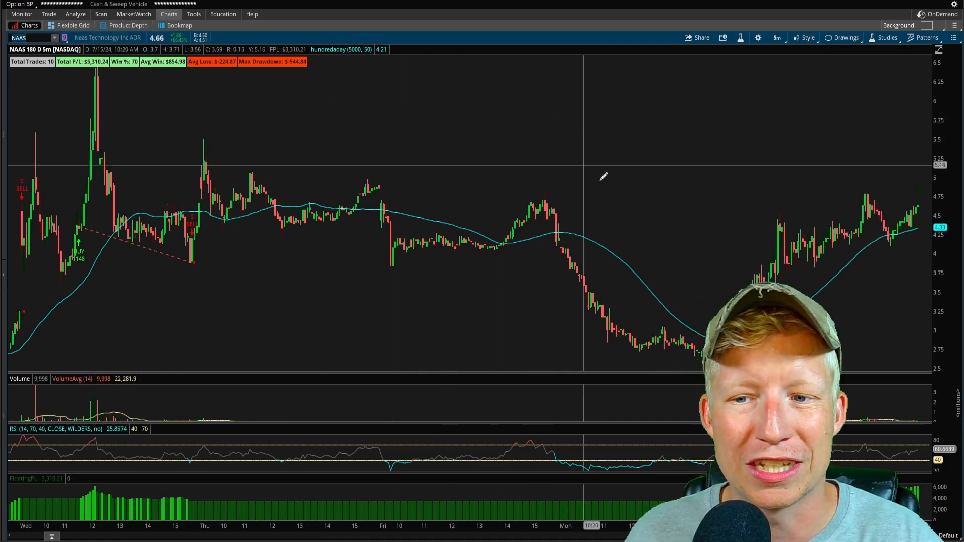
pyautogui.moveTo(729, 289)
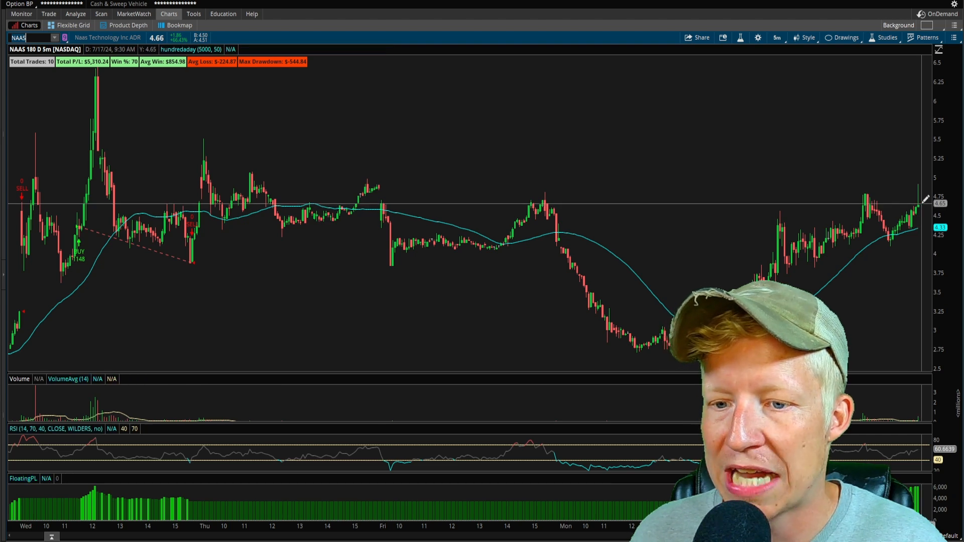
pyautogui.moveTo(910, 310)
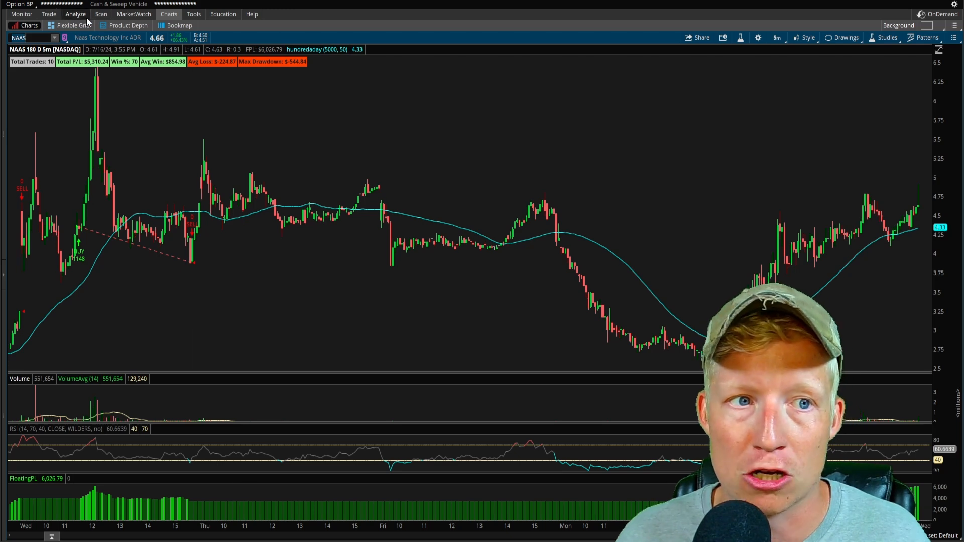
# Check the scan list, return to the NAAS chart, and open its study options.
pyautogui.click(101, 14)
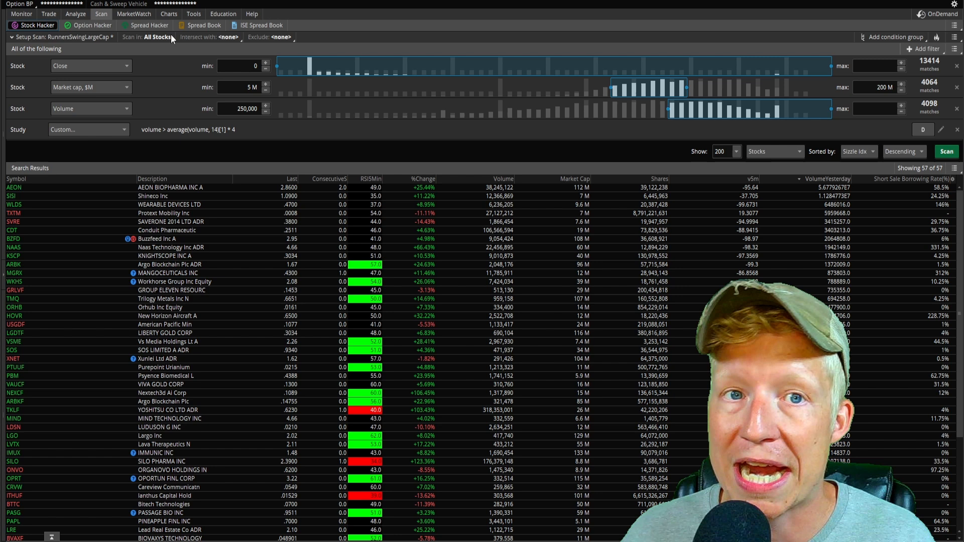
pyautogui.click(168, 14)
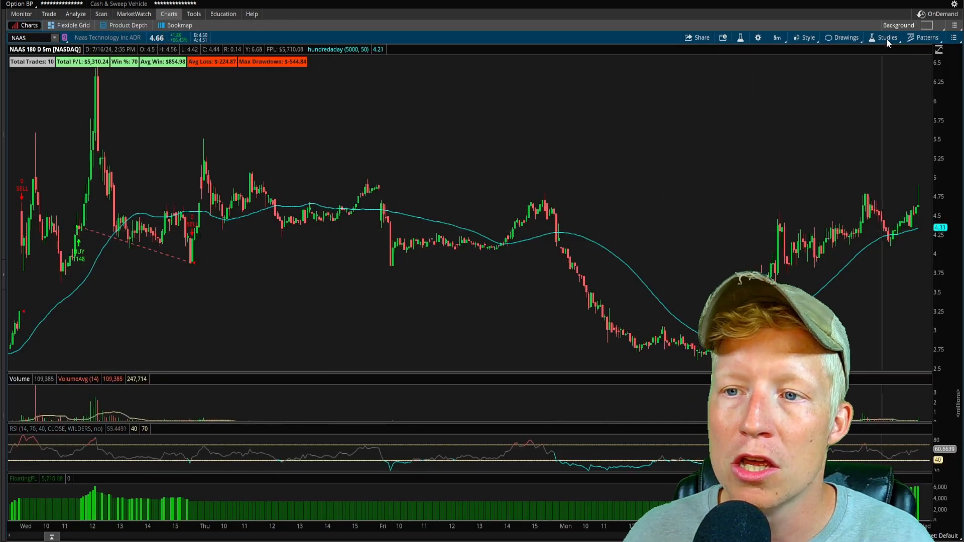
pyautogui.moveTo(887, 37)
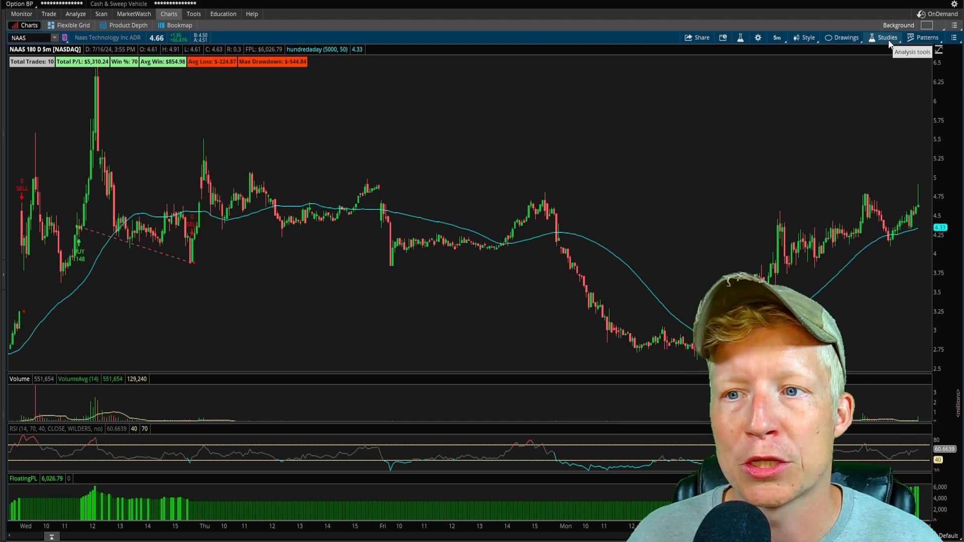
pyautogui.click(887, 37)
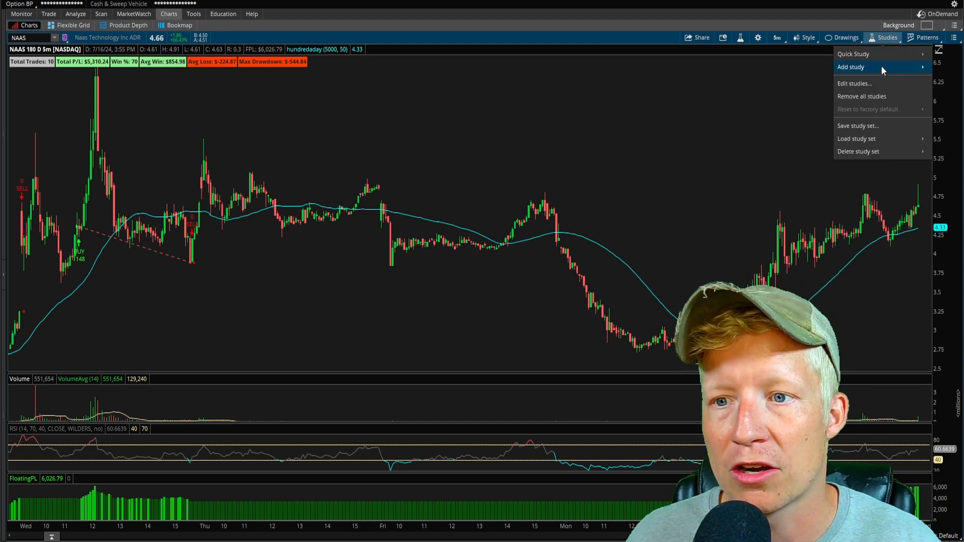
# Open the hundredday strategy's thinkScript code and review its volume, RSI and moving-average rules.
pyautogui.click(854, 83)
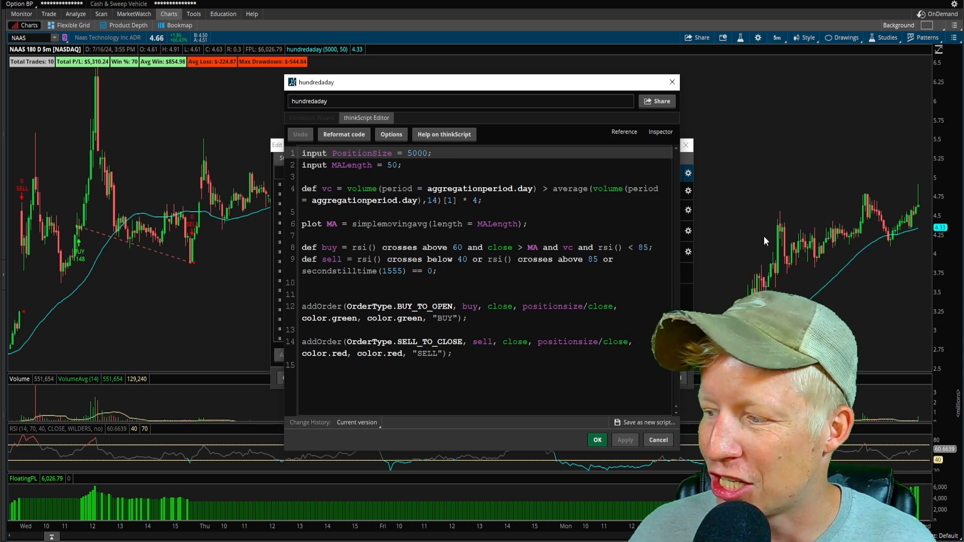
pyautogui.moveTo(737, 234)
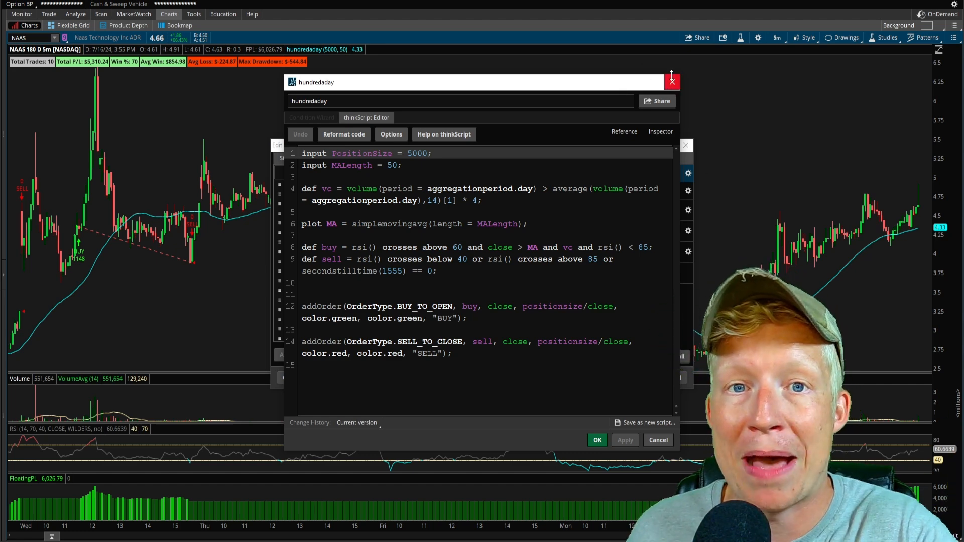
pyautogui.moveTo(672, 82)
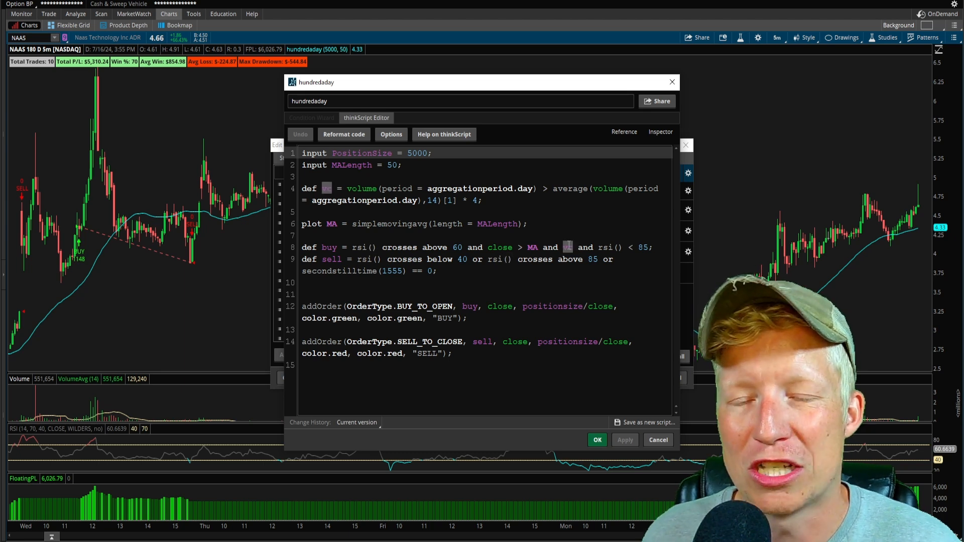
pyautogui.write('vc')
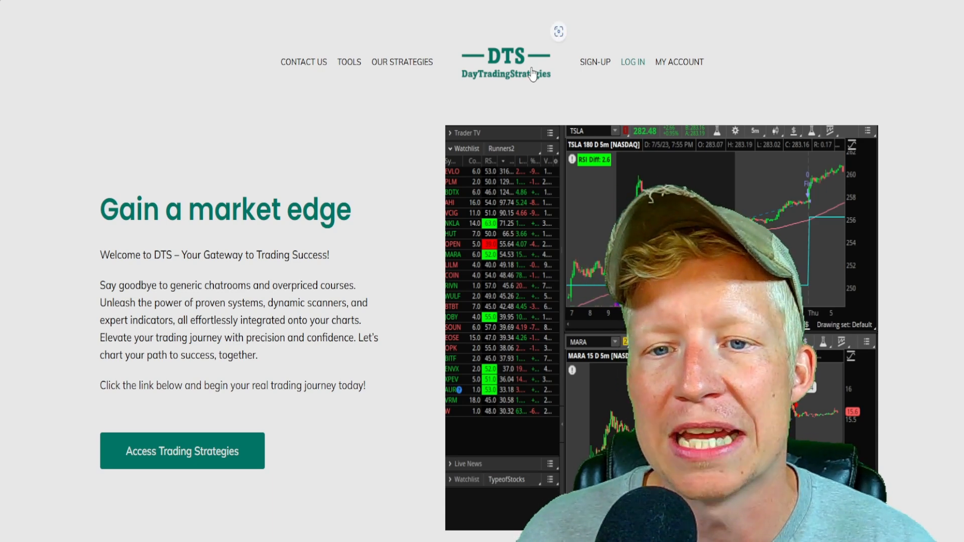
pyautogui.moveTo(601, 69)
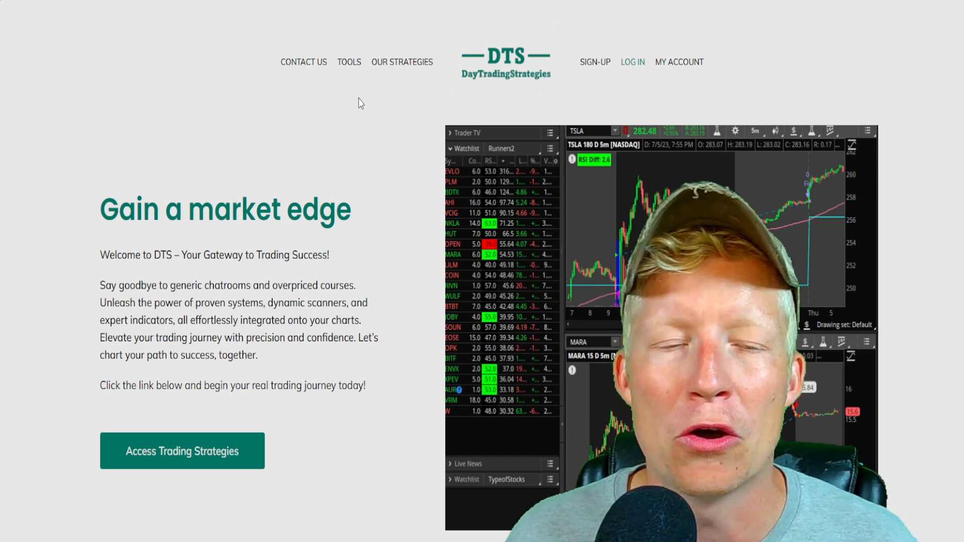
# Follow the trading strategies link to the $24.99 monthly plan checkout.
pyautogui.click(181, 451)
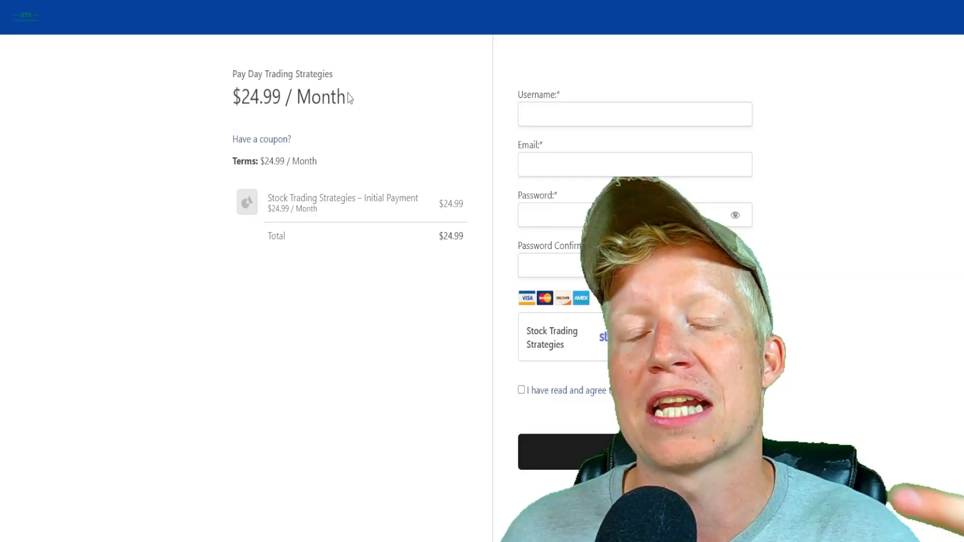
# Reveal the 'Have a coupon?' code field on checkout and enter a code.
pyautogui.click(260, 139)
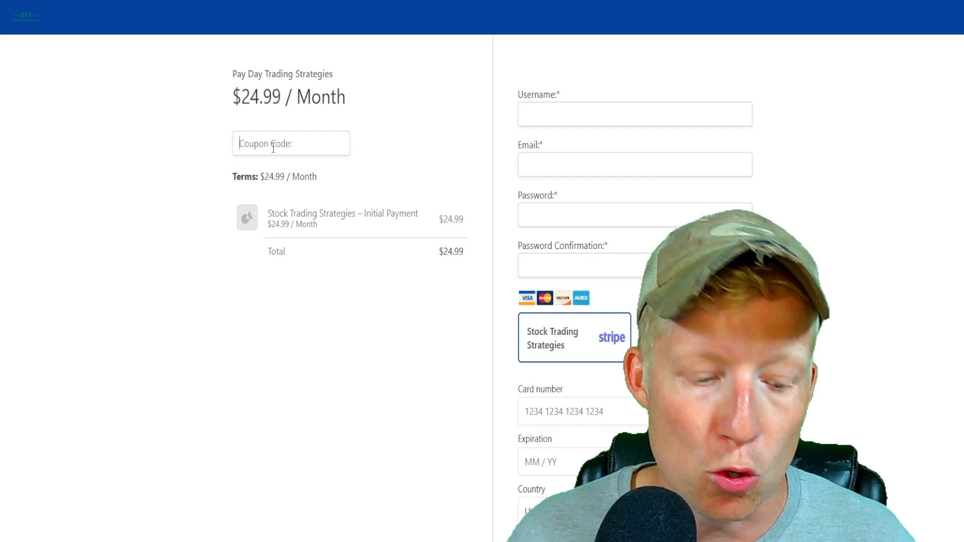
pyautogui.write('end')
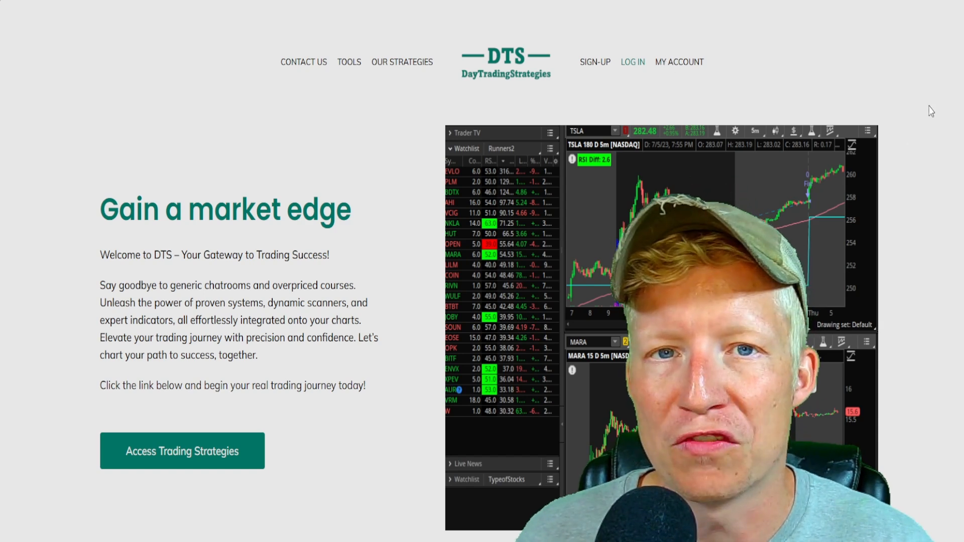
pyautogui.moveTo(937, 153)
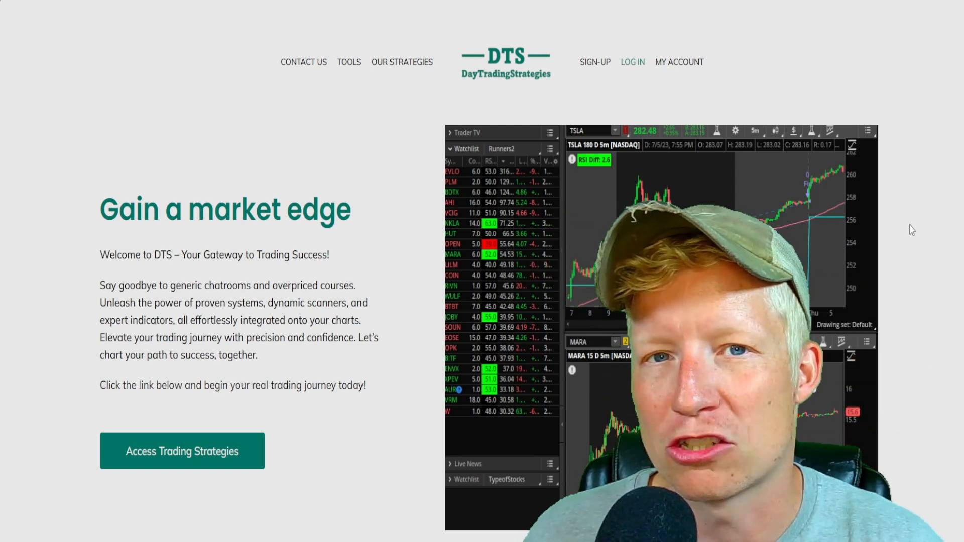
pyautogui.moveTo(931, 220)
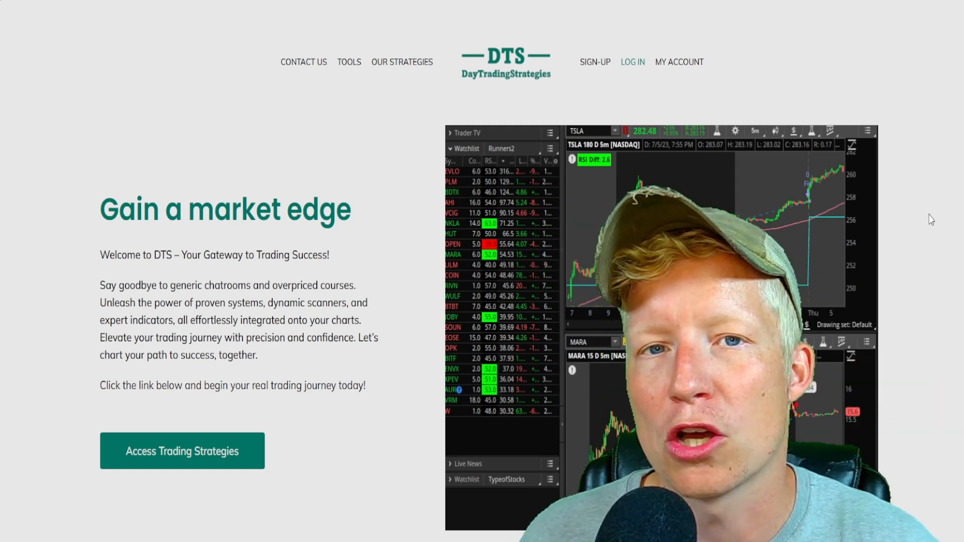